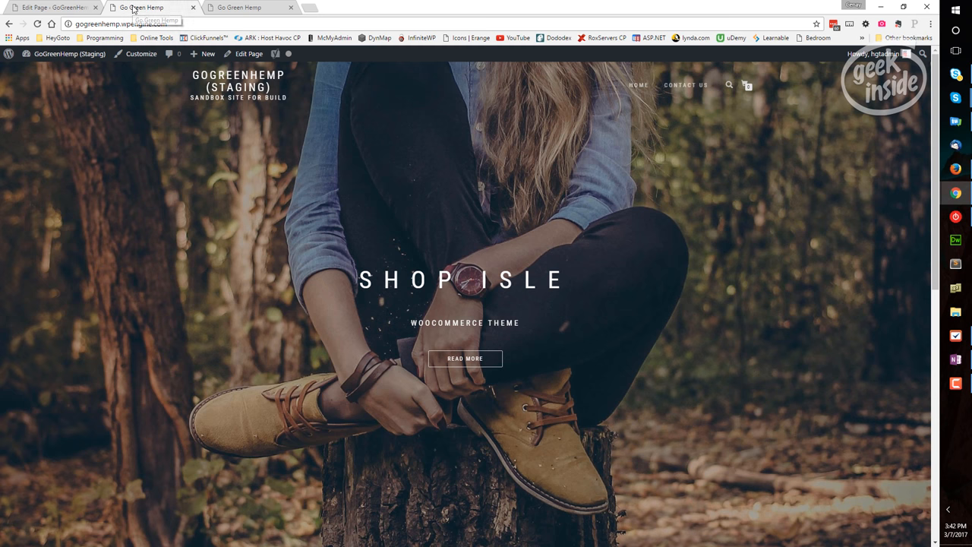
mouse_move(135, 51)
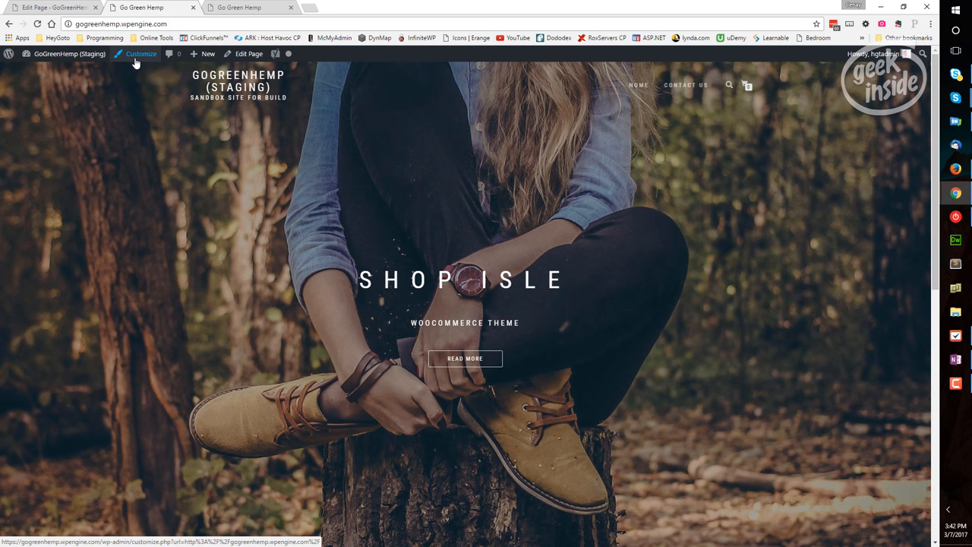
mouse_move(86, 171)
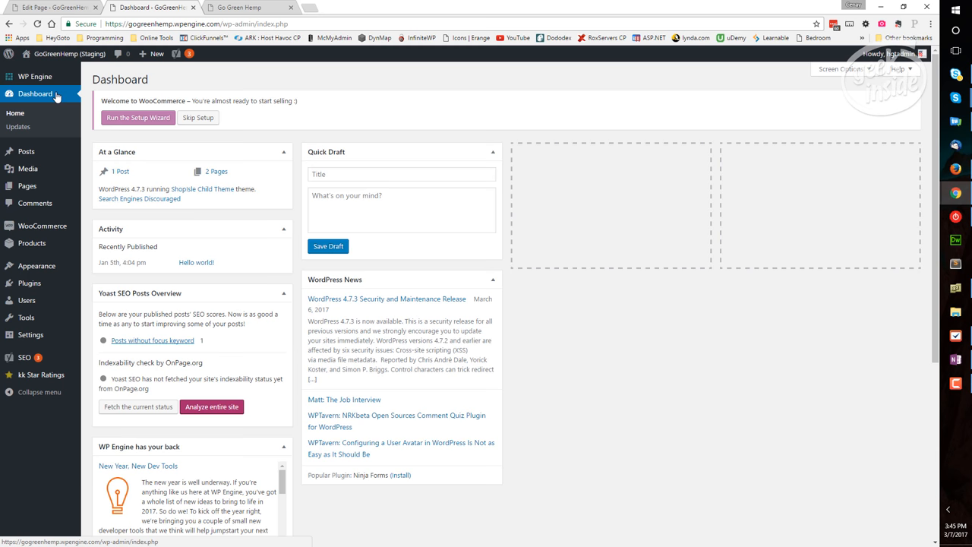
mouse_move(89, 68)
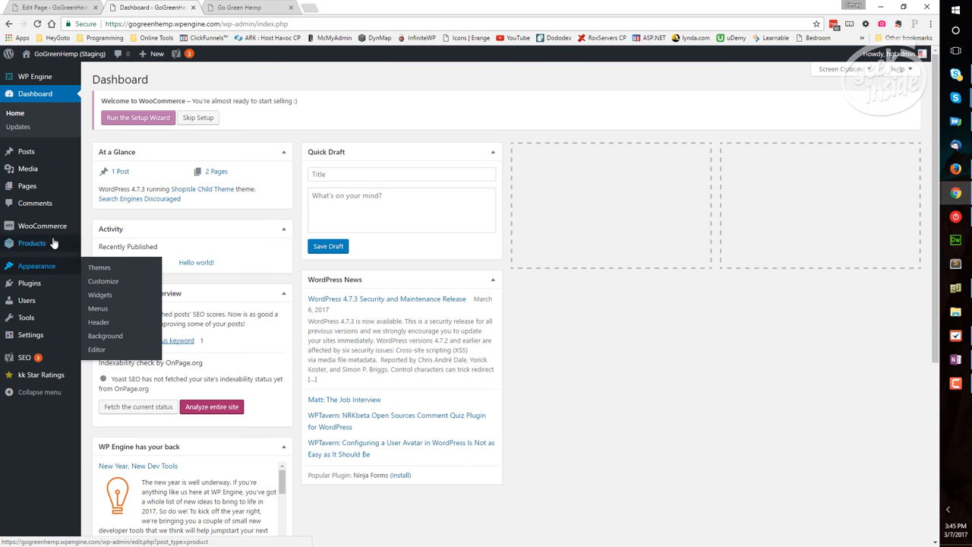
mouse_move(103, 281)
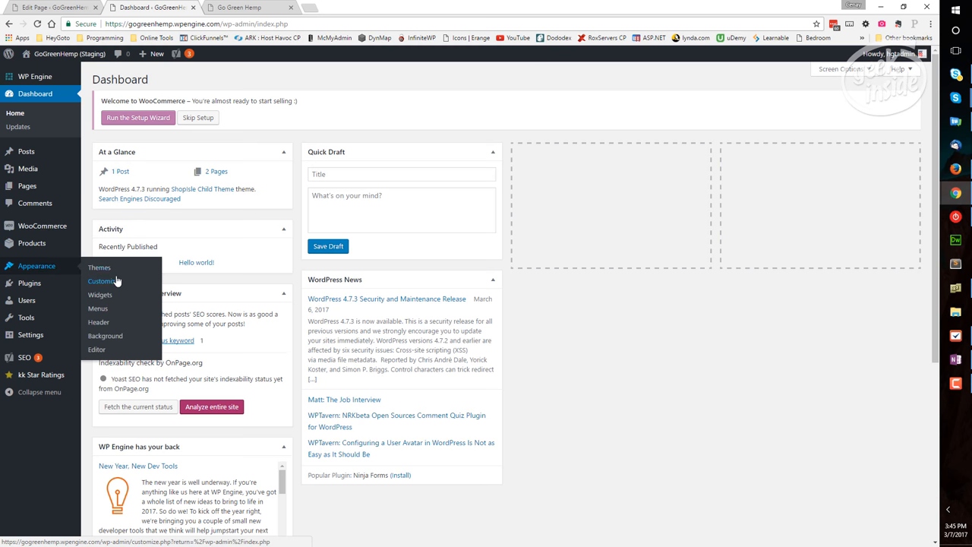
- Launch the theme Customizer from the dashboard, then return to the live site tab
left_click(103, 281)
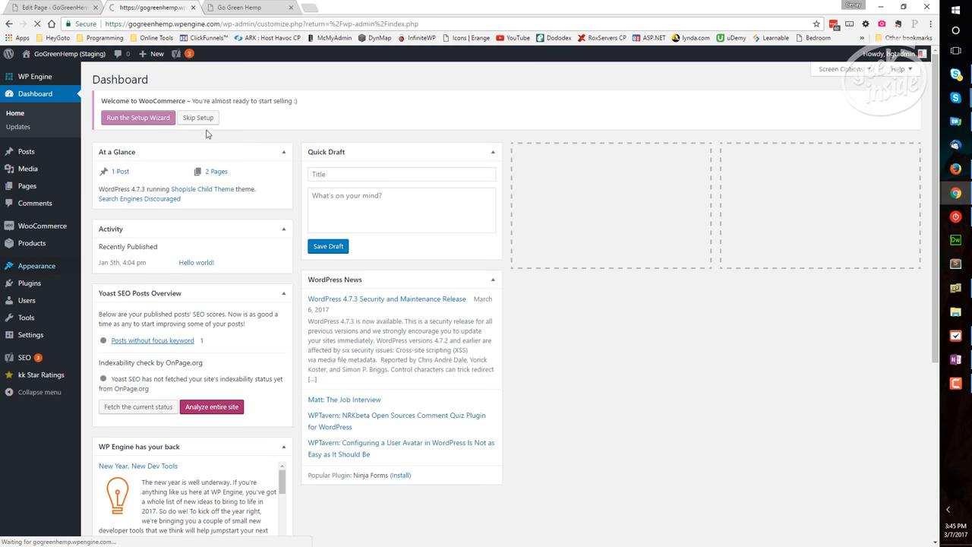
left_click(240, 7)
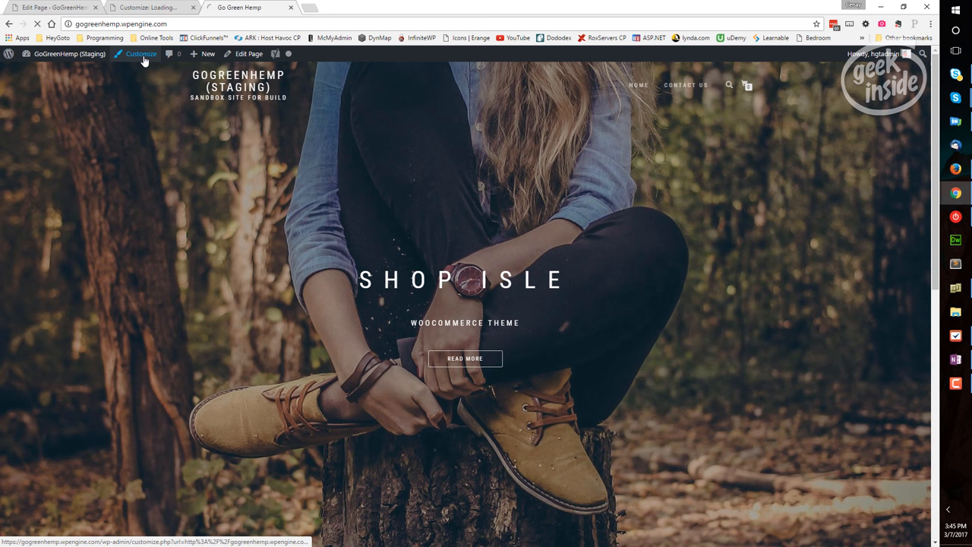
- Open the Customizer from the admin bar and leave the duplicate Customizer tab
left_click(141, 53)
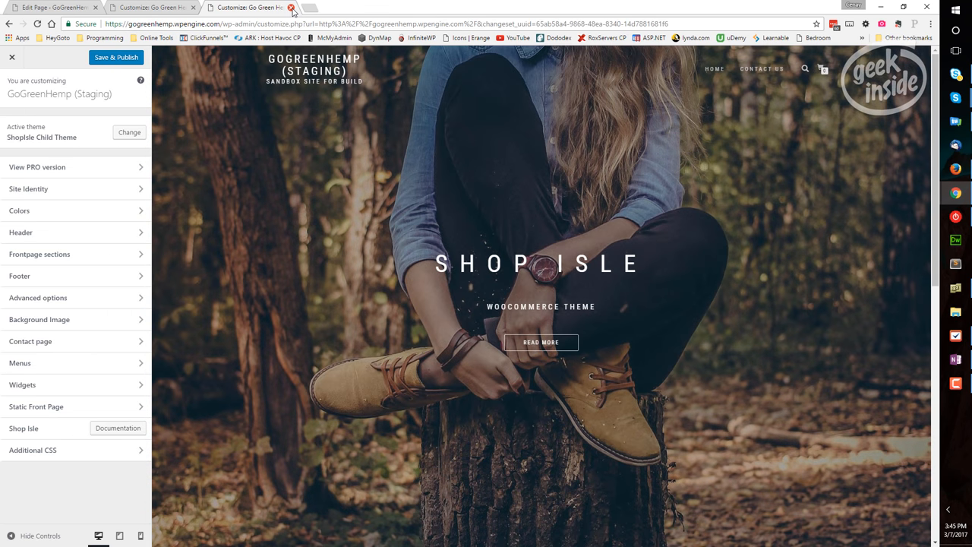
left_click(291, 7)
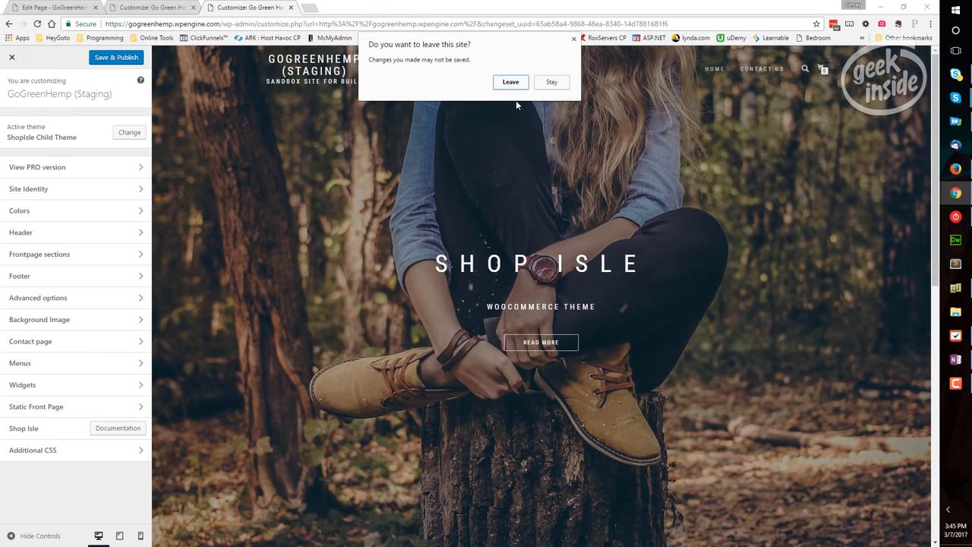
left_click(510, 81)
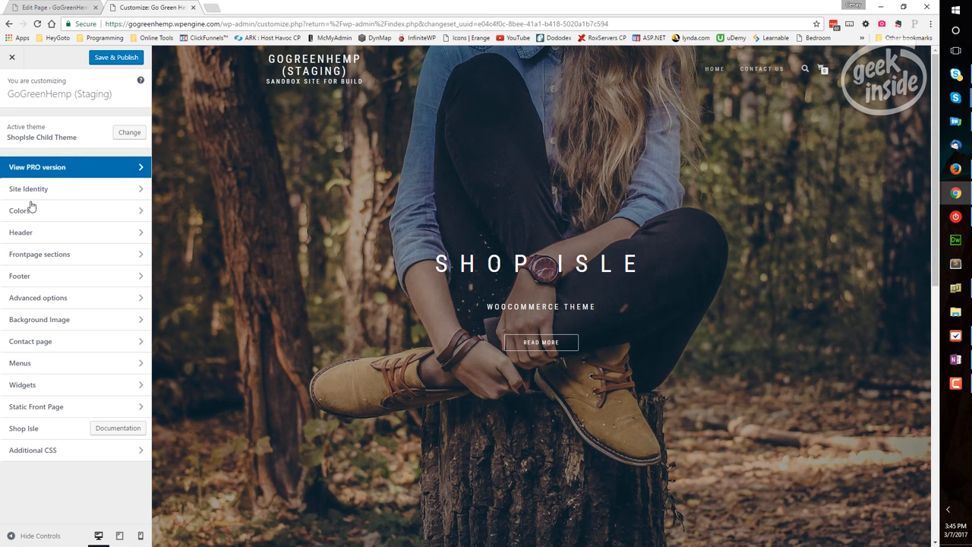
mouse_move(31, 205)
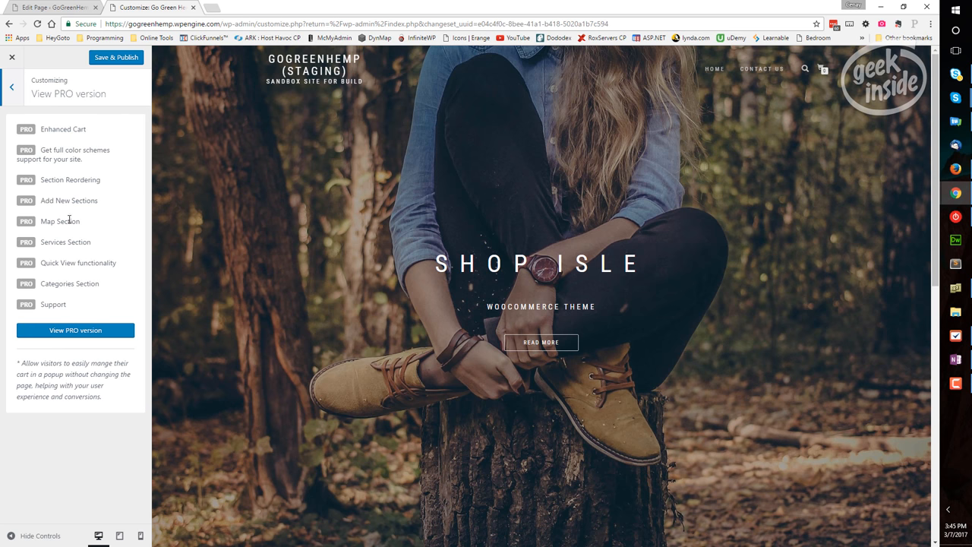
mouse_move(50, 139)
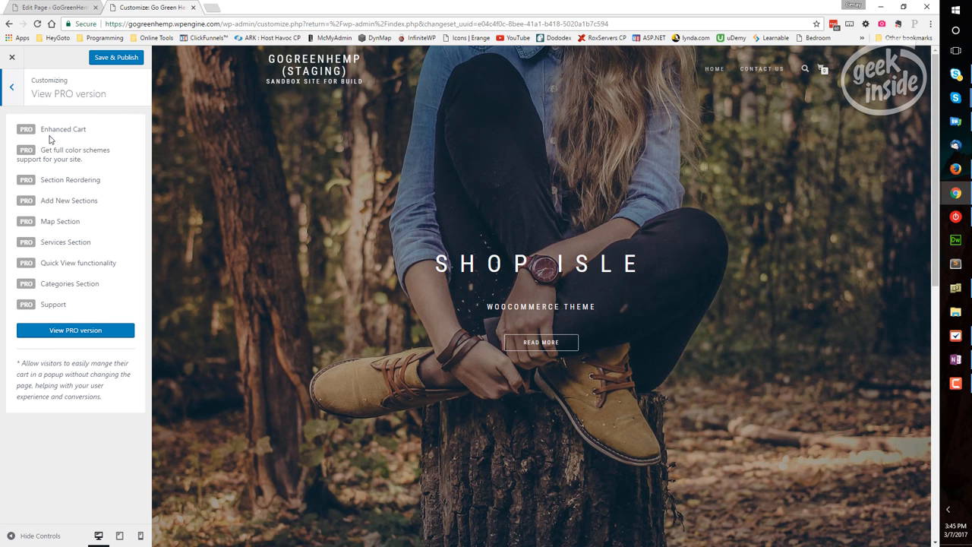
mouse_move(17, 91)
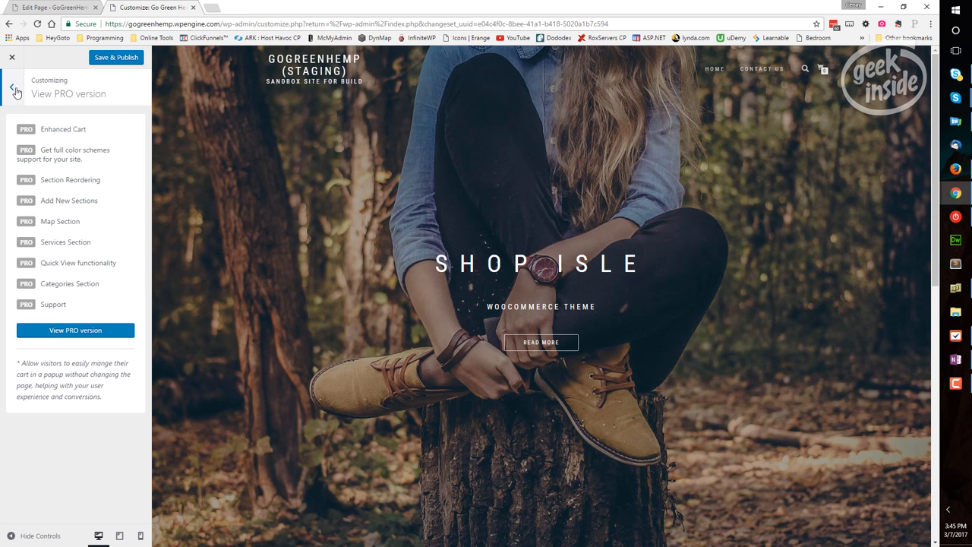
- Go back to the main list of Customizer sections
left_click(14, 90)
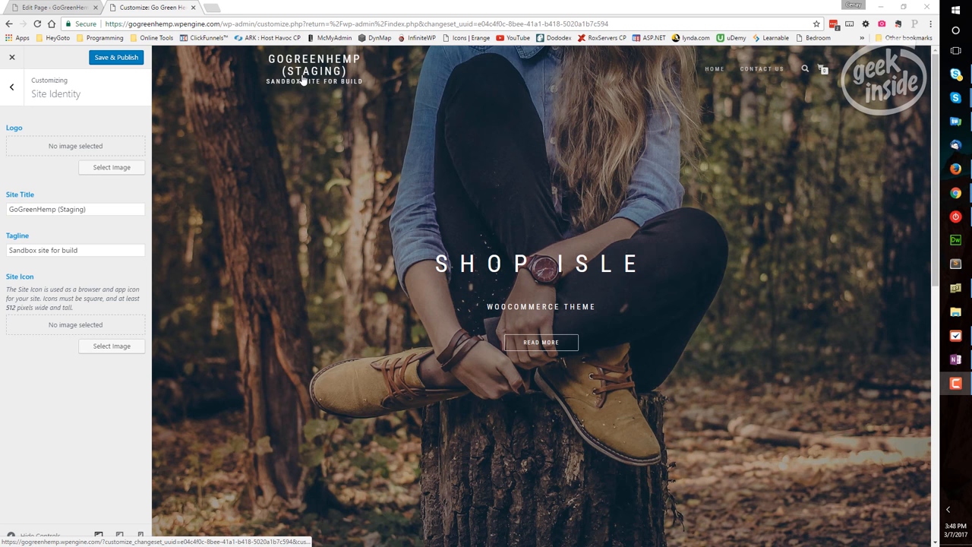
mouse_move(355, 64)
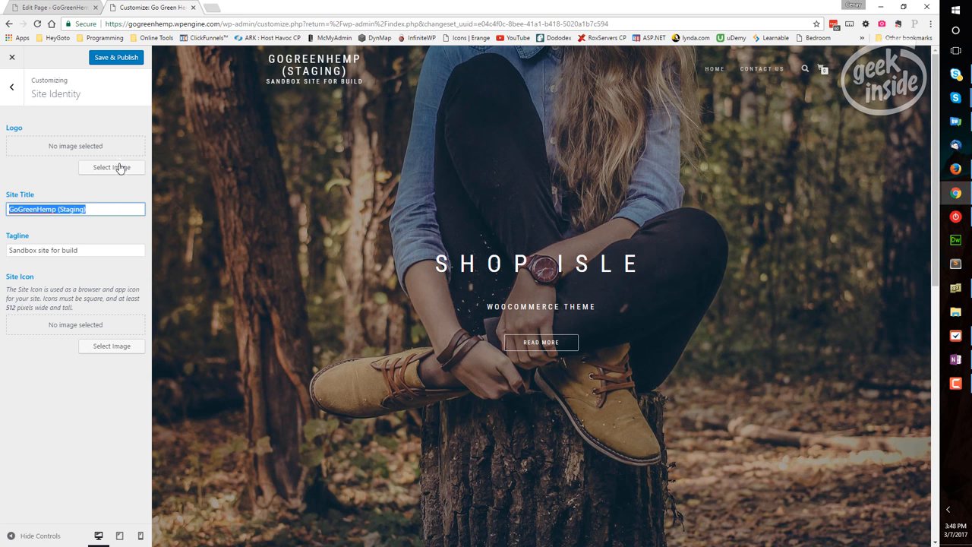
mouse_move(291, 50)
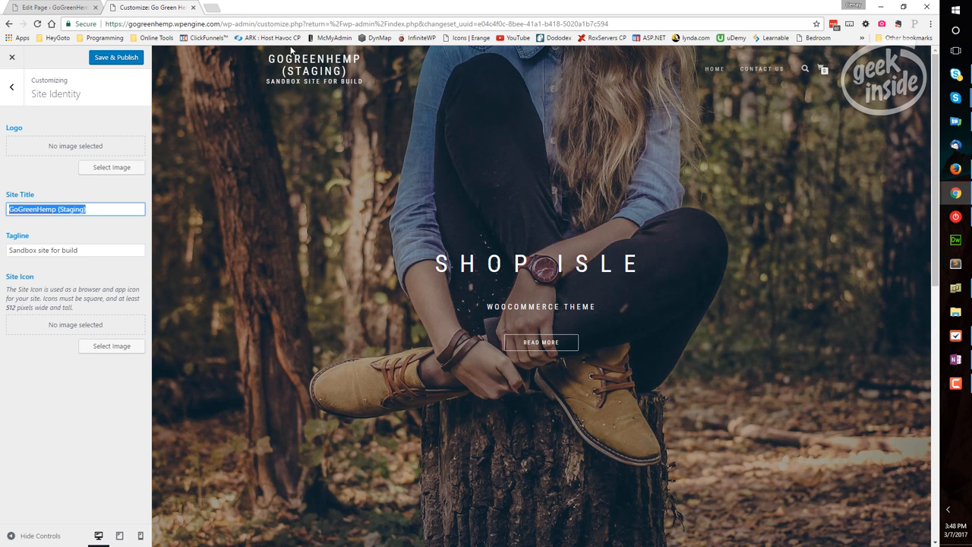
mouse_move(296, 88)
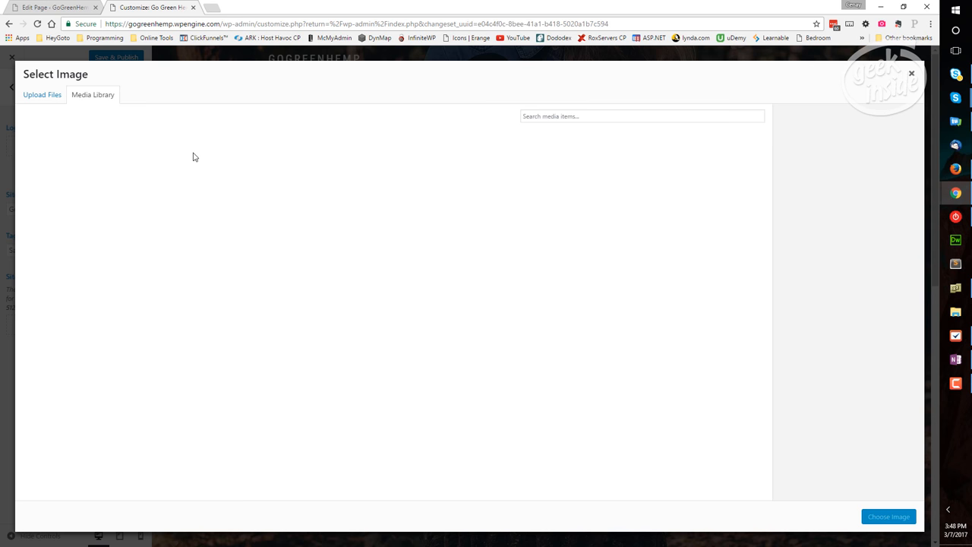
- Upload Natures-Best-CBD-logo-green and choose it as the site logo
left_click(42, 95)
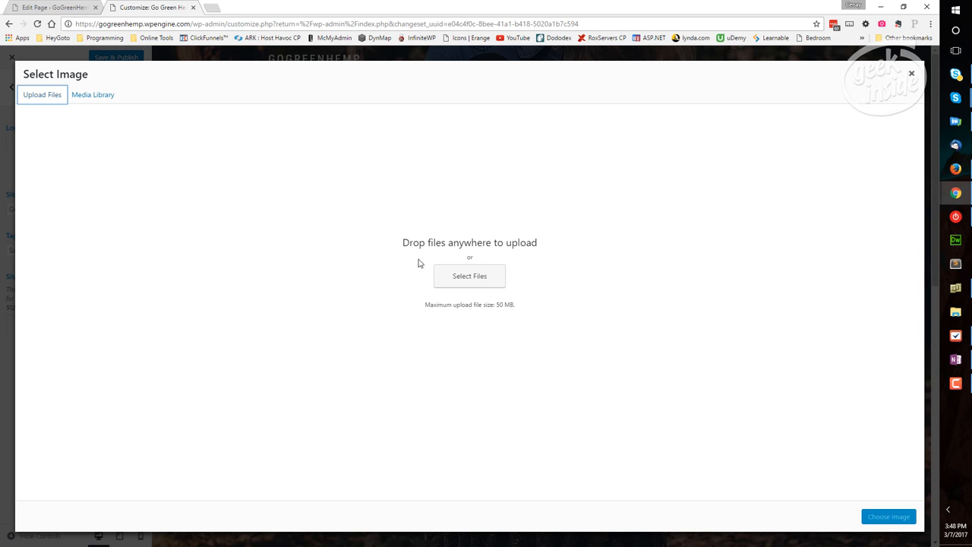
left_click(469, 276)
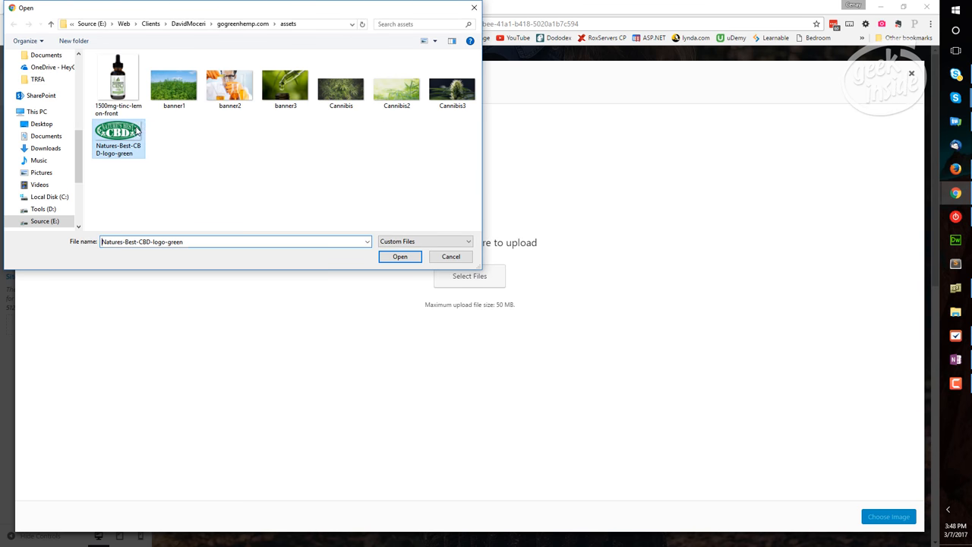
left_click(400, 256)
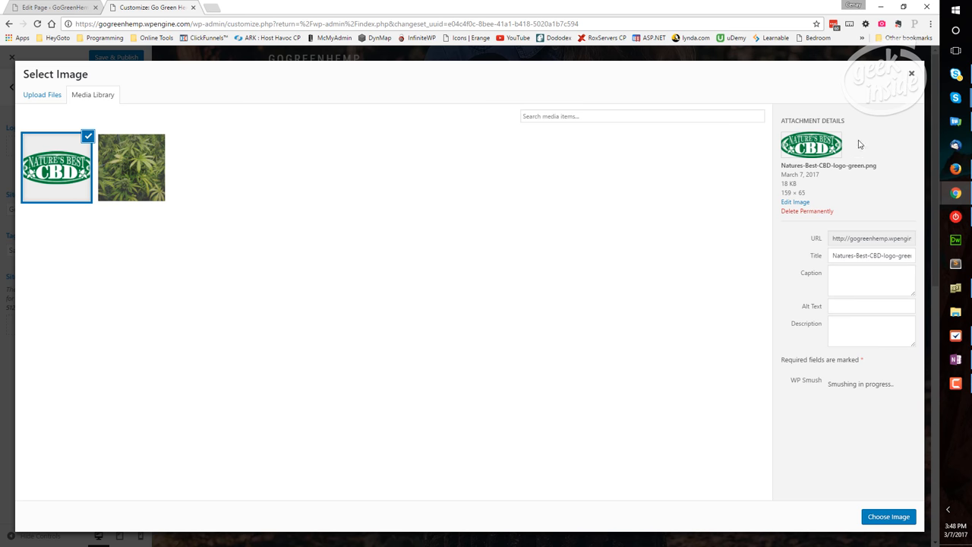
left_click(888, 516)
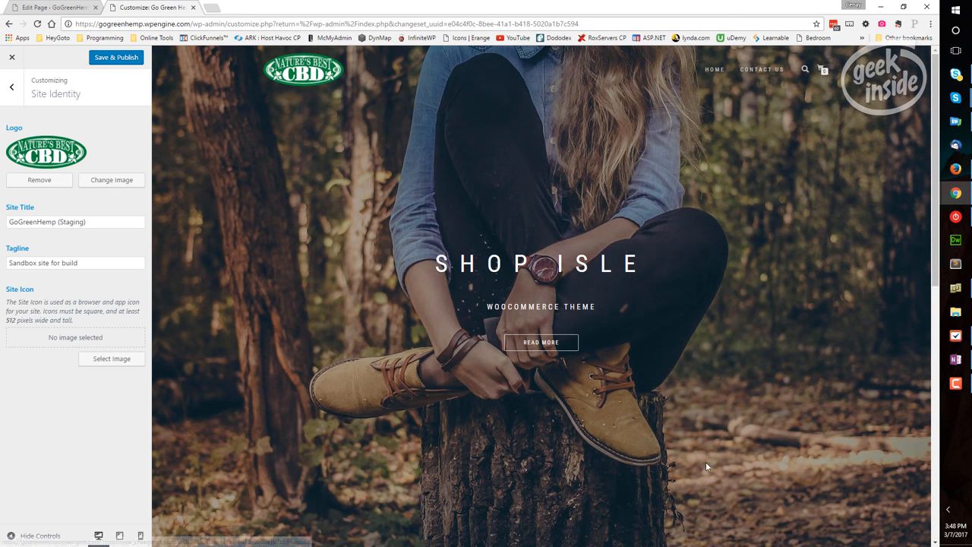
mouse_move(288, 99)
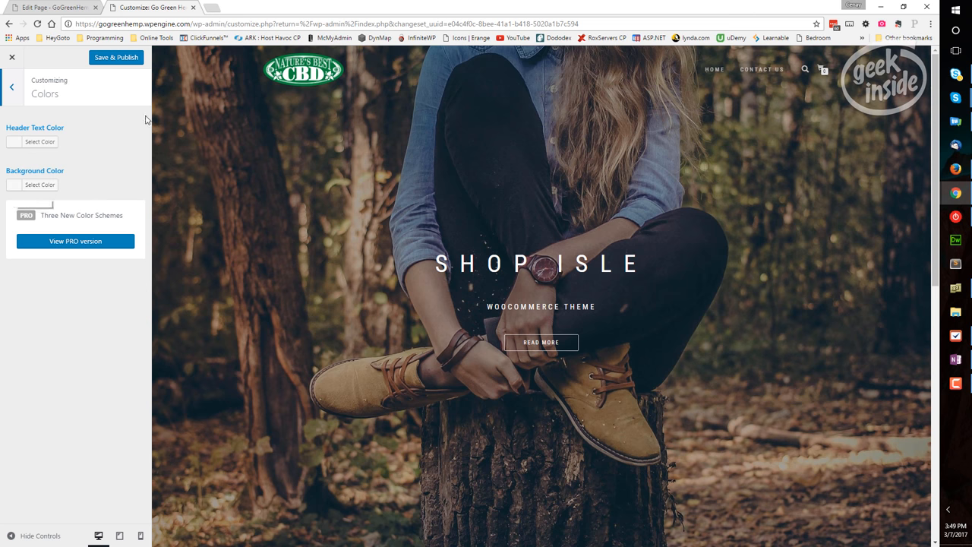
mouse_move(865, 89)
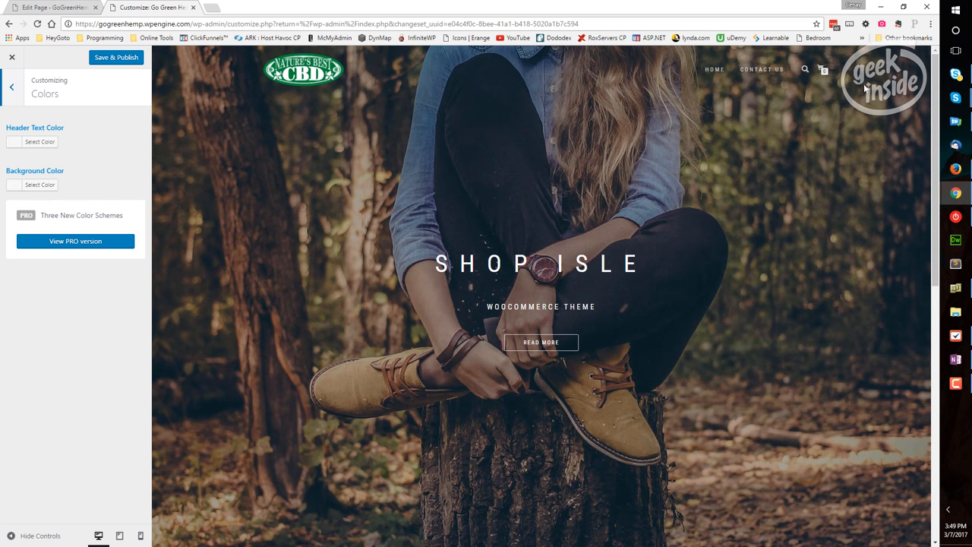
mouse_move(872, 81)
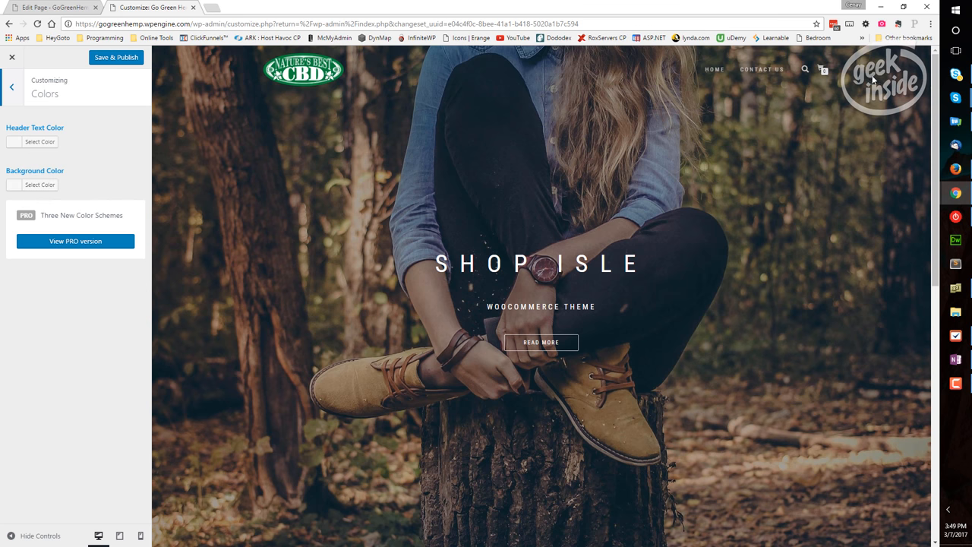
mouse_move(378, 107)
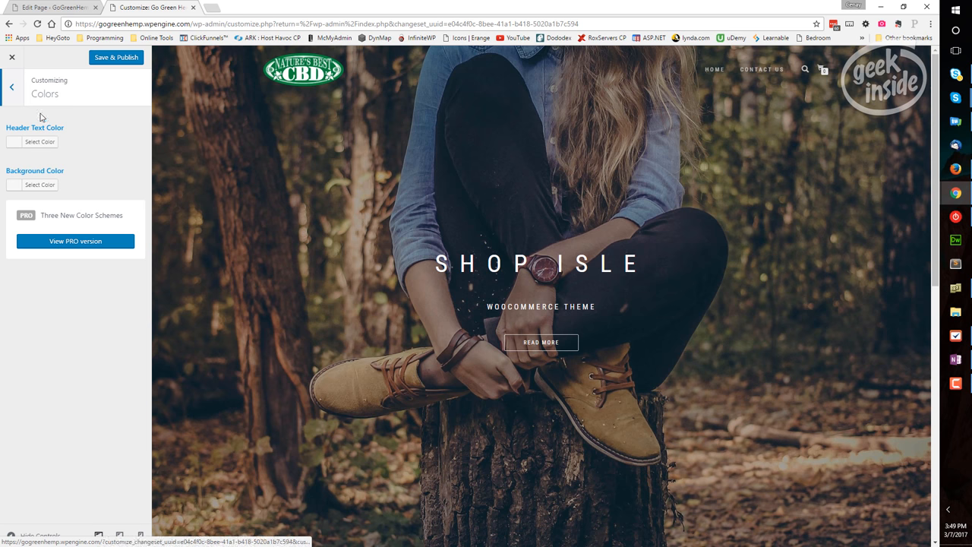
- Exit the Colors panel without changes, back to the Customizer section list
left_click(13, 87)
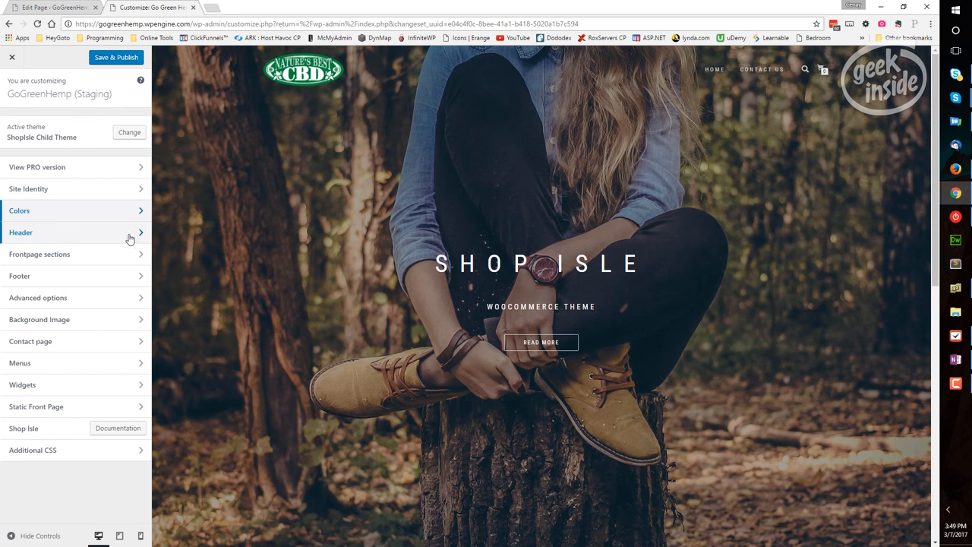
- Open the Header panel to view current and suggested header images
left_click(76, 233)
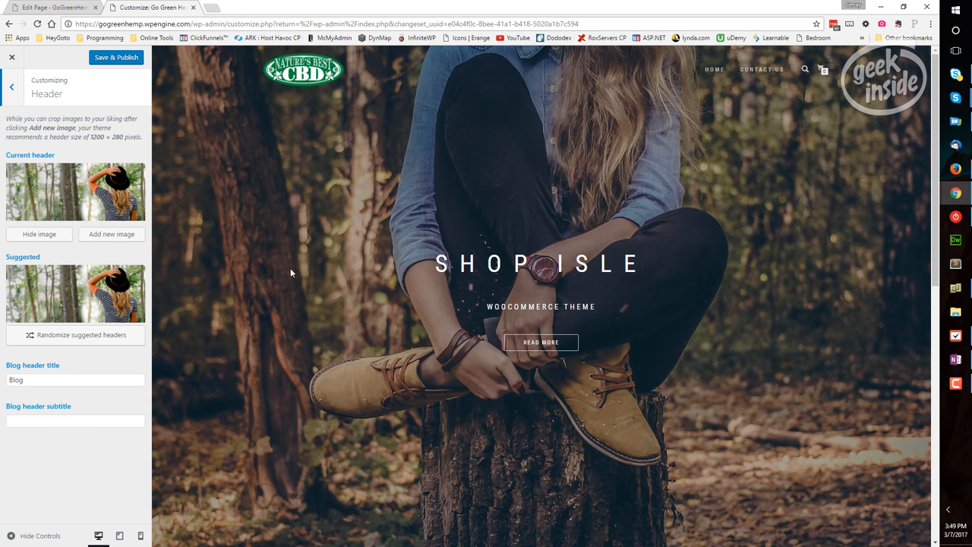
mouse_move(97, 299)
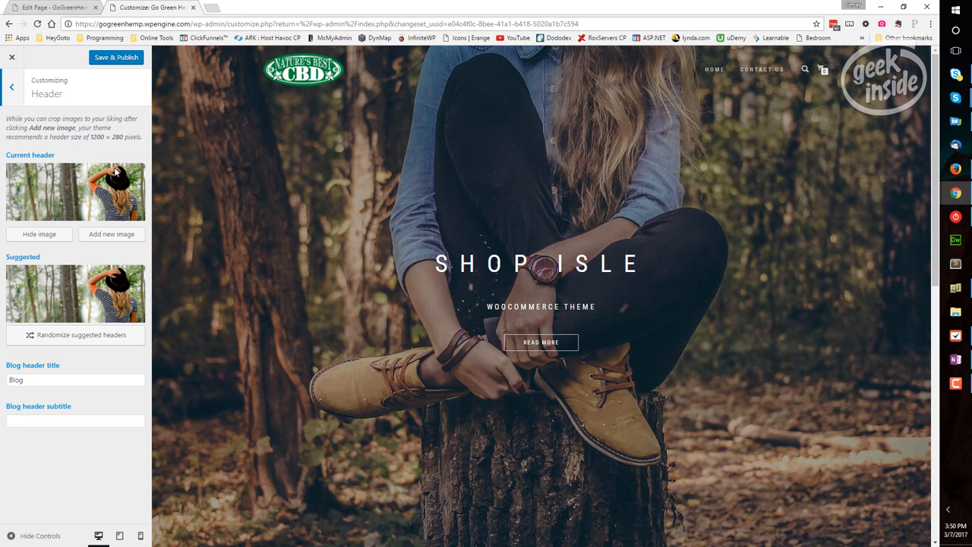
mouse_move(777, 73)
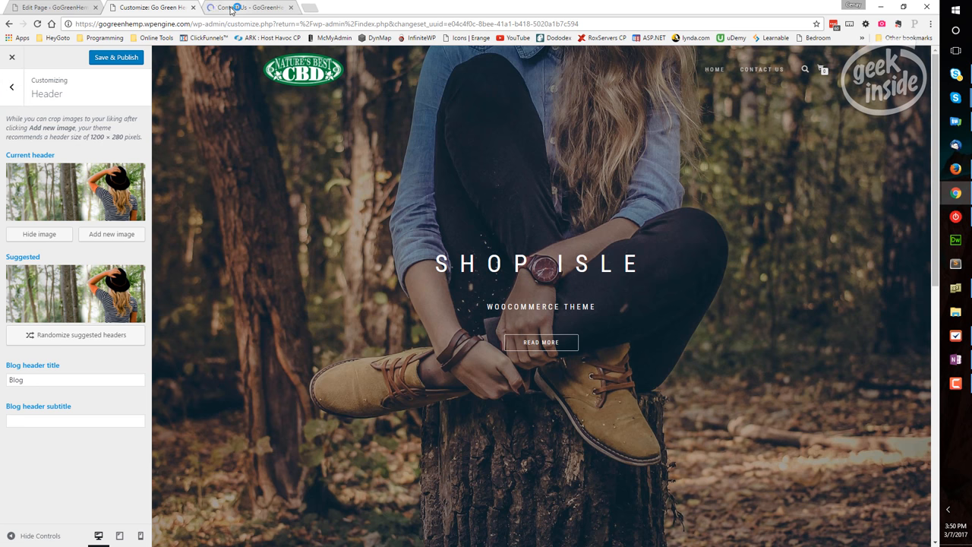
left_click(247, 7)
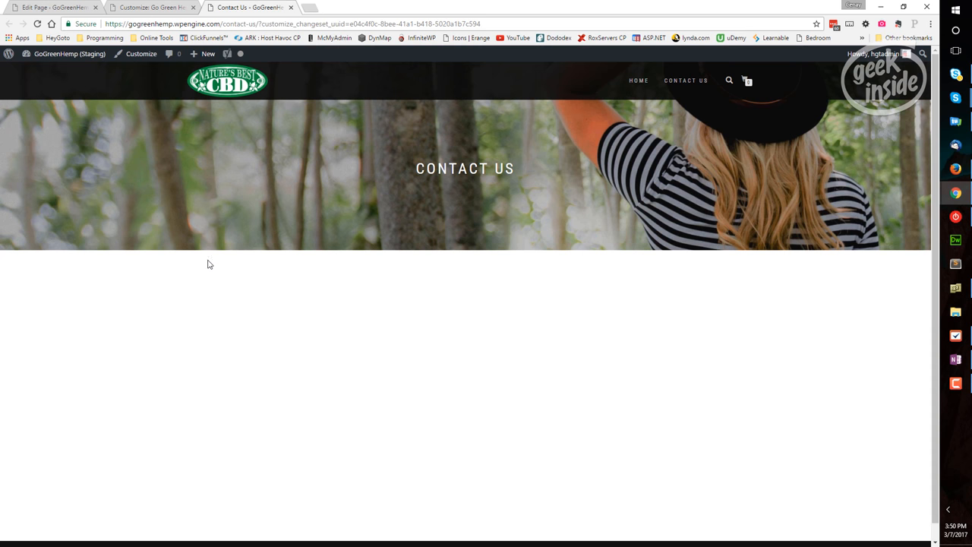
mouse_move(783, 237)
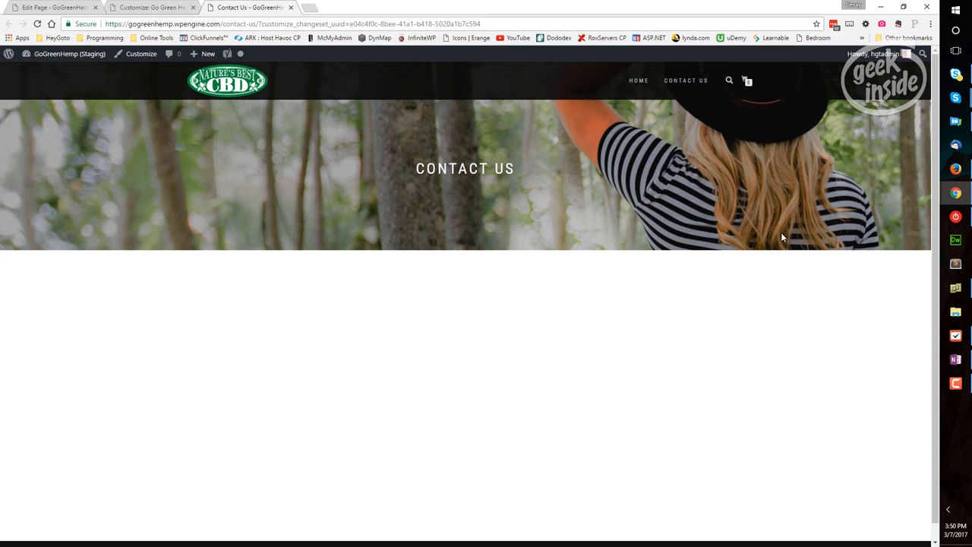
mouse_move(733, 178)
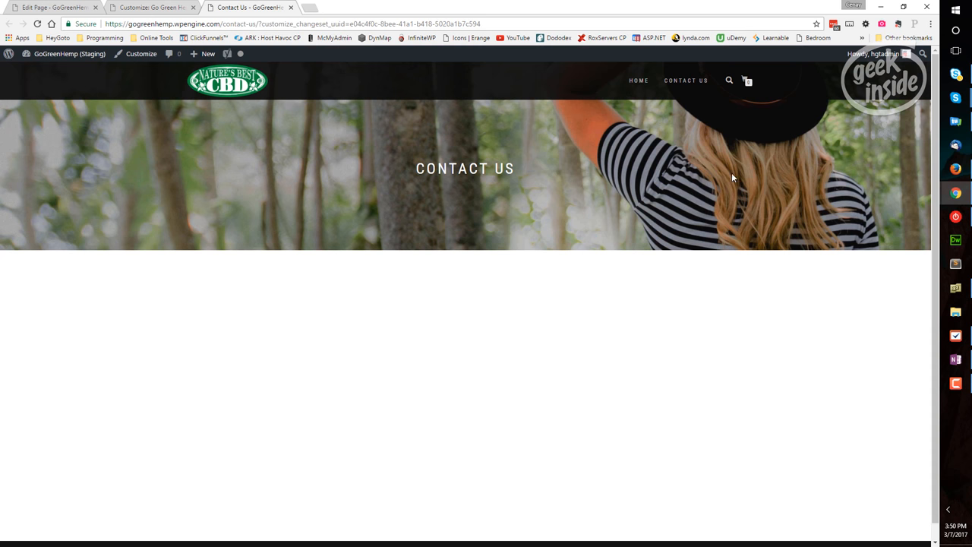
mouse_move(604, 107)
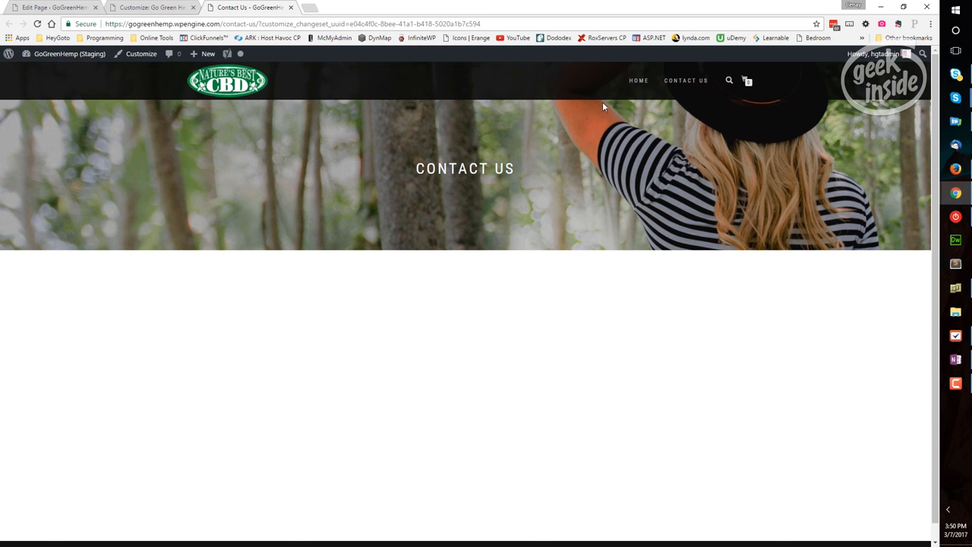
mouse_move(604, 72)
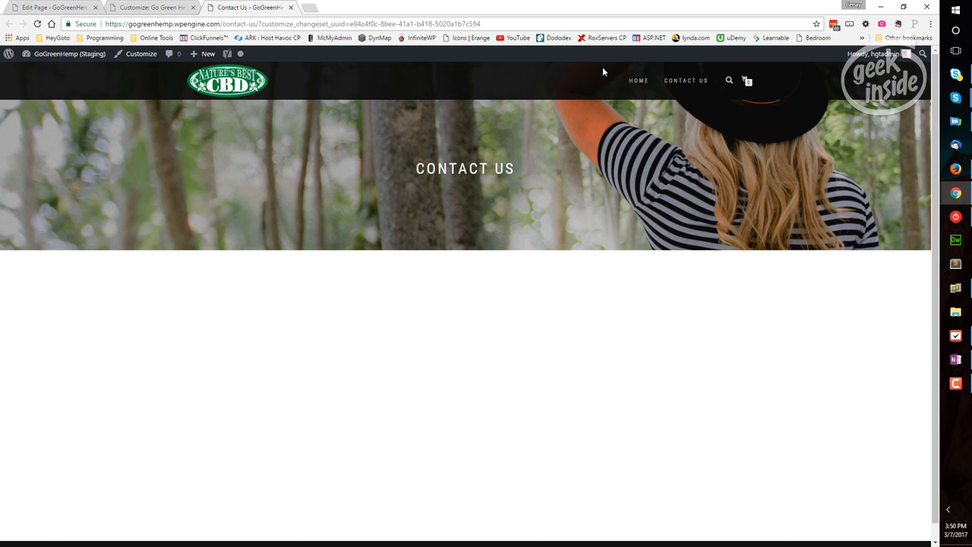
mouse_move(145, 7)
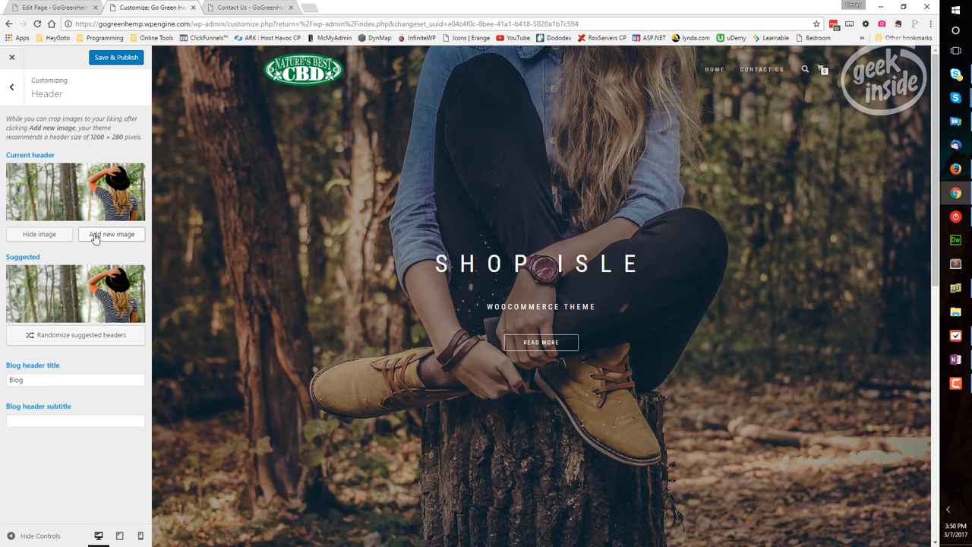
mouse_move(295, 169)
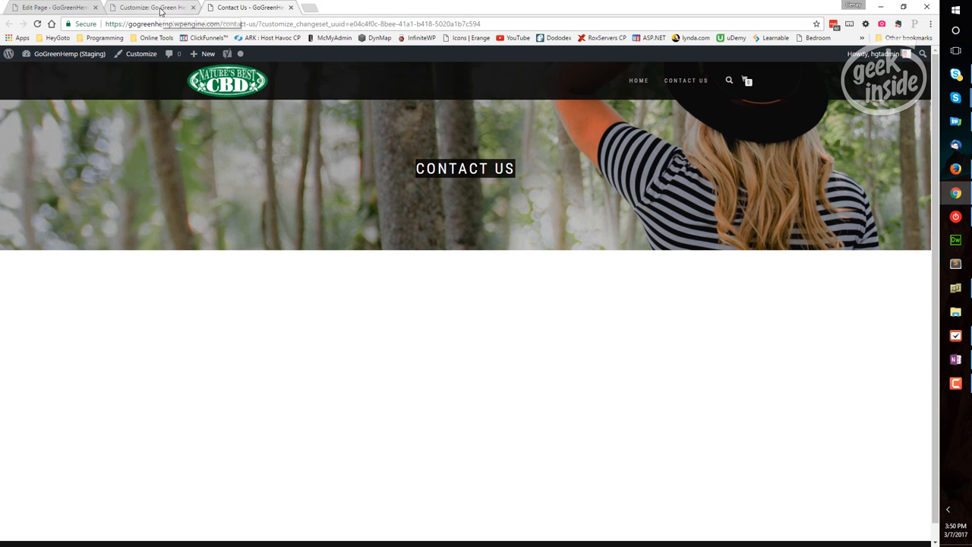
left_click(152, 7)
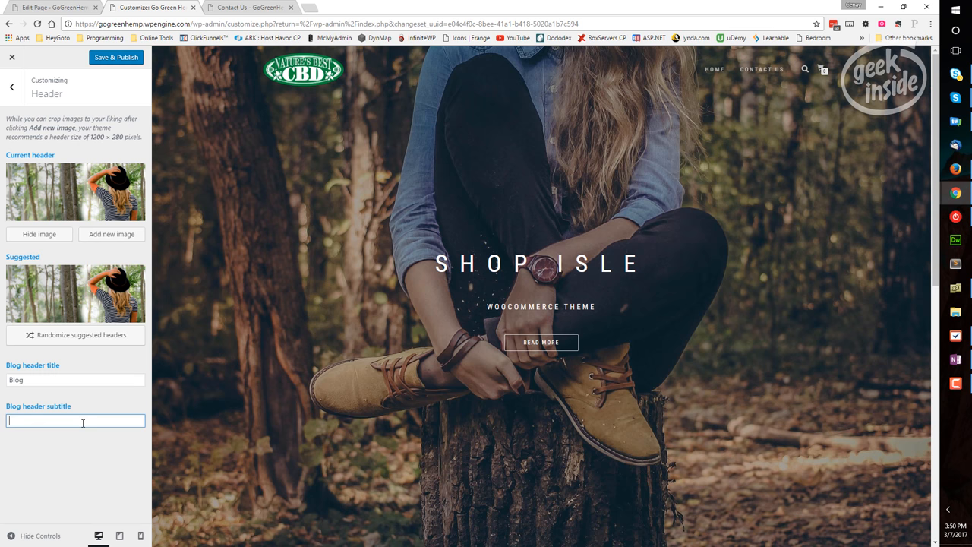
mouse_move(82, 417)
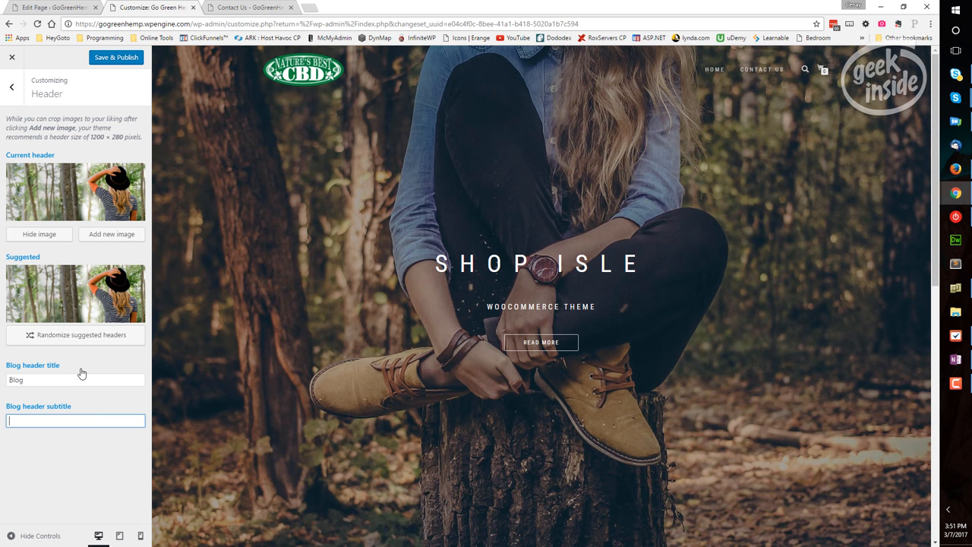
- In Big title section, toggle 'Hide big title section?' on and off, keeping it visible
left_click(12, 87)
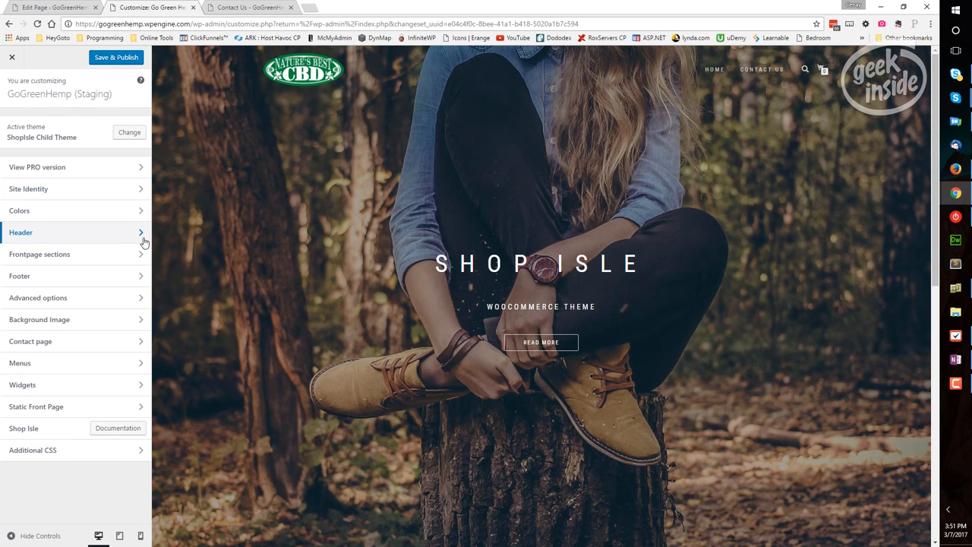
mouse_move(140, 258)
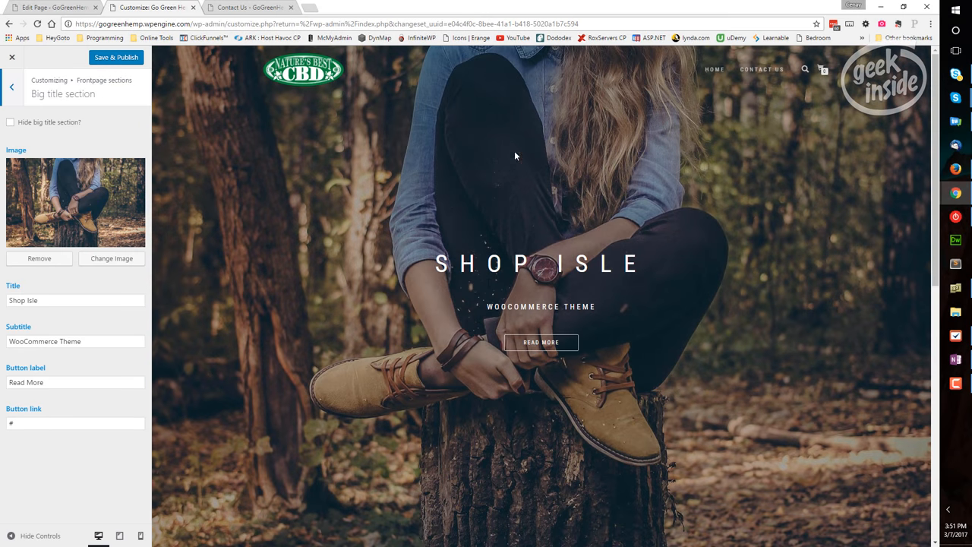
mouse_move(416, 214)
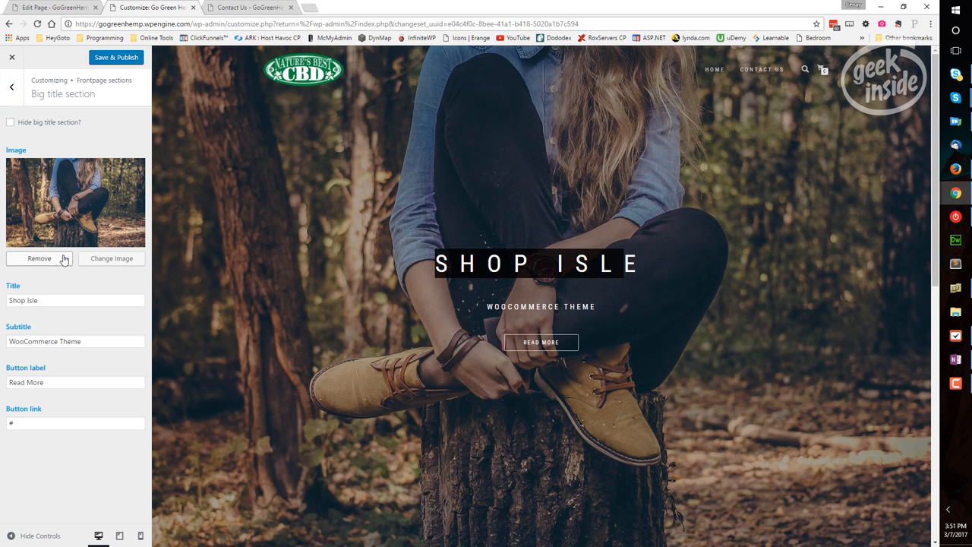
mouse_move(12, 130)
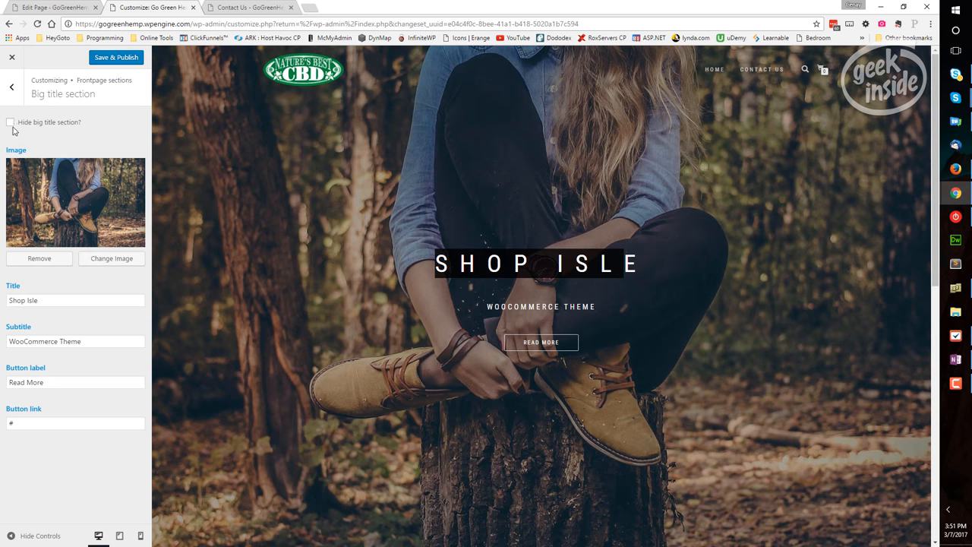
left_click(10, 122)
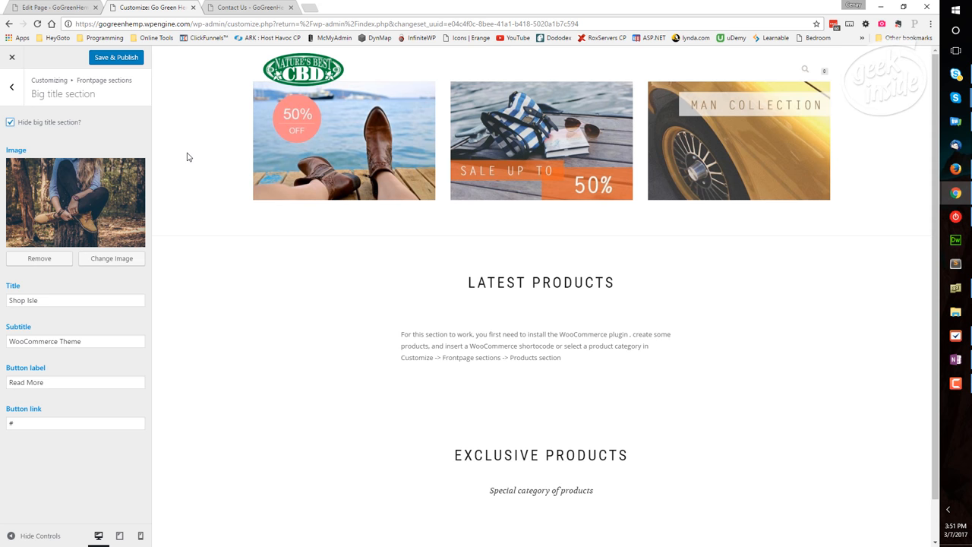
left_click(10, 121)
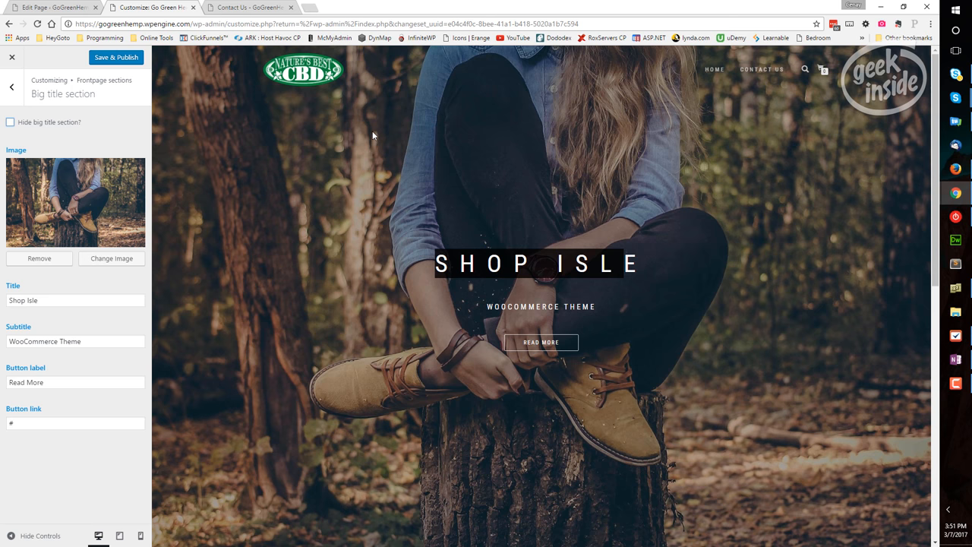
- Upload the Cannibis3 flower photo and set it as the big title image
left_click(111, 258)
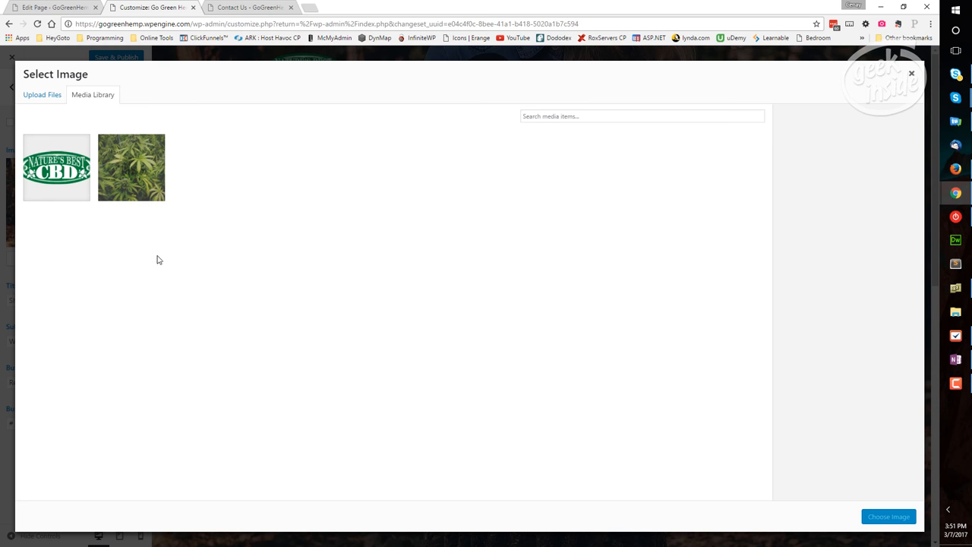
left_click(42, 95)
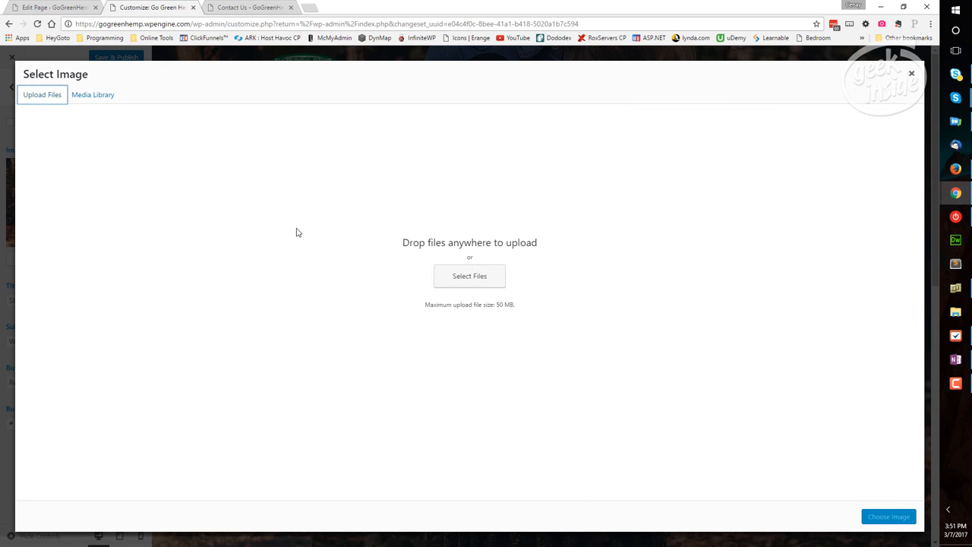
left_click(469, 276)
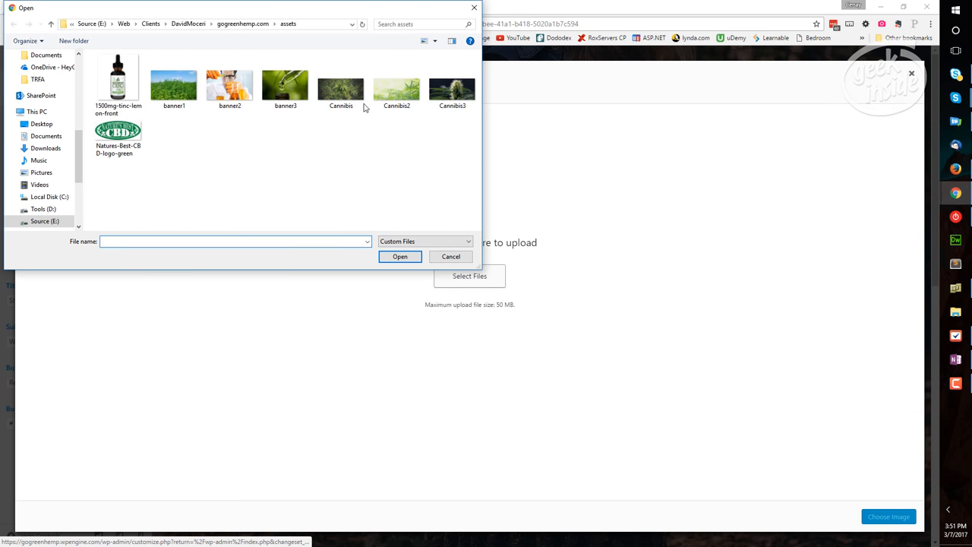
left_click(452, 82)
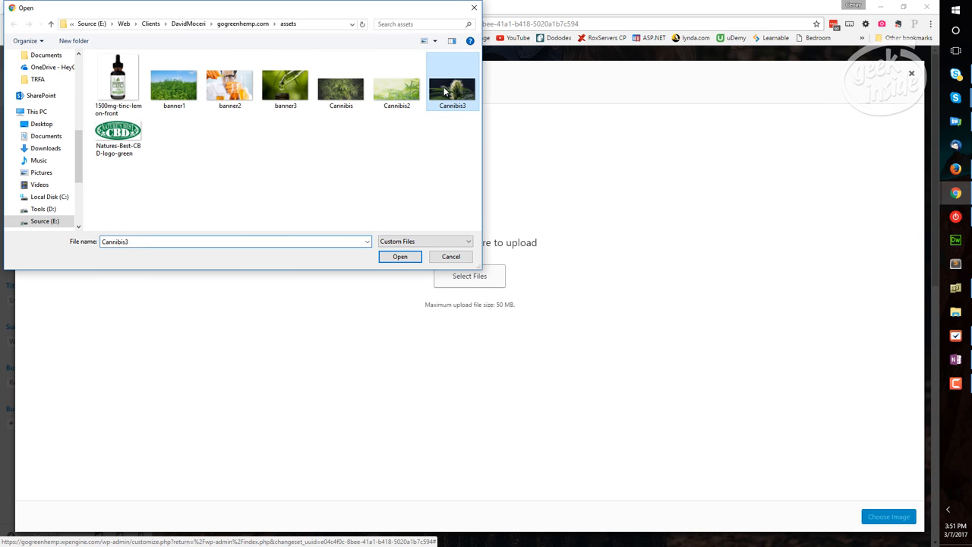
left_click(400, 256)
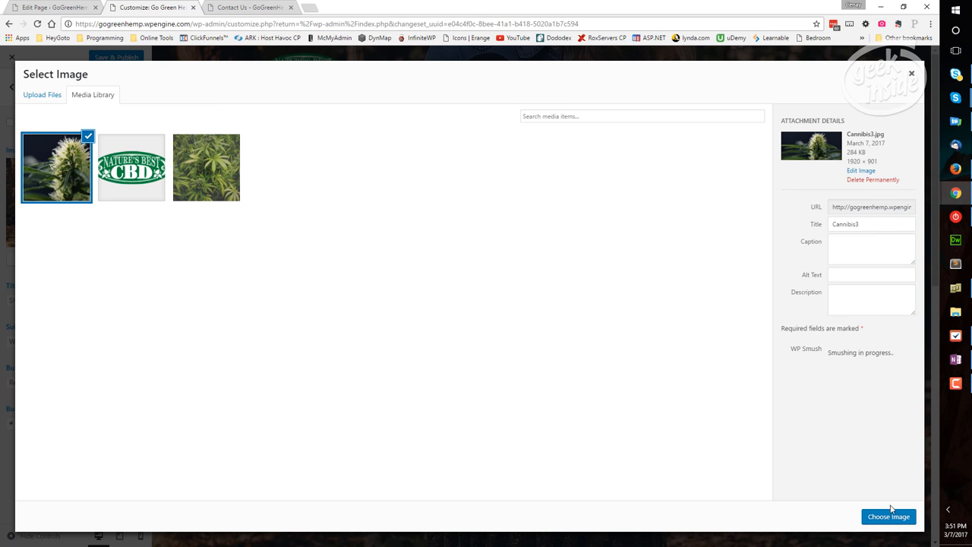
left_click(888, 517)
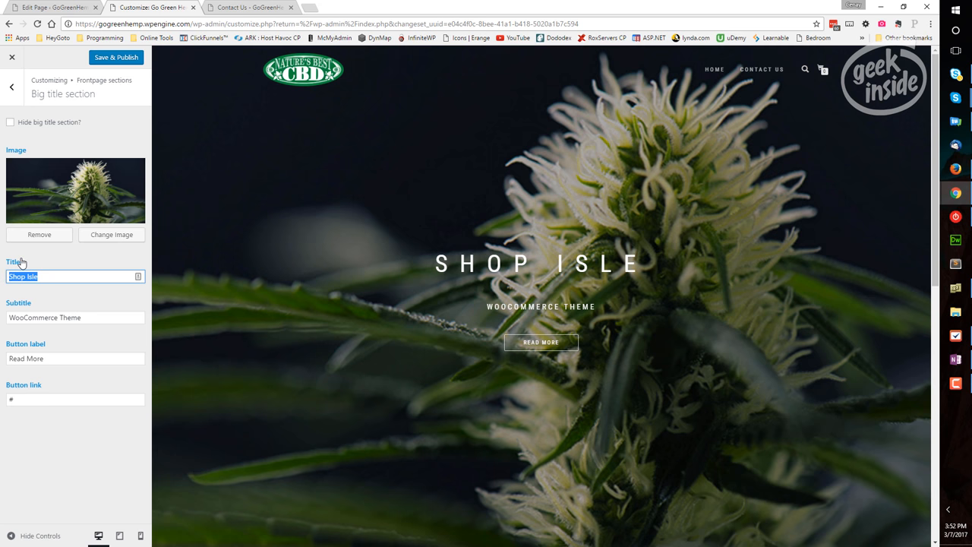
- Set the big title to 'Go Green Hemp Shop' and subtitle 'Excellent and Low Cost CBD Oils'
type("Go G")
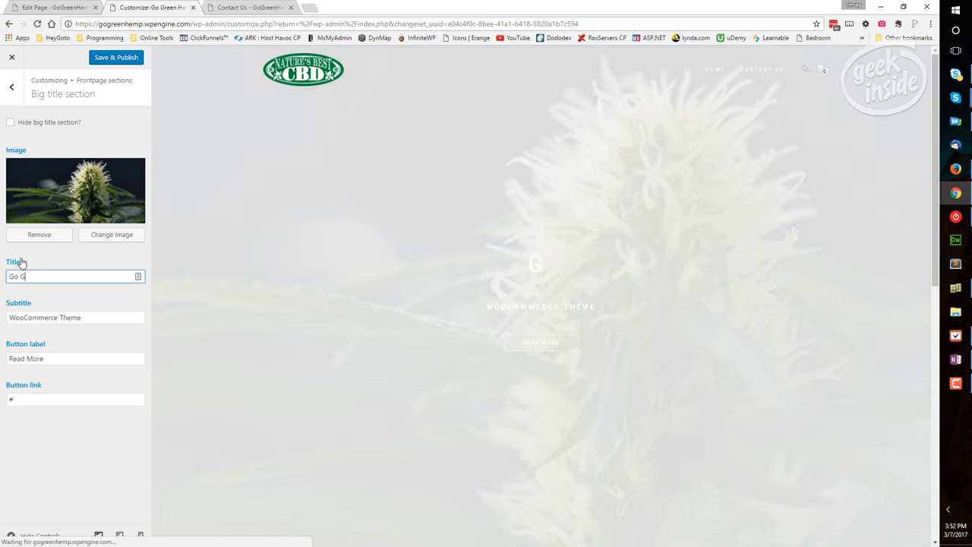
type("reen Hemp")
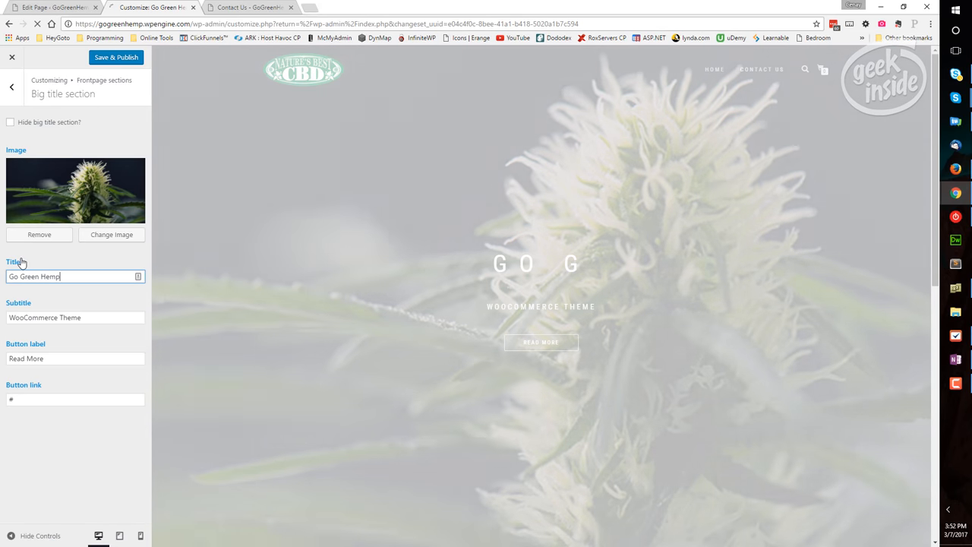
type("S")
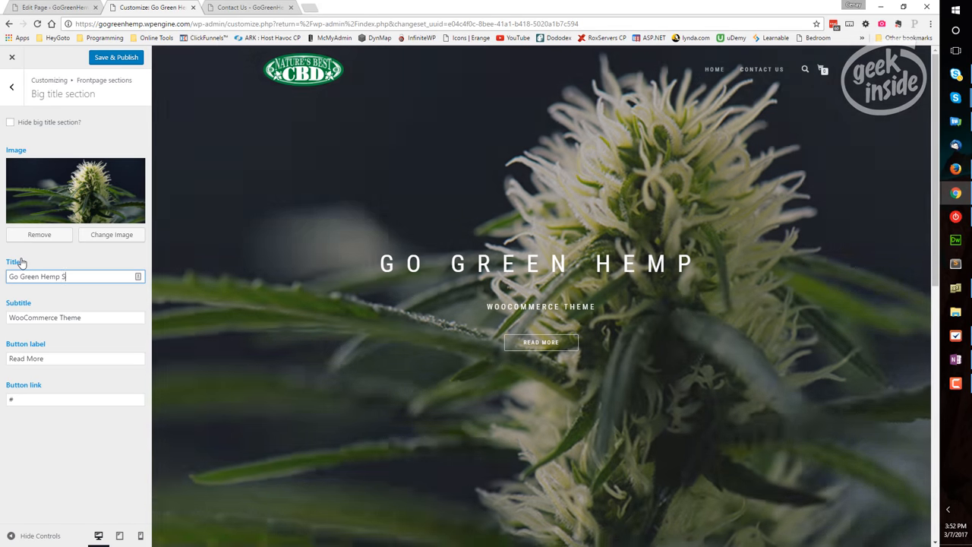
type("hop")
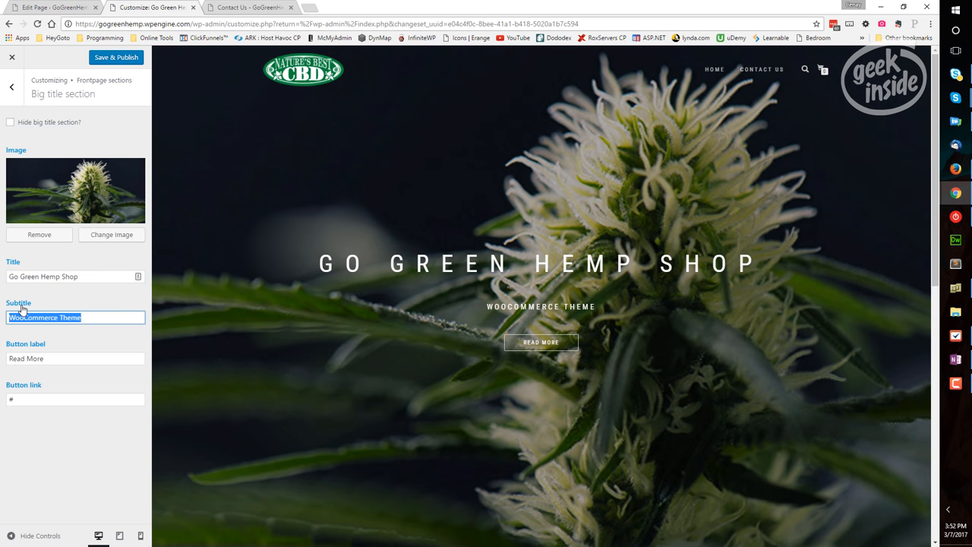
type("Excellent and Low Cost")
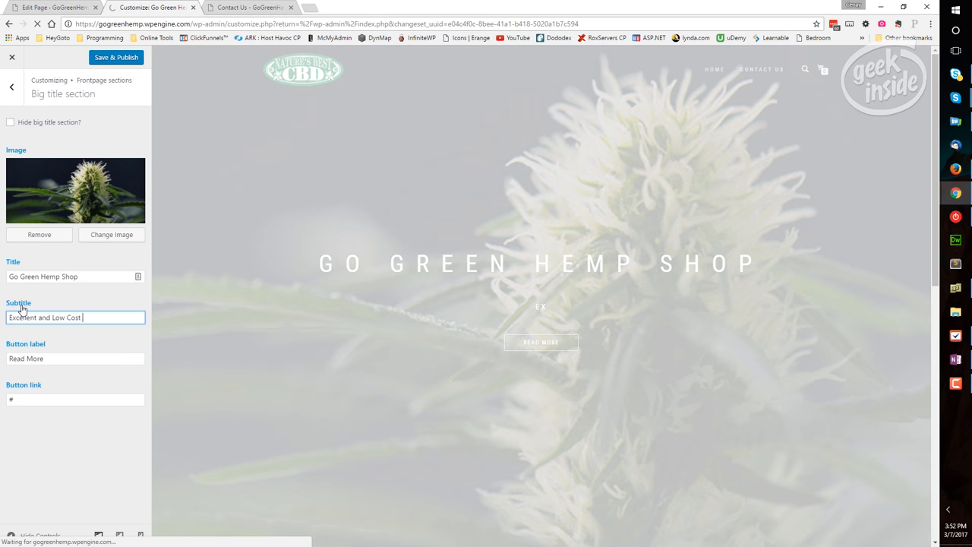
type("CBD O")
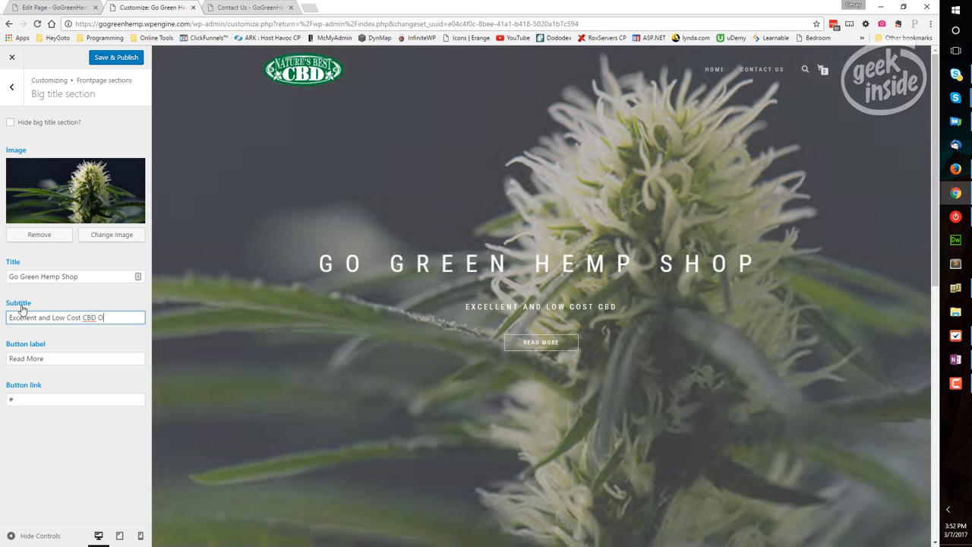
type("ils")
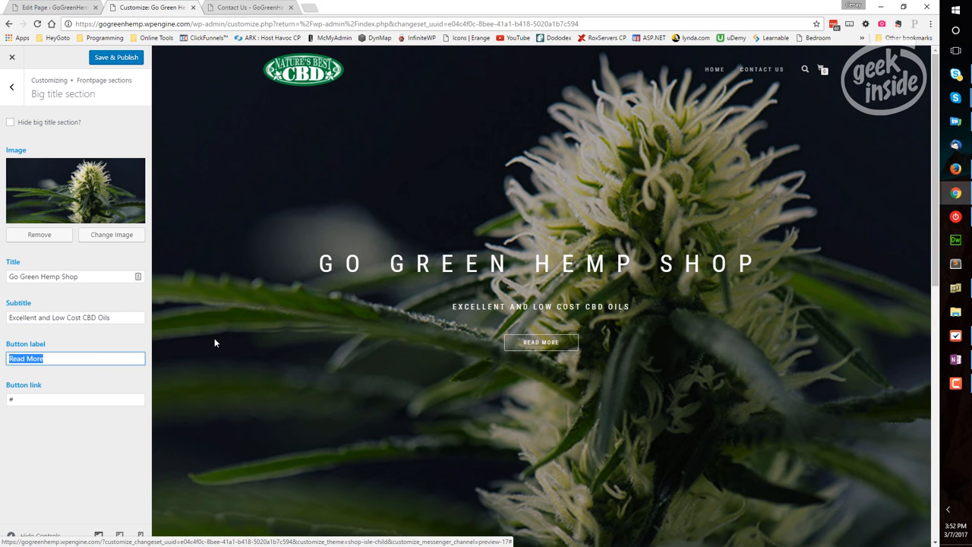
- Change the big title button label to 'Why this is important'
type("Wha")
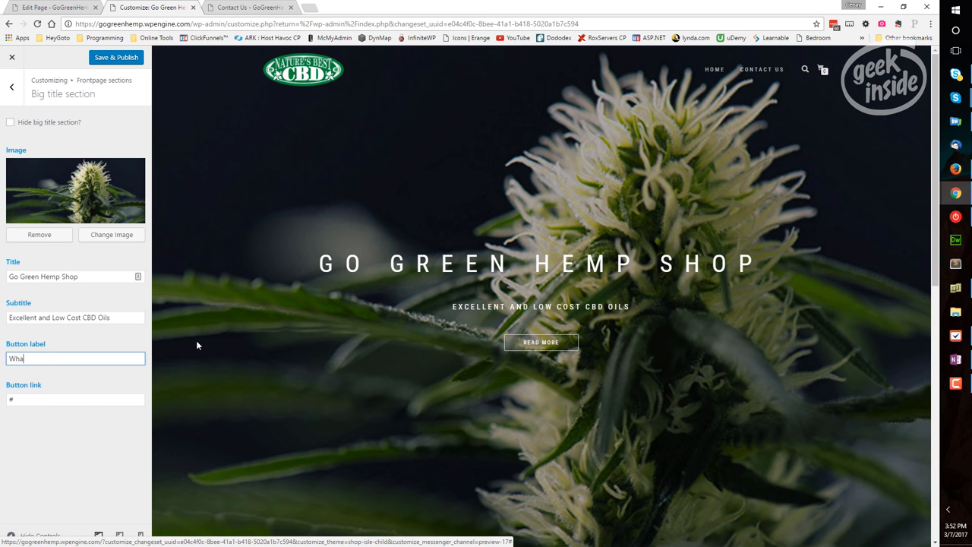
type("Why")
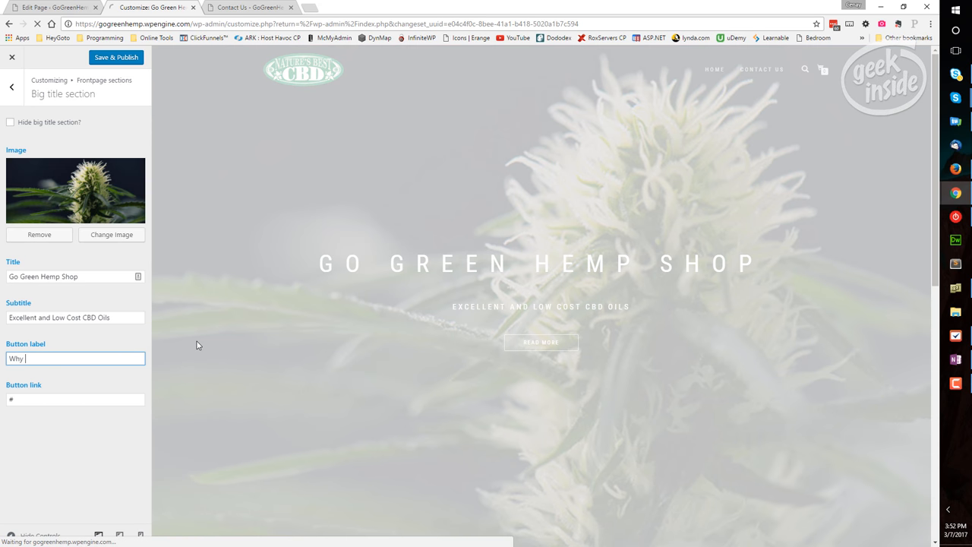
type("this is important")
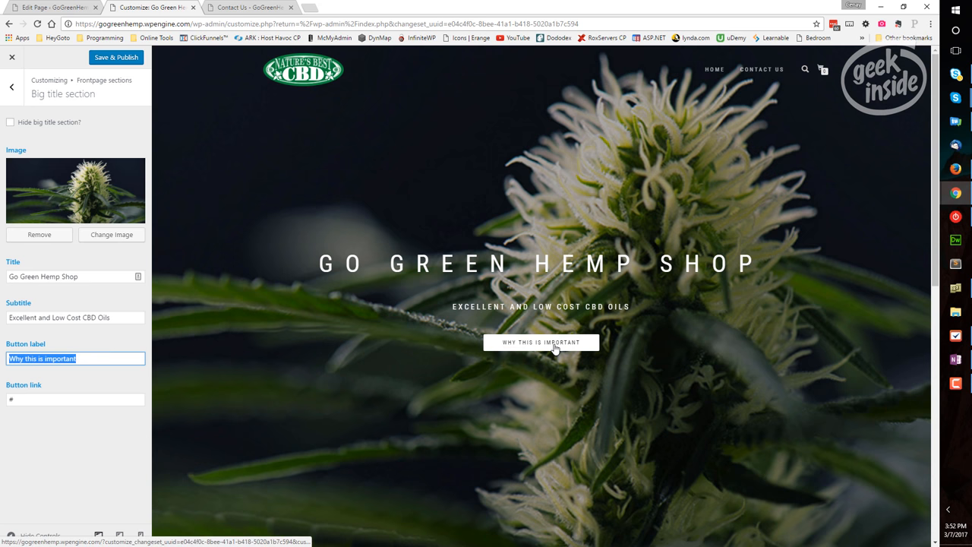
mouse_move(575, 349)
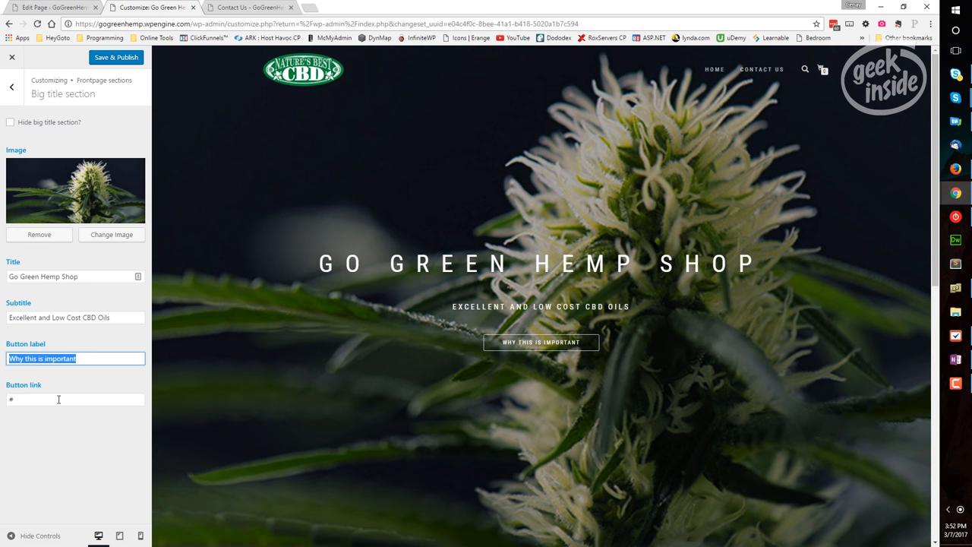
- Set the hero button link to gogreenhemp.wpengine.com/contact-us/
left_click(75, 398)
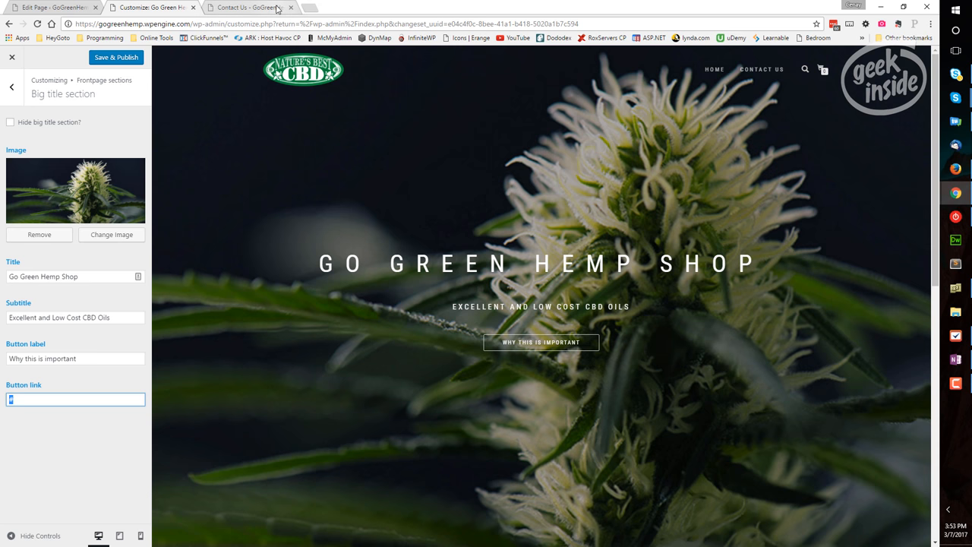
left_click(247, 6)
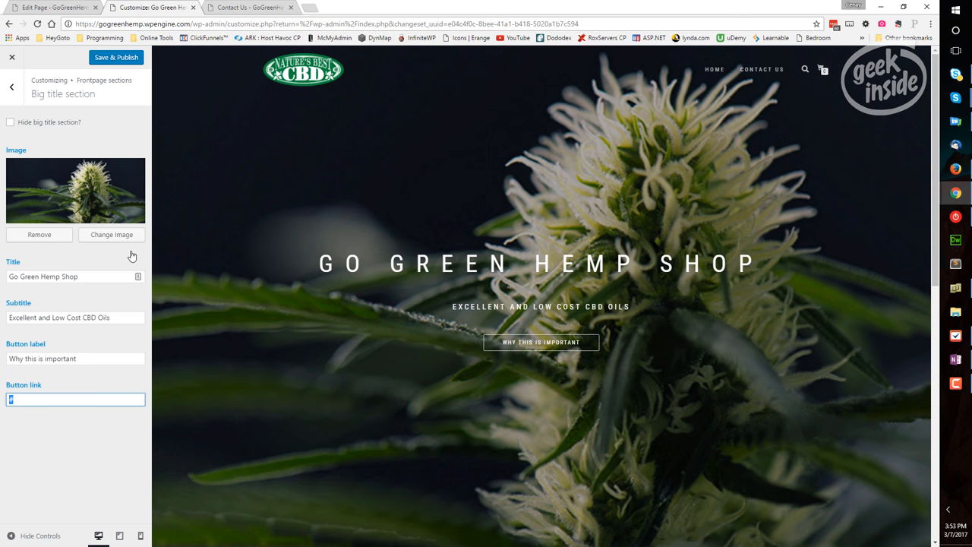
type("/gogreenhemp.wpengine.com/contact-us/")
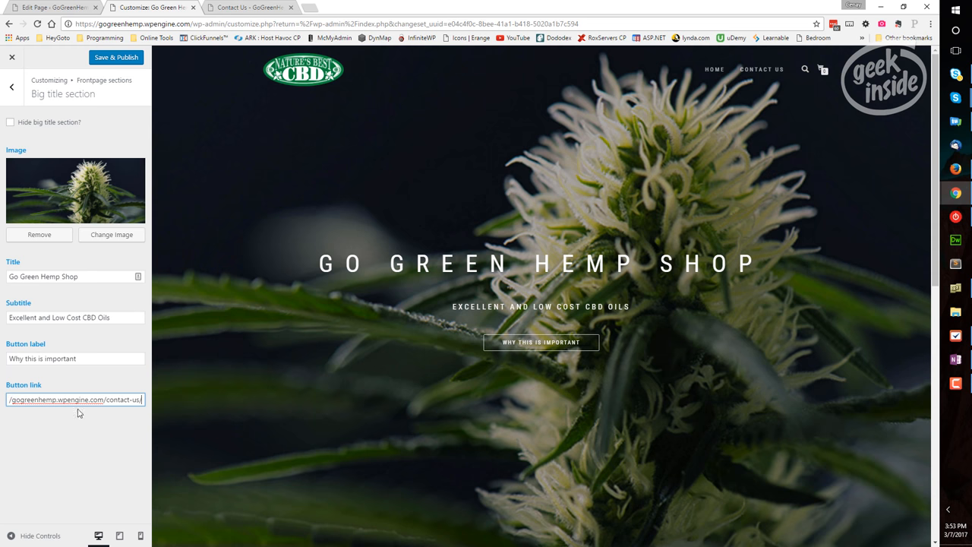
mouse_move(128, 415)
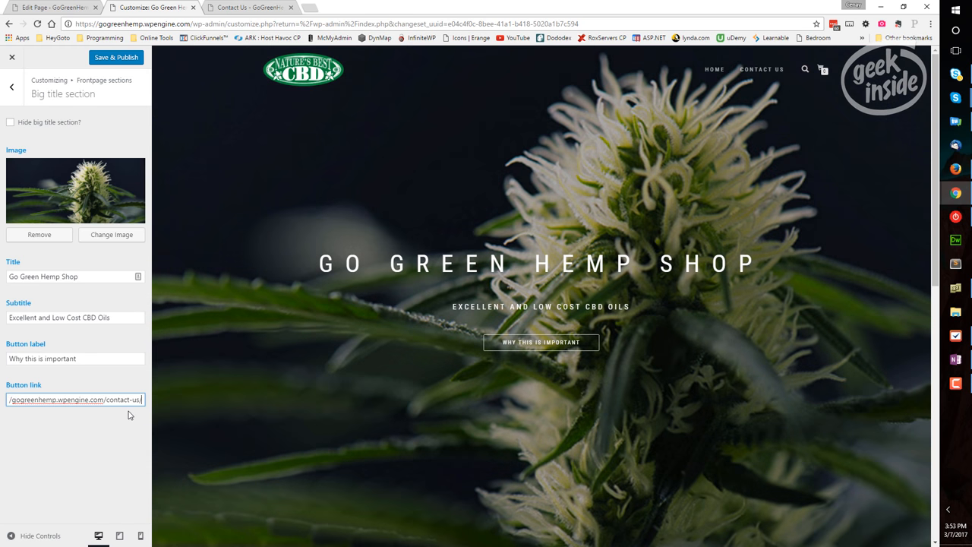
left_click(12, 86)
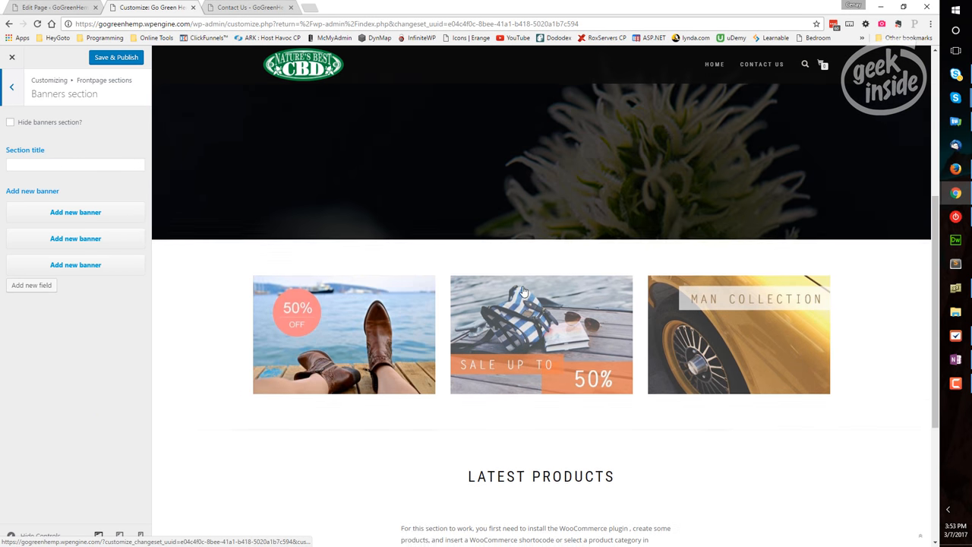
- Scroll the preview down to the theme's three placeholder banners
scroll("down", 3)
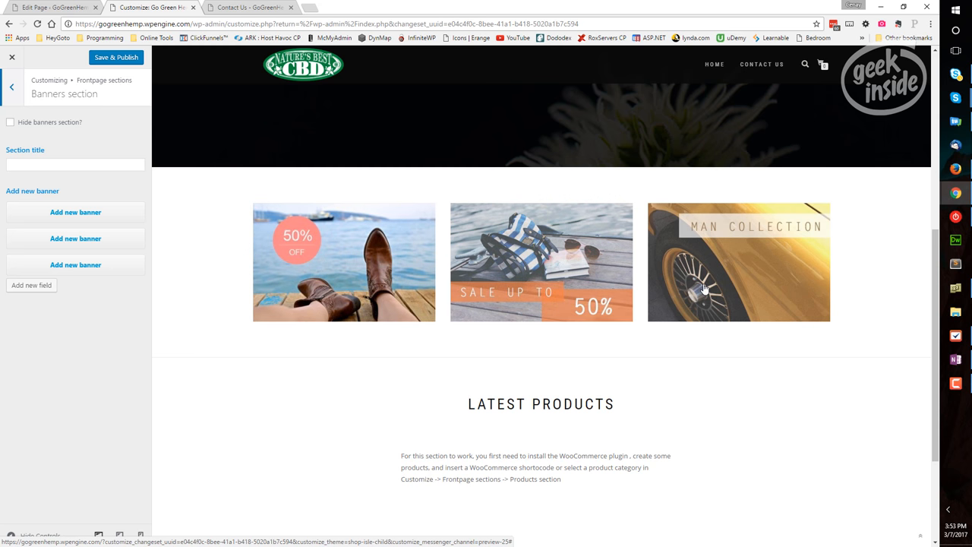
mouse_move(734, 295)
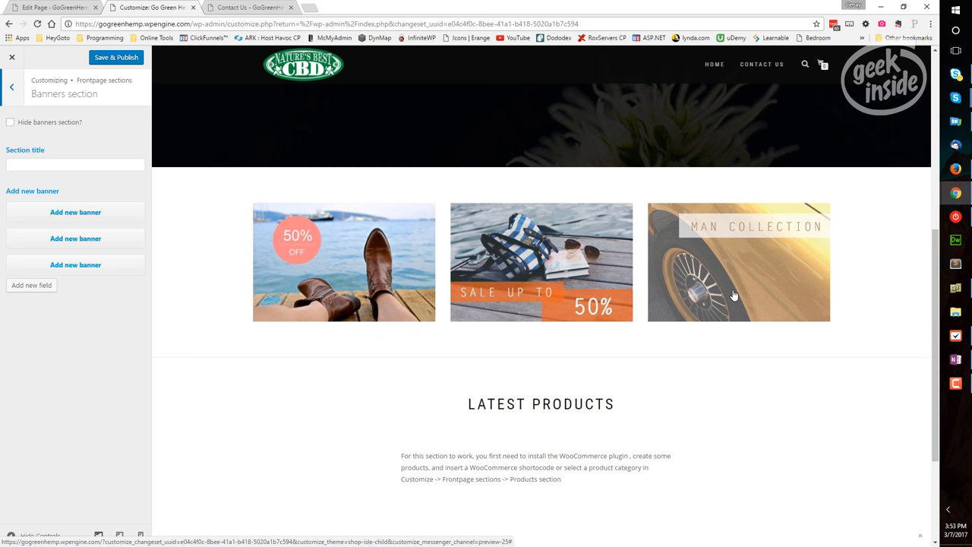
mouse_move(591, 335)
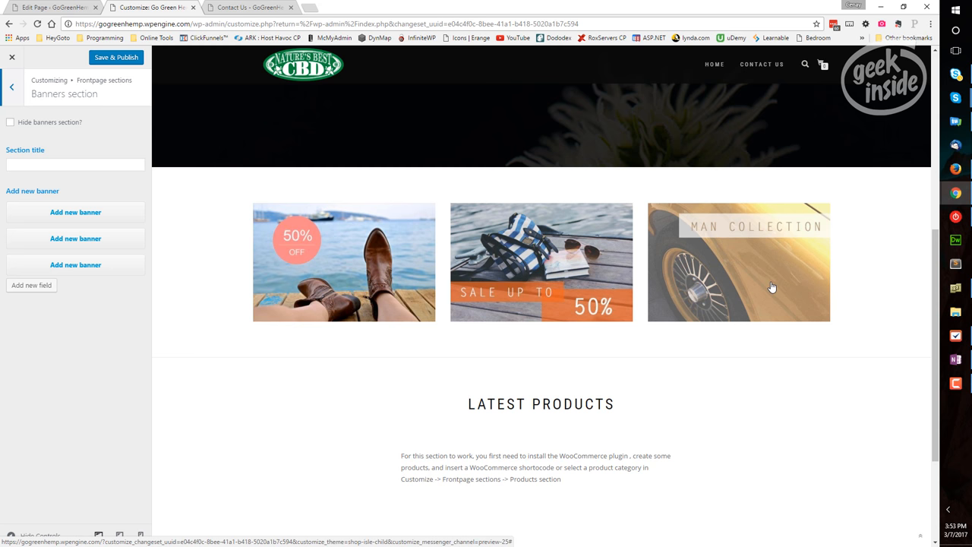
mouse_move(230, 240)
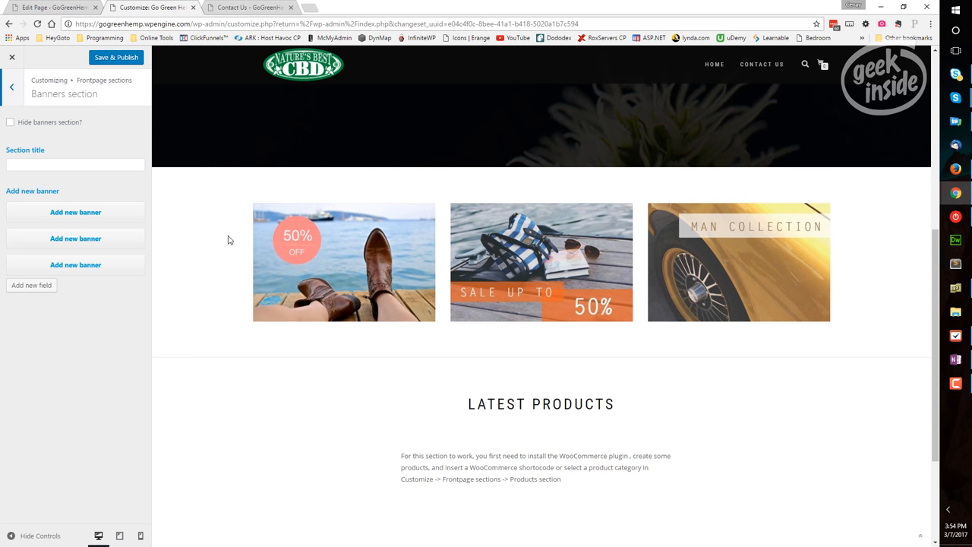
mouse_move(74, 260)
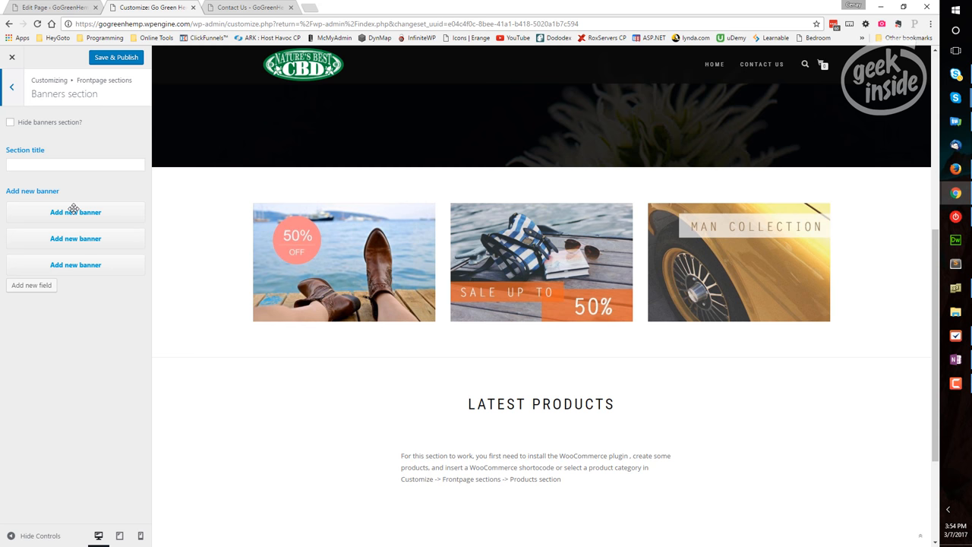
- Upload the banner1 hemp field image into the first banner
left_click(75, 212)
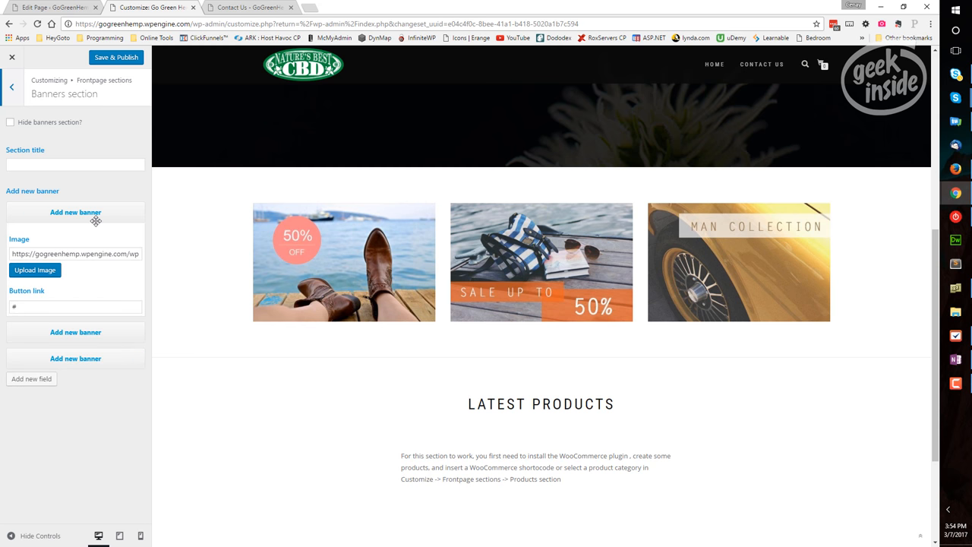
mouse_move(67, 279)
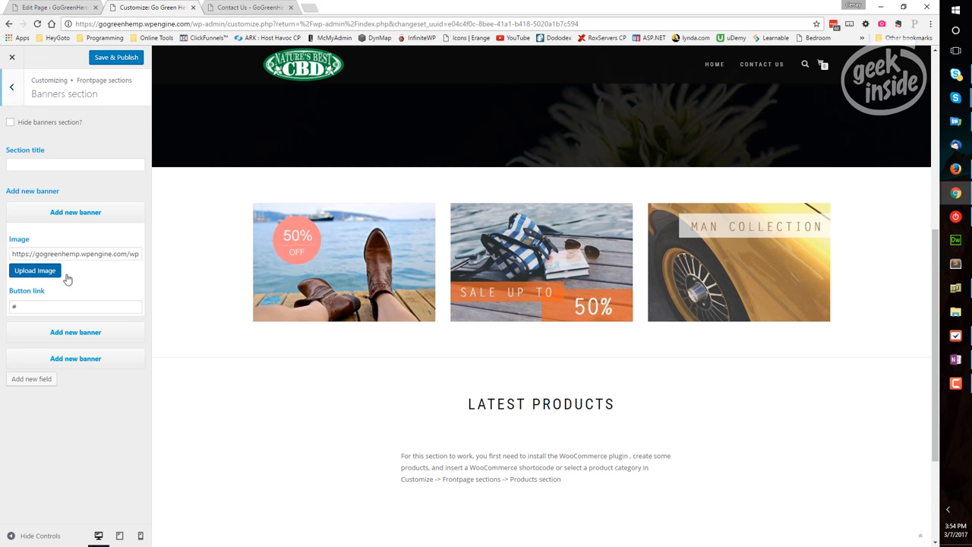
left_click(34, 270)
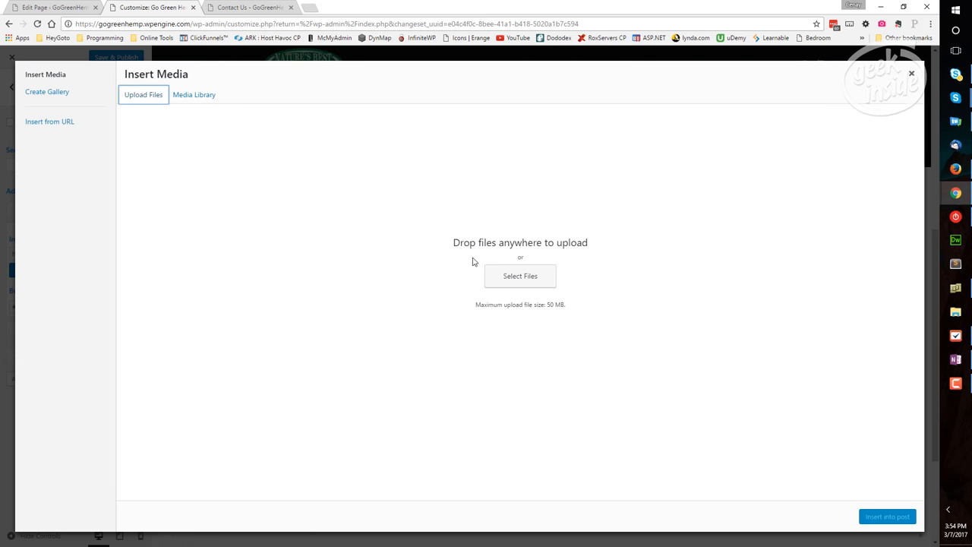
left_click(520, 276)
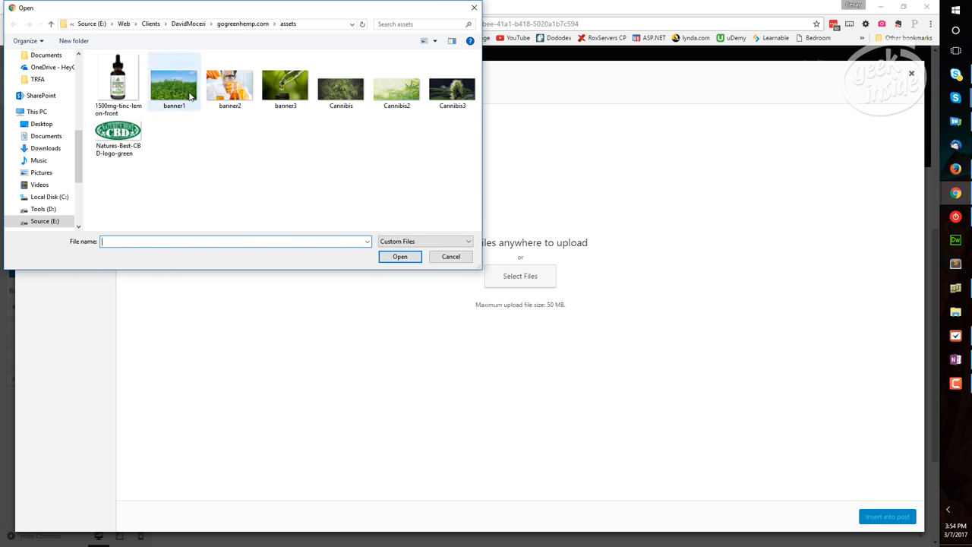
left_click(400, 256)
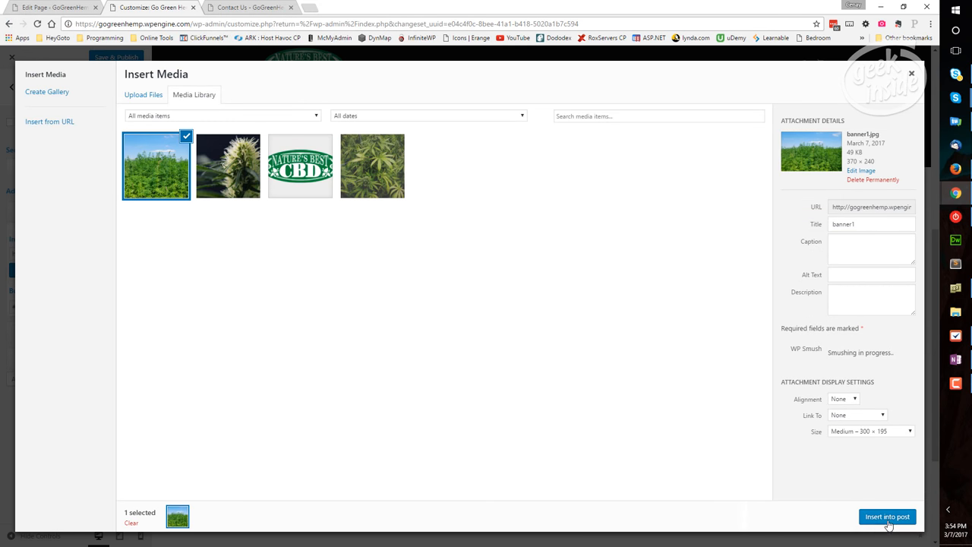
left_click(888, 516)
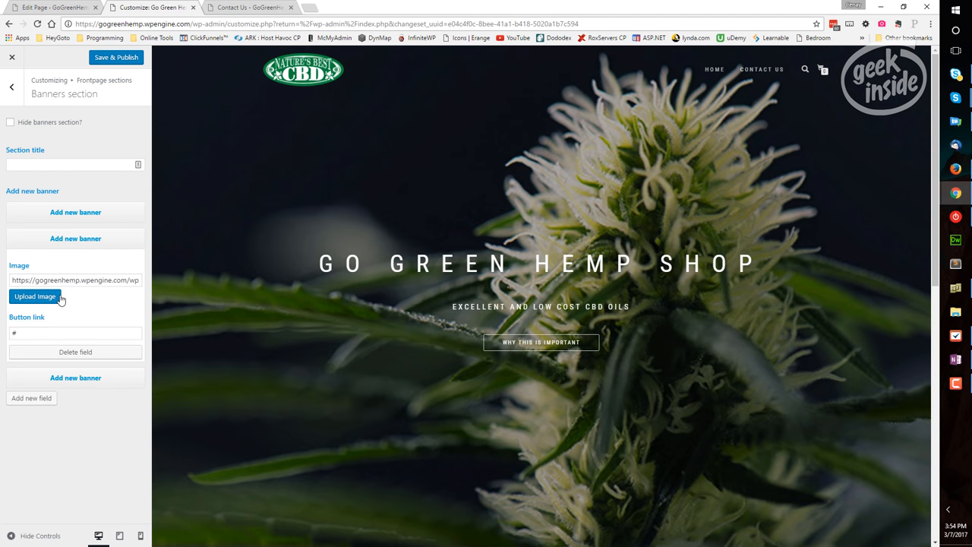
- Upload the banner2 lab scientist image into the second banner
left_click(35, 297)
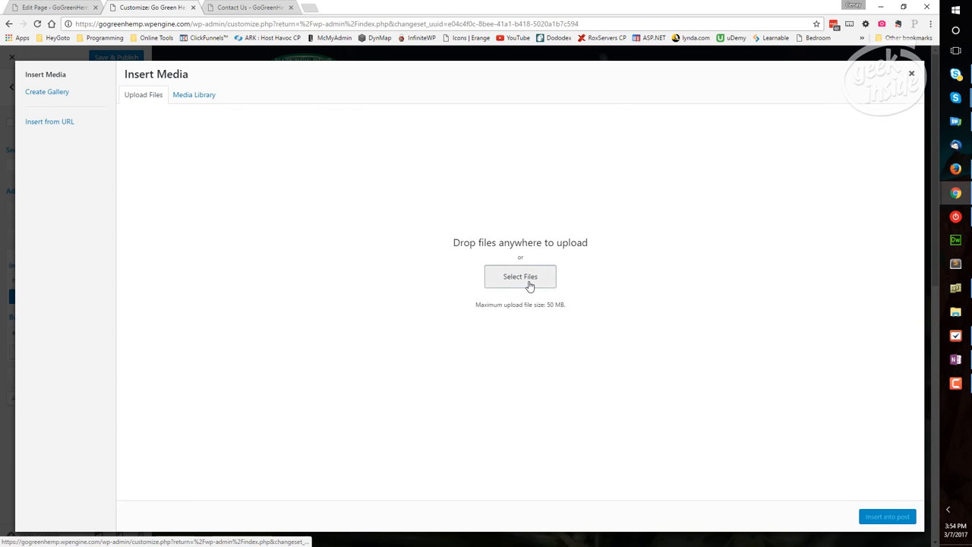
left_click(521, 276)
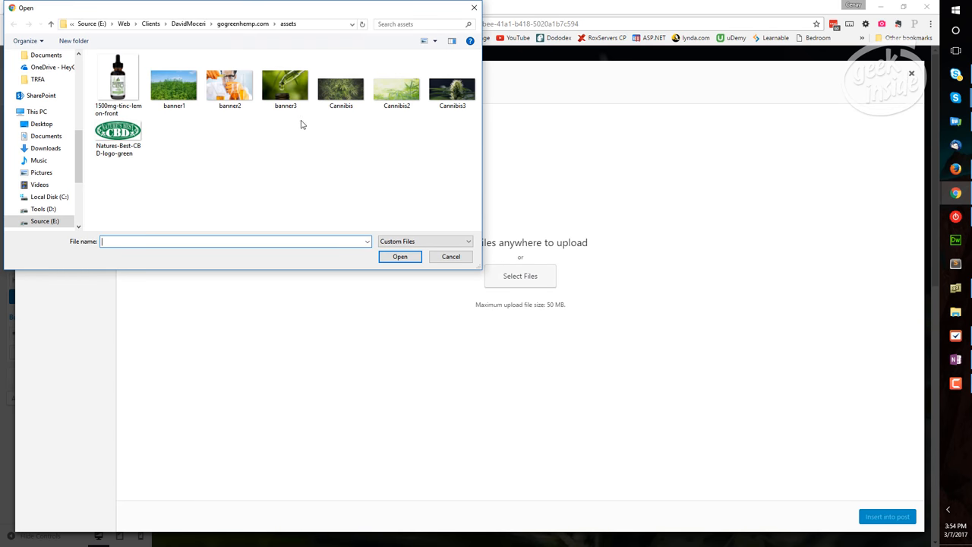
left_click(229, 82)
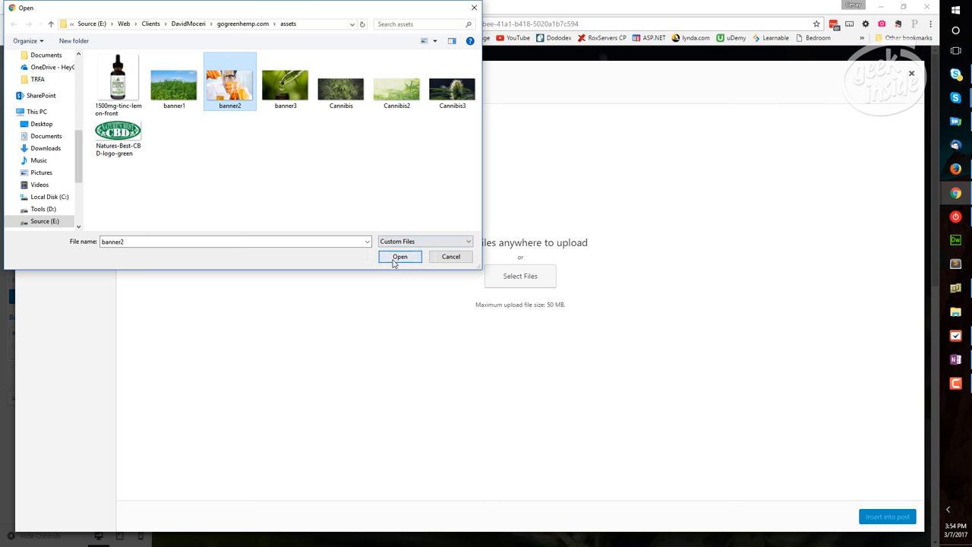
left_click(400, 256)
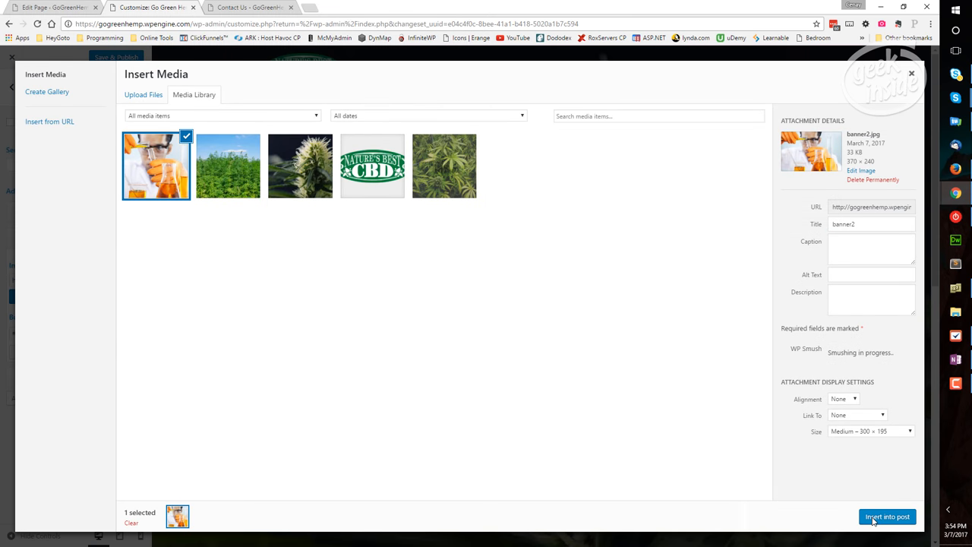
left_click(887, 516)
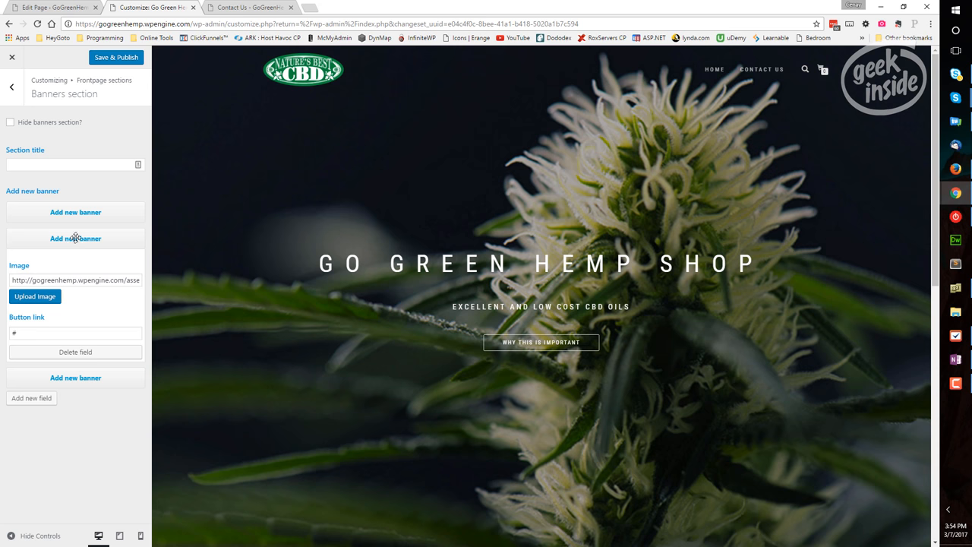
- Upload the banner3 oil dropper image into the third banner
left_click(75, 238)
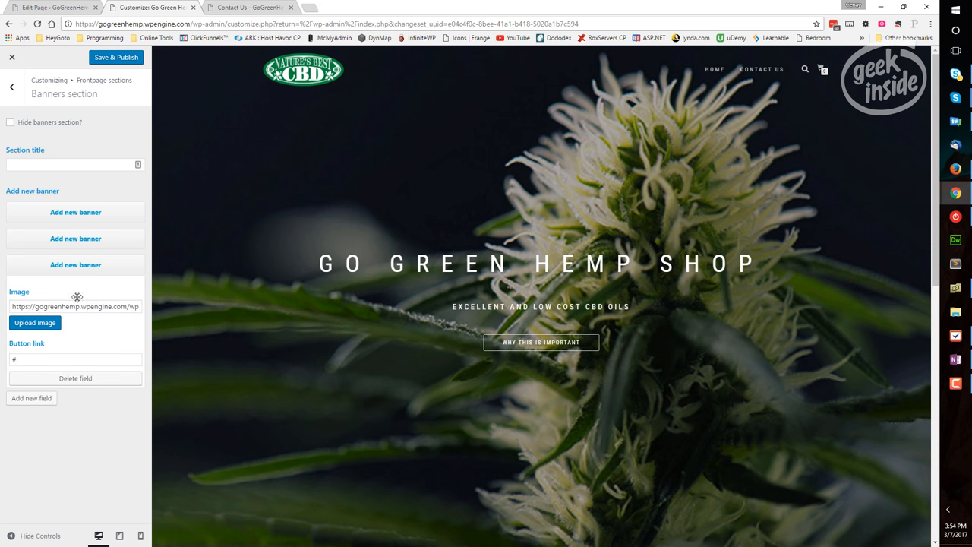
left_click(35, 322)
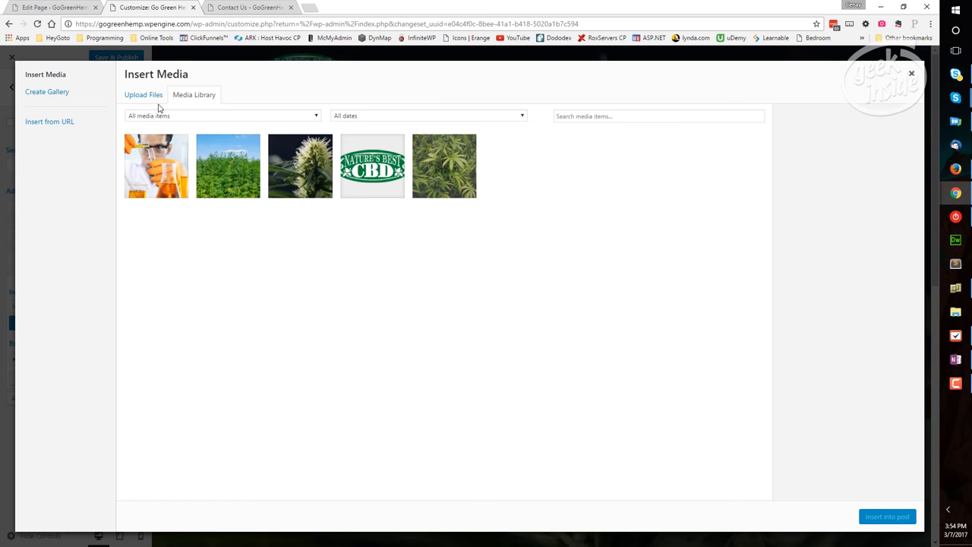
left_click(521, 276)
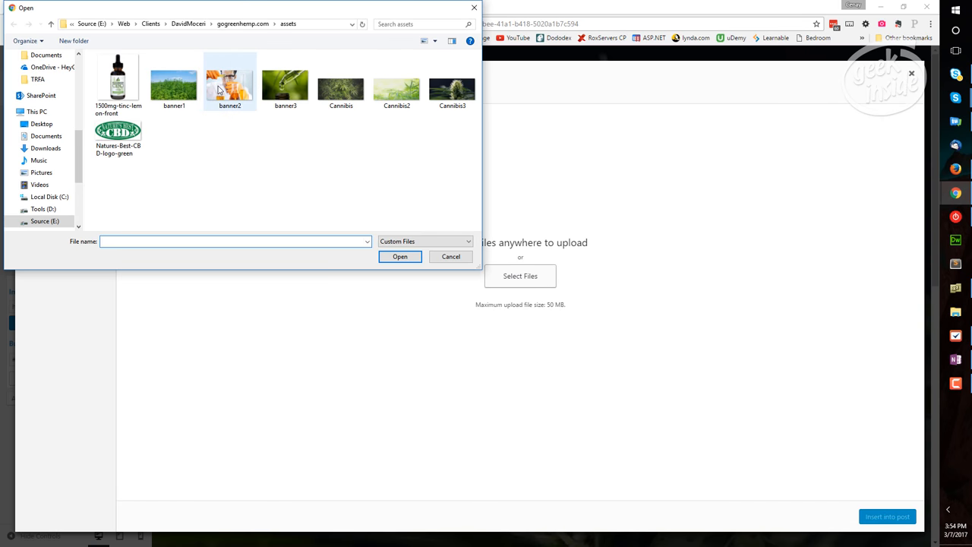
left_click(400, 256)
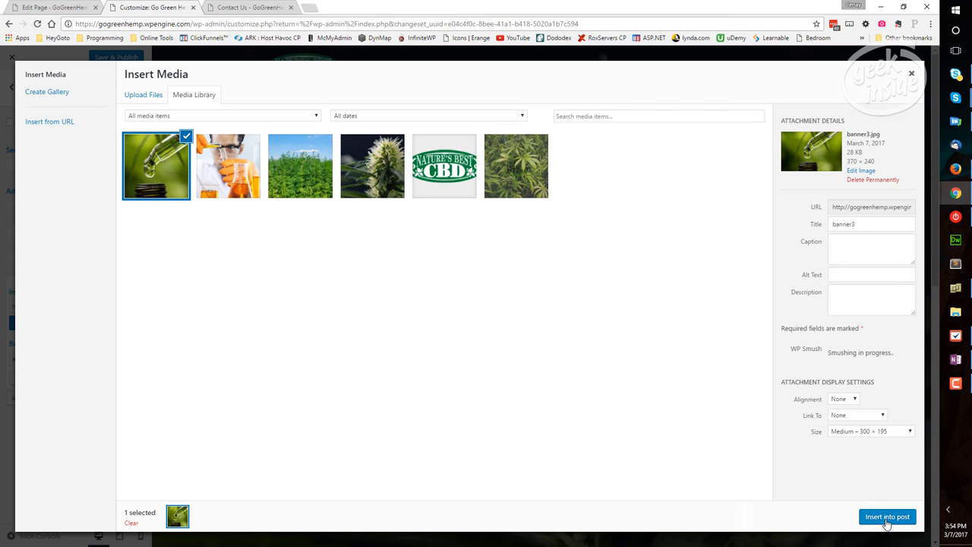
left_click(887, 517)
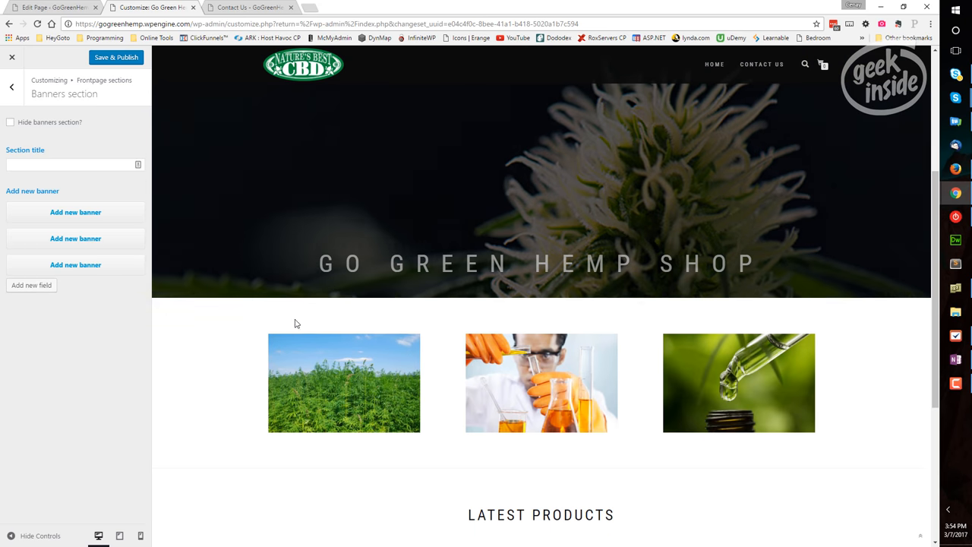
- Title the banners section 'From Farm to Pharma' and publish the Customizer changes
scroll("down", 3)
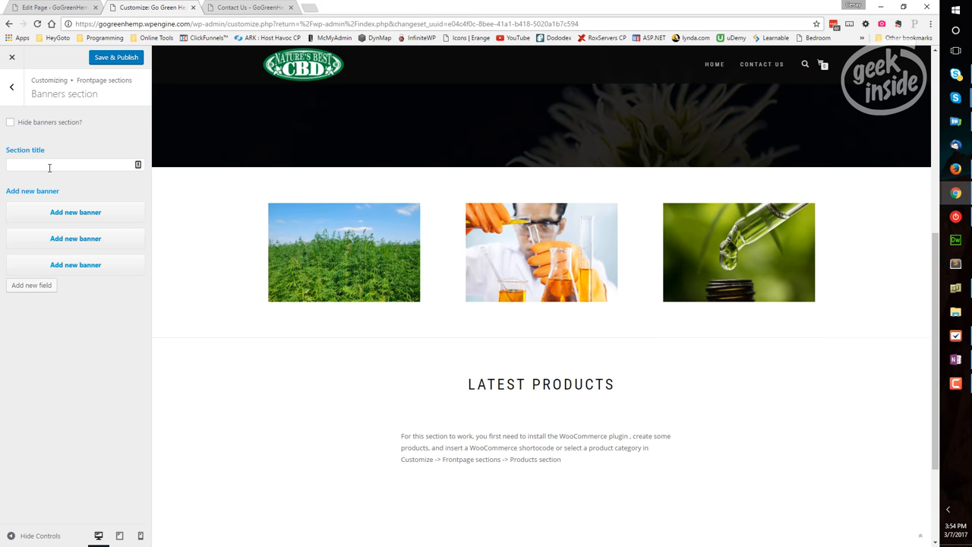
left_click(69, 165)
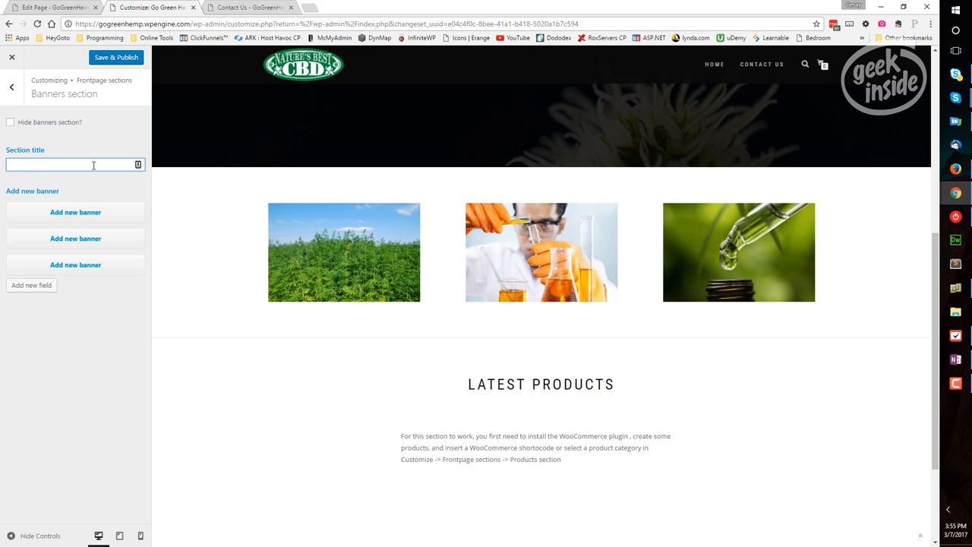
type("From Farm to Pharma")
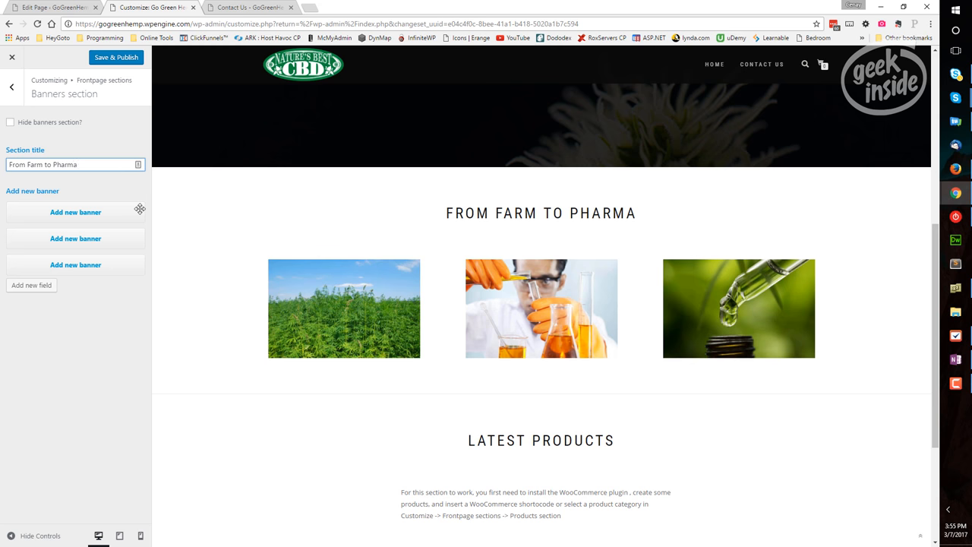
mouse_move(44, 152)
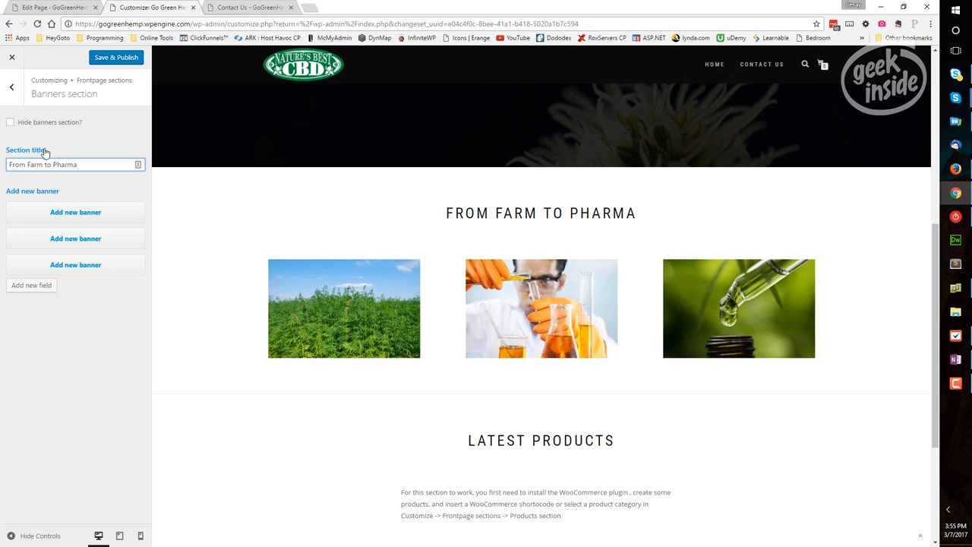
left_click(11, 87)
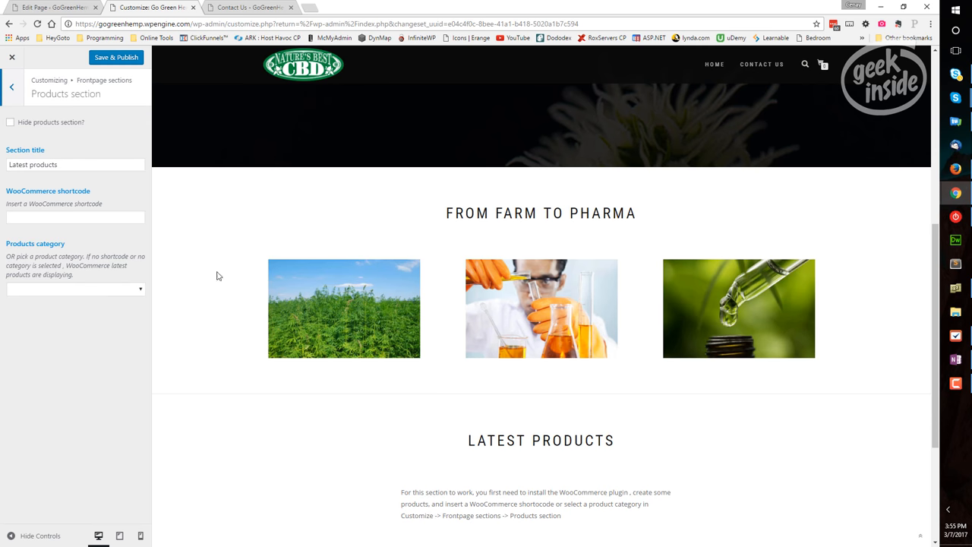
scroll("down", 3)
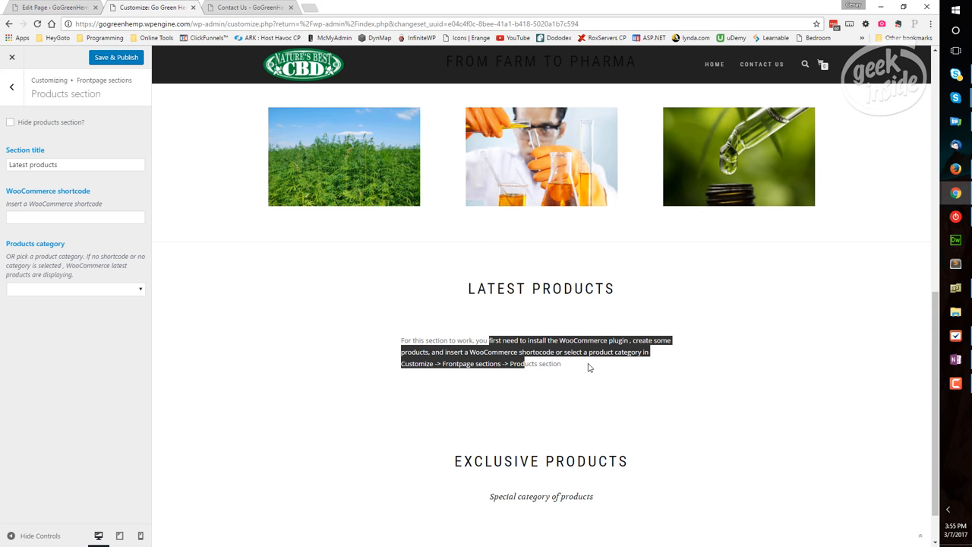
mouse_move(587, 363)
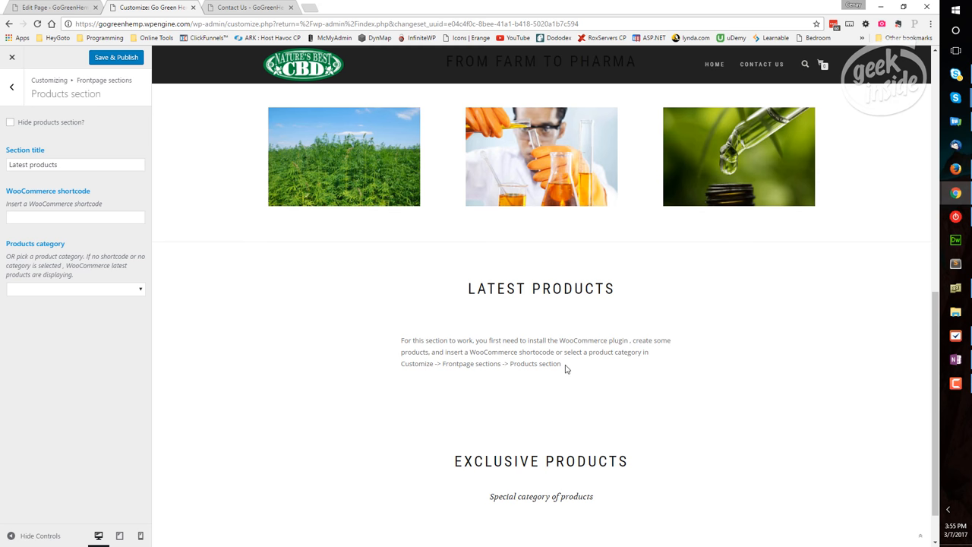
mouse_move(533, 295)
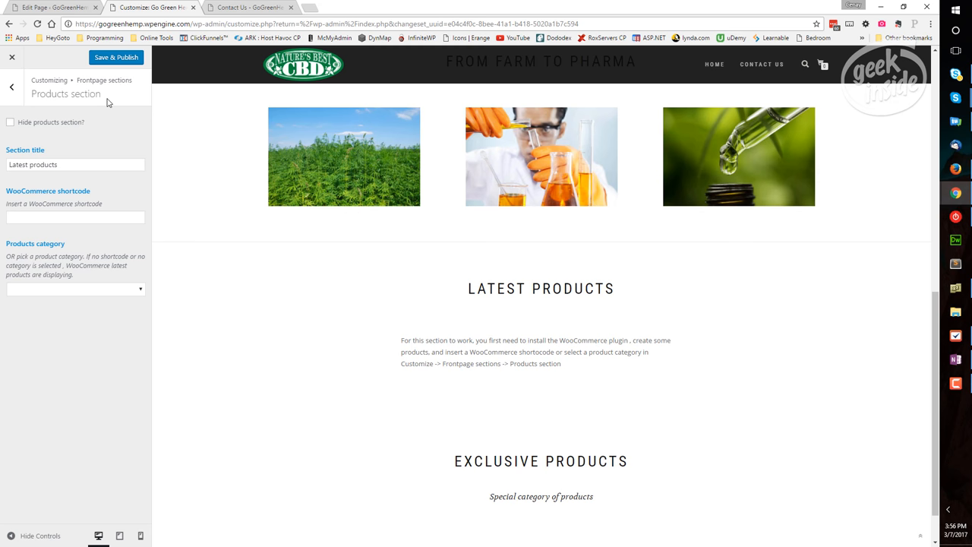
left_click(116, 57)
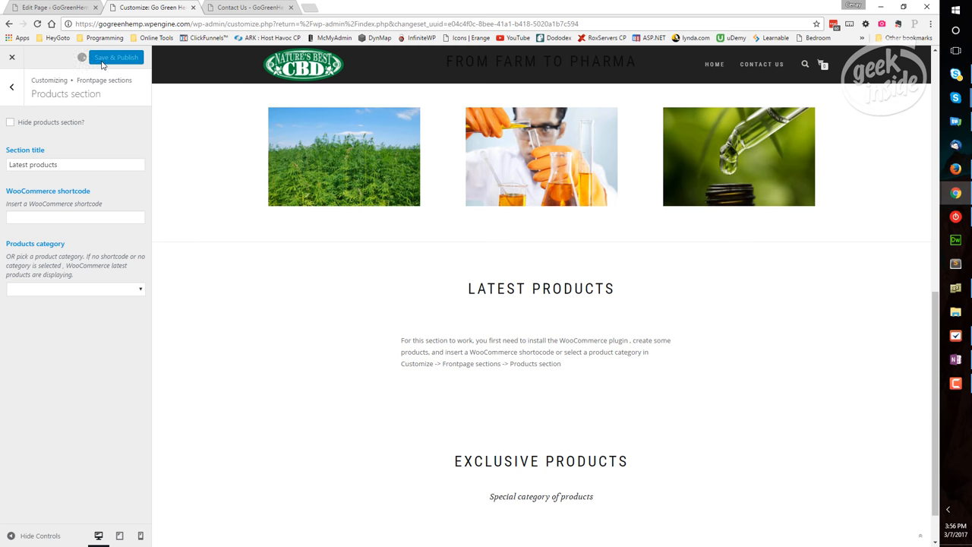
- Leave the Customizer and start a product named '1500MG CBD HEMP OILD TINCTURE 1OZ – LEMON'
left_click(115, 57)
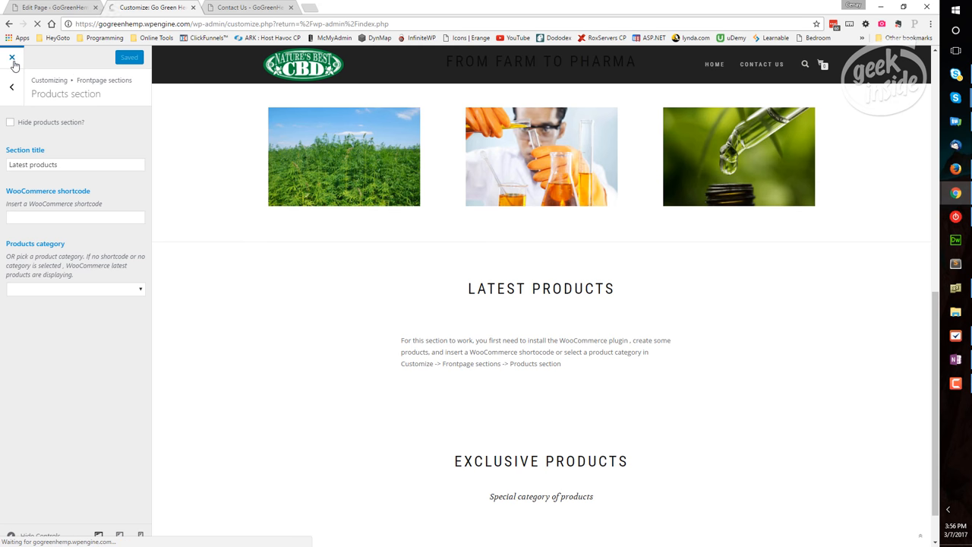
left_click(12, 57)
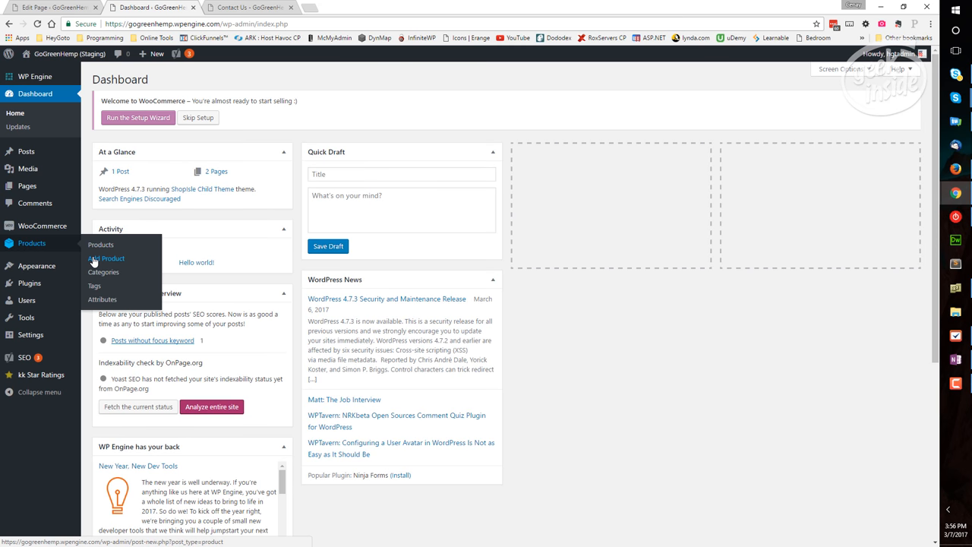
left_click(107, 258)
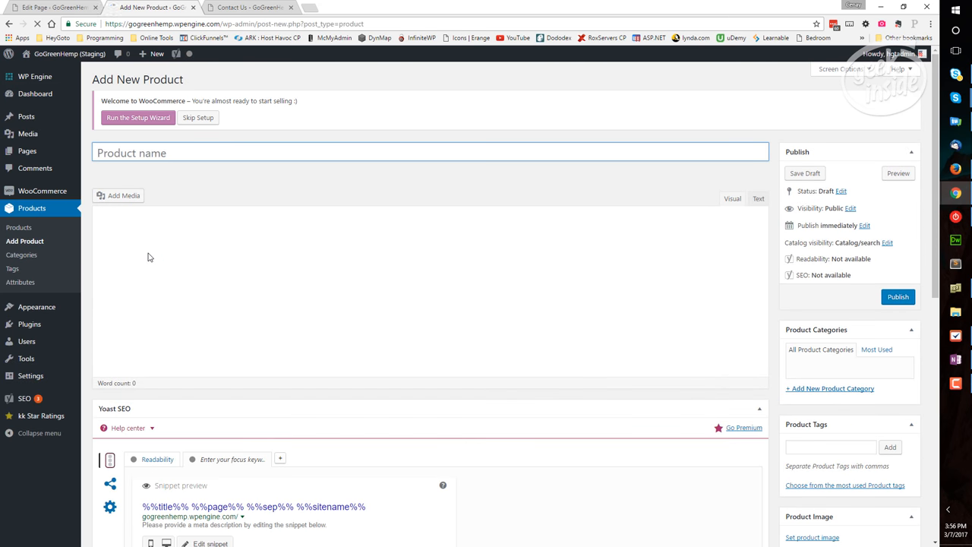
left_click(731, 198)
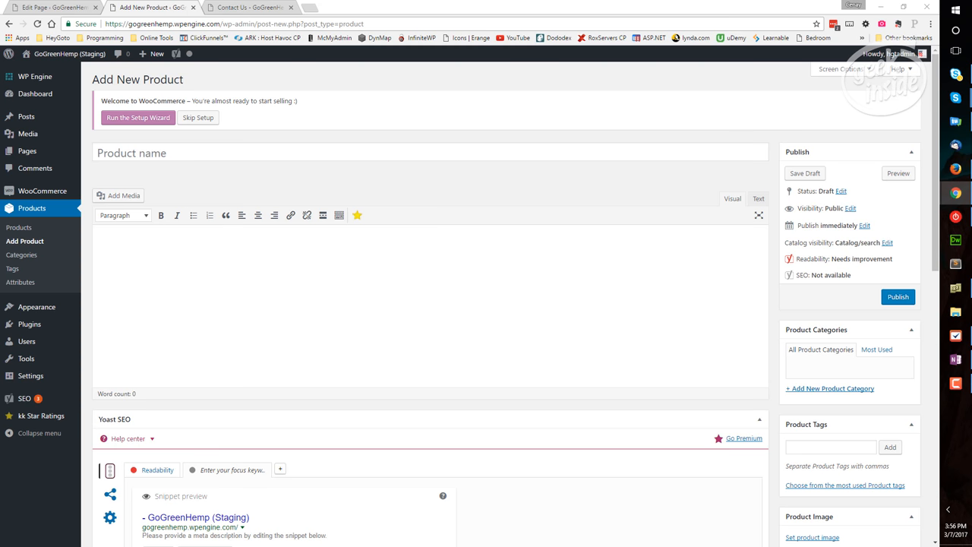
type("1500MG CBD HEMP OILD TINCTURE 1OZ – LEMON")
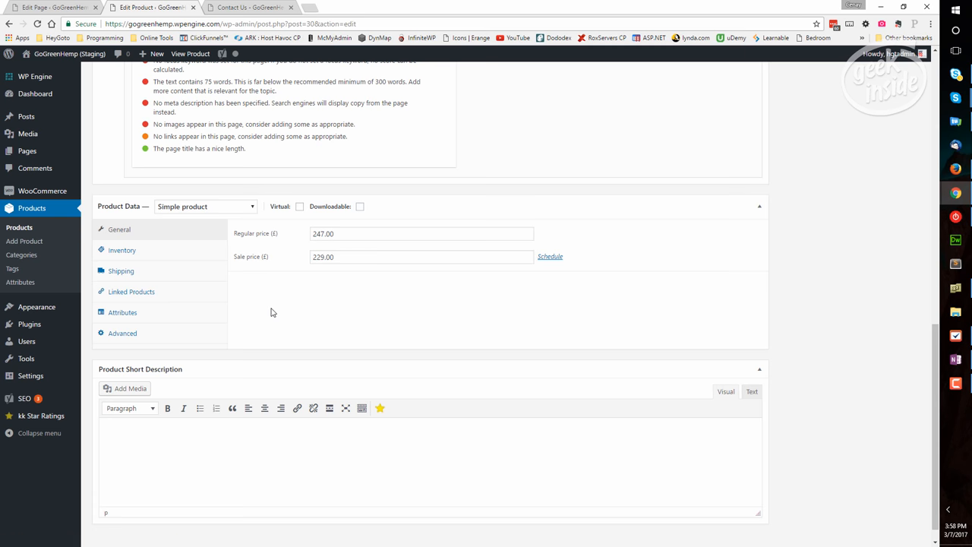
mouse_move(122, 250)
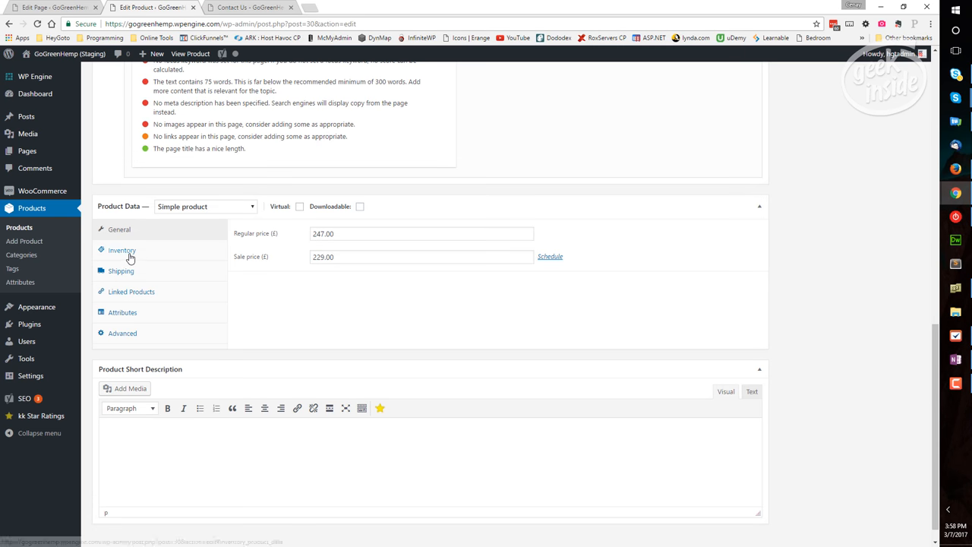
- Upload the 1500mg-tinc-lemon-front bottle photo and set it as the product image
left_click(122, 250)
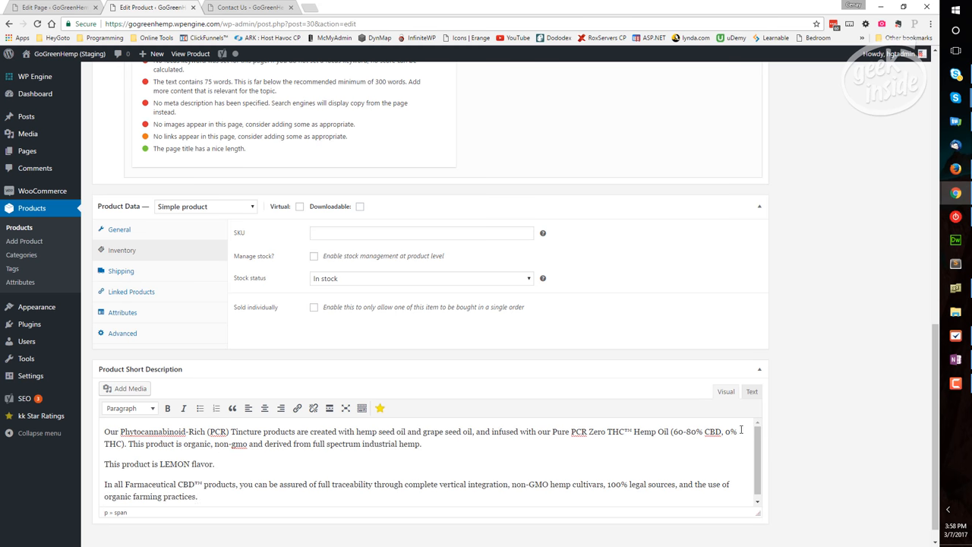
scroll("down", 3)
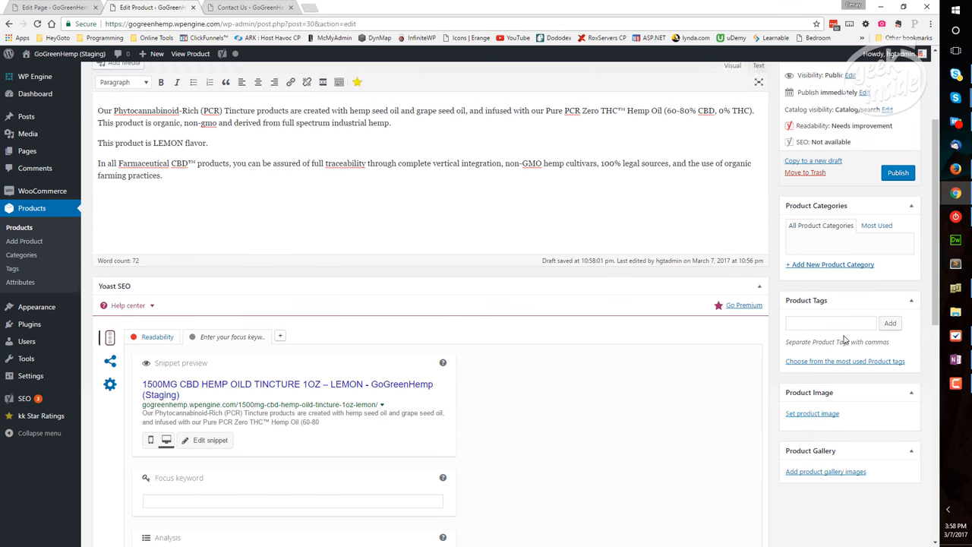
left_click(812, 413)
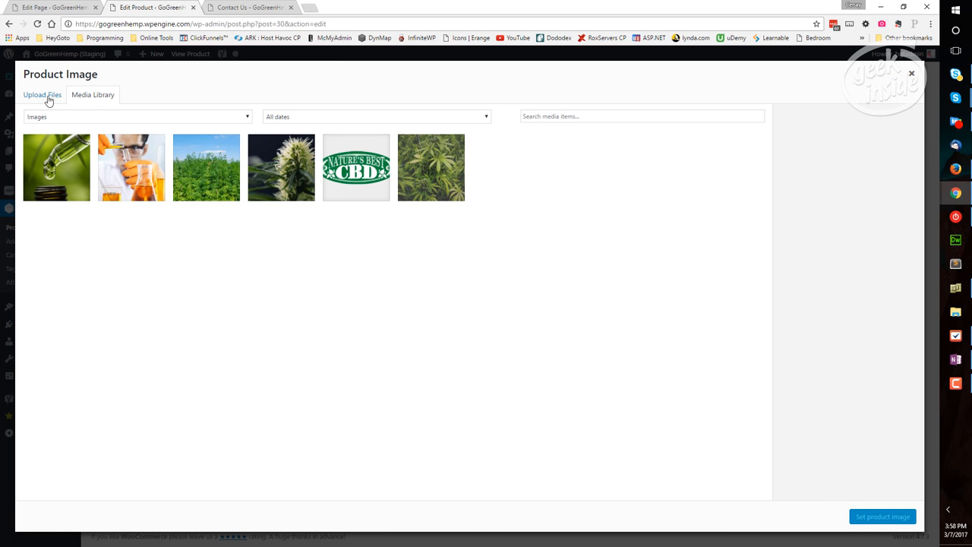
left_click(42, 95)
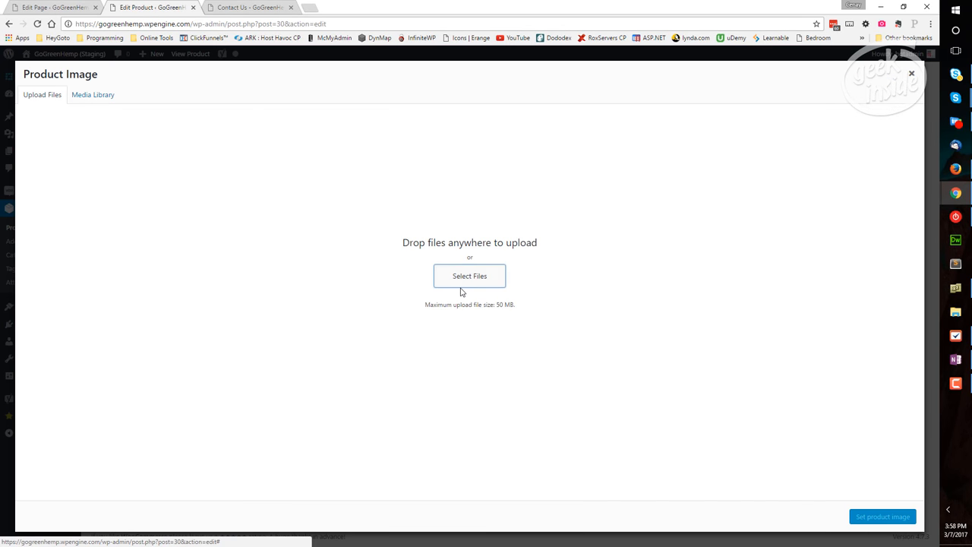
left_click(469, 276)
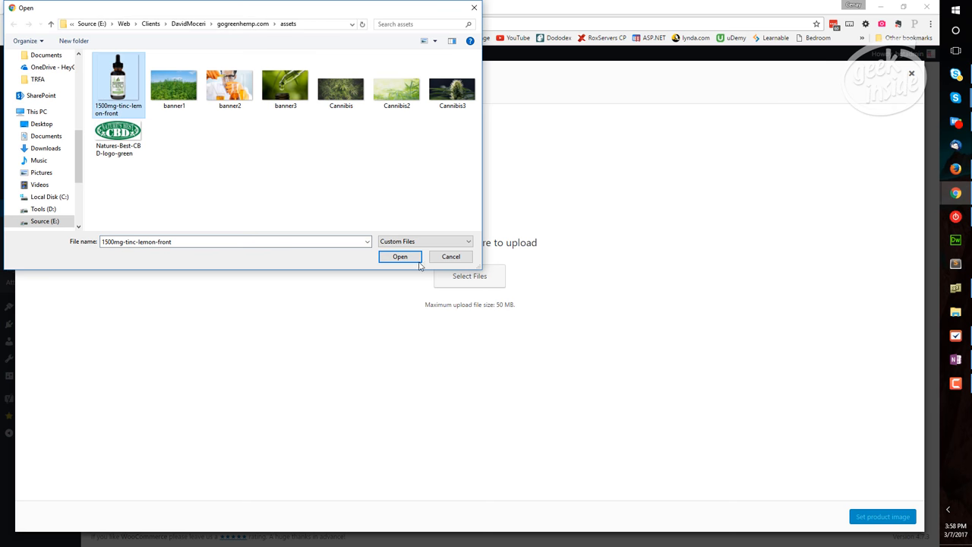
left_click(399, 256)
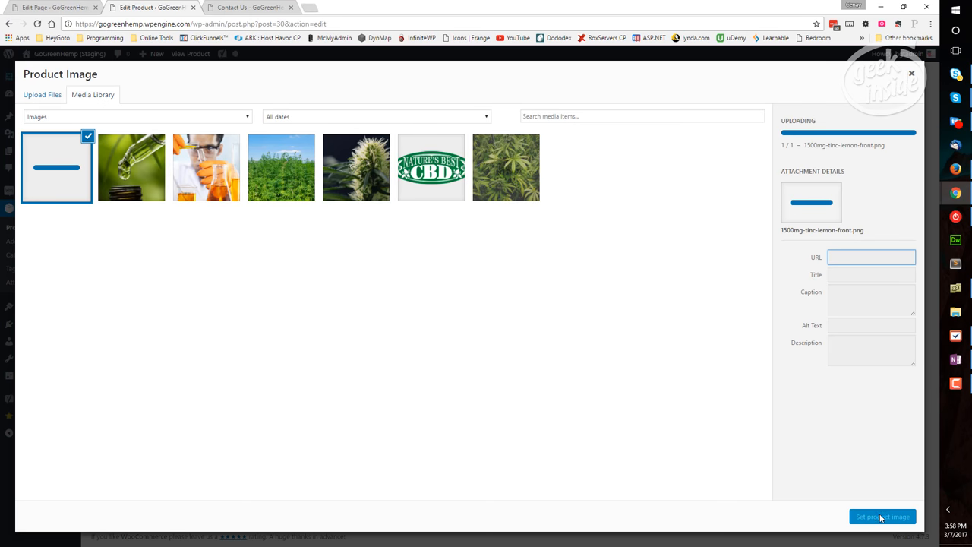
left_click(882, 517)
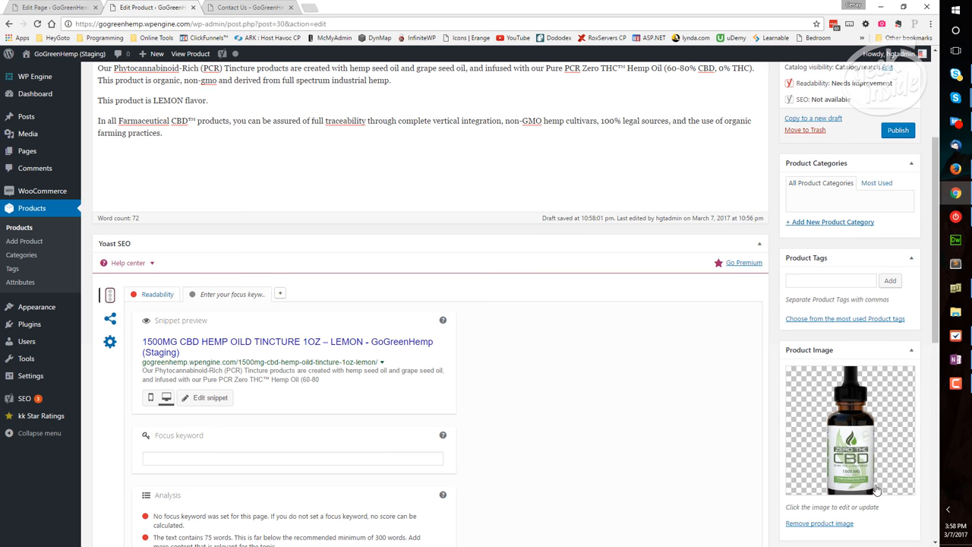
- Tag the product cbd, file it under a new CBD Oils category, and publish
scroll("down", 3)
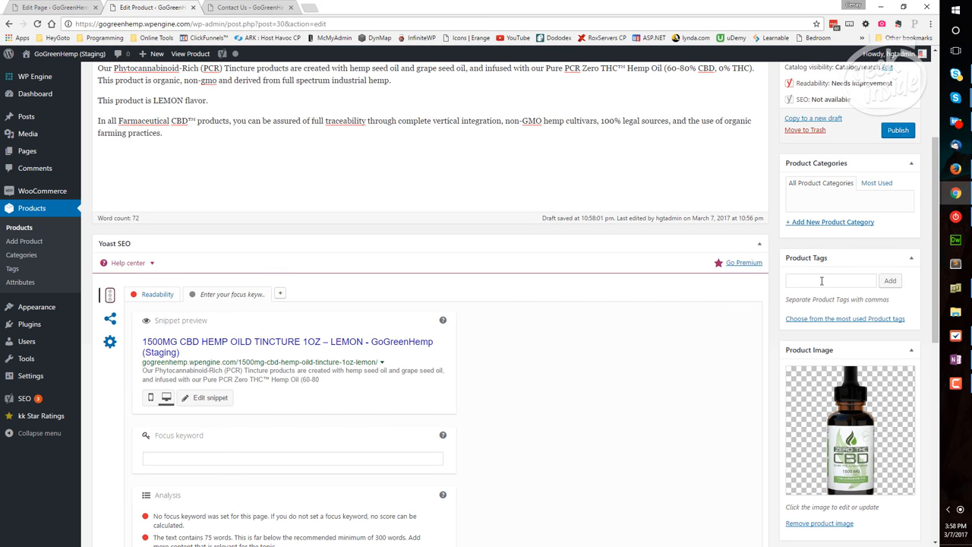
type("cb")
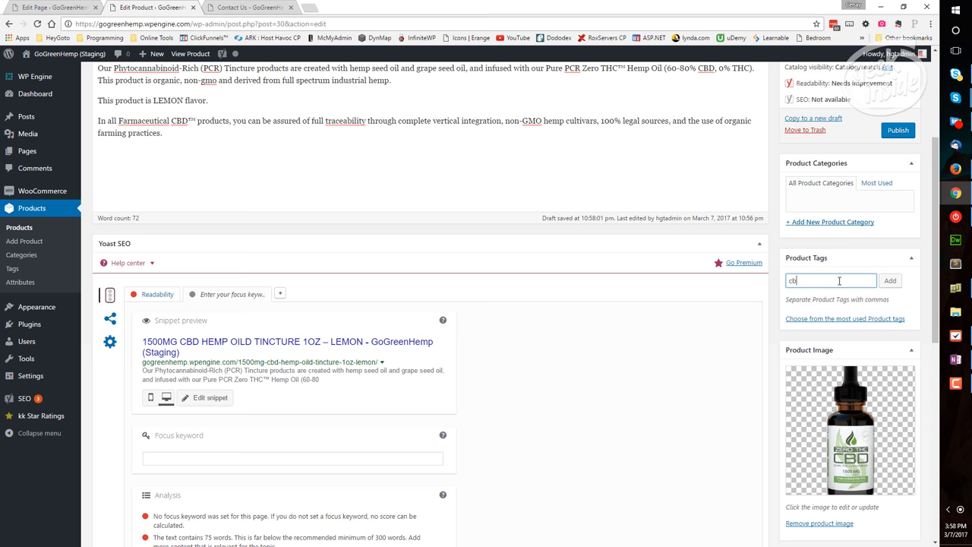
left_click(891, 280)
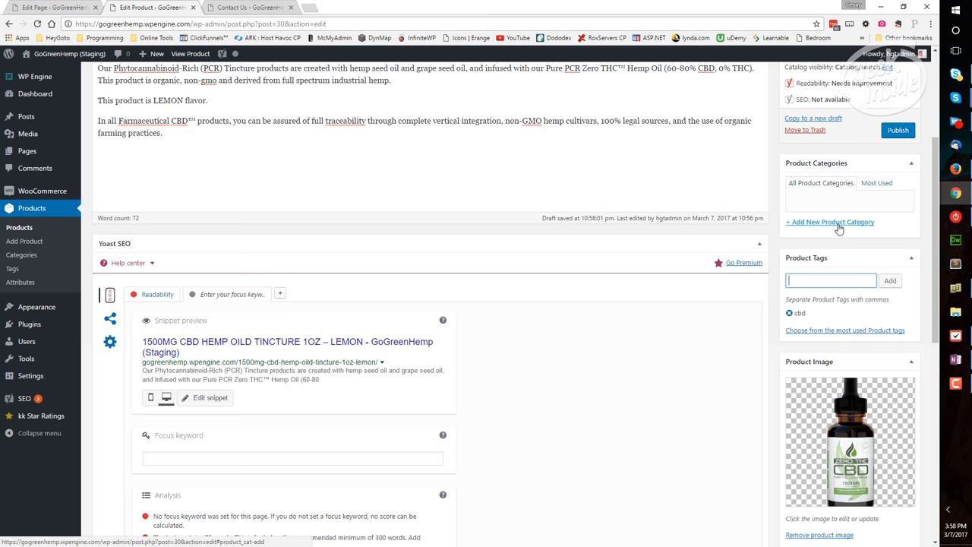
left_click(830, 221)
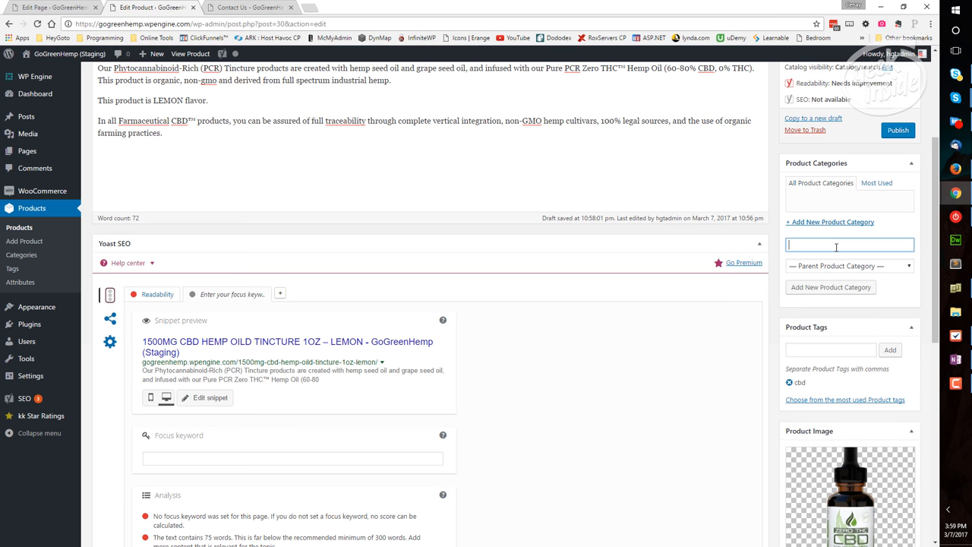
type("CBD")
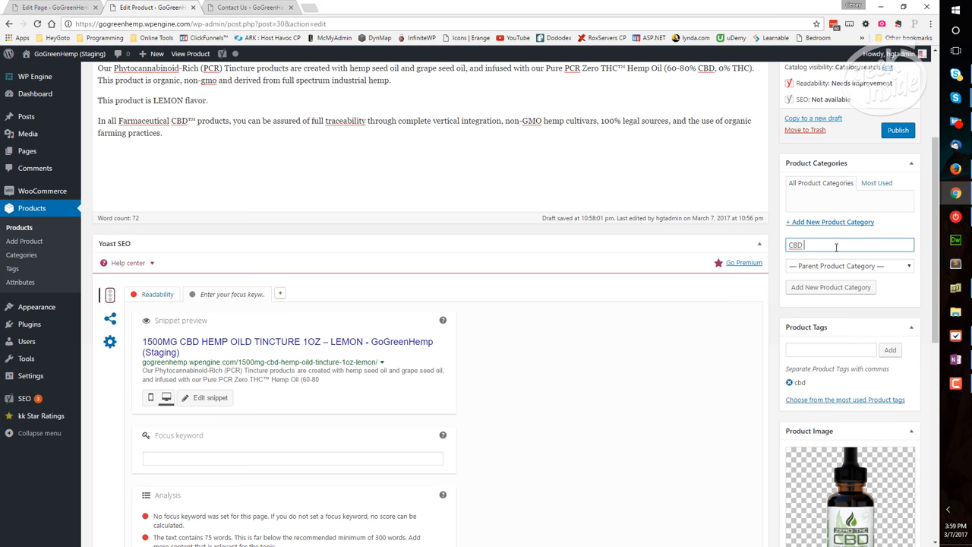
type("Oils")
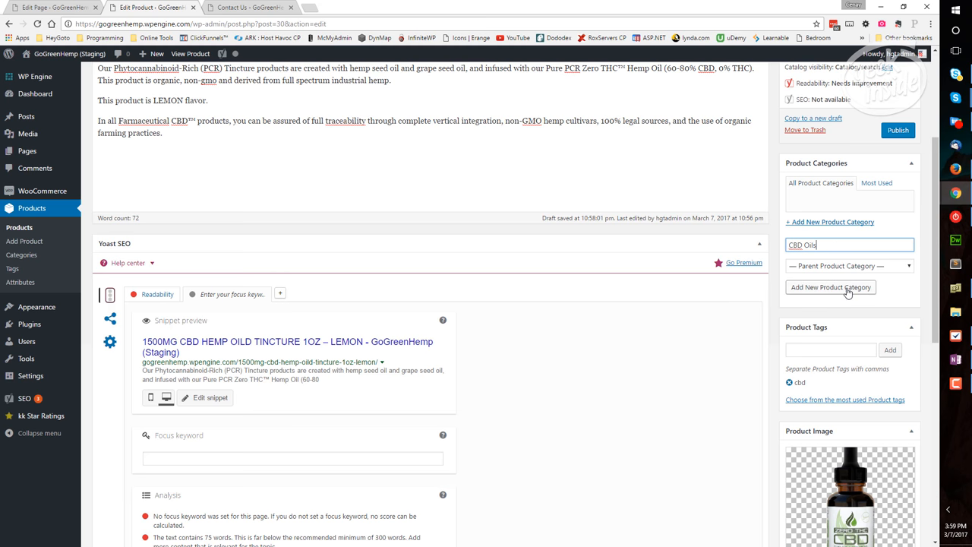
left_click(831, 288)
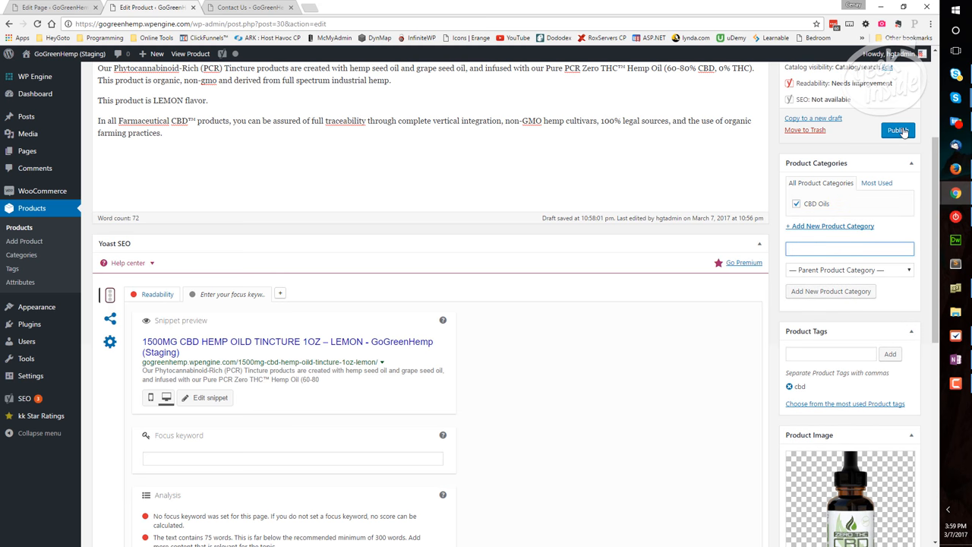
left_click(899, 130)
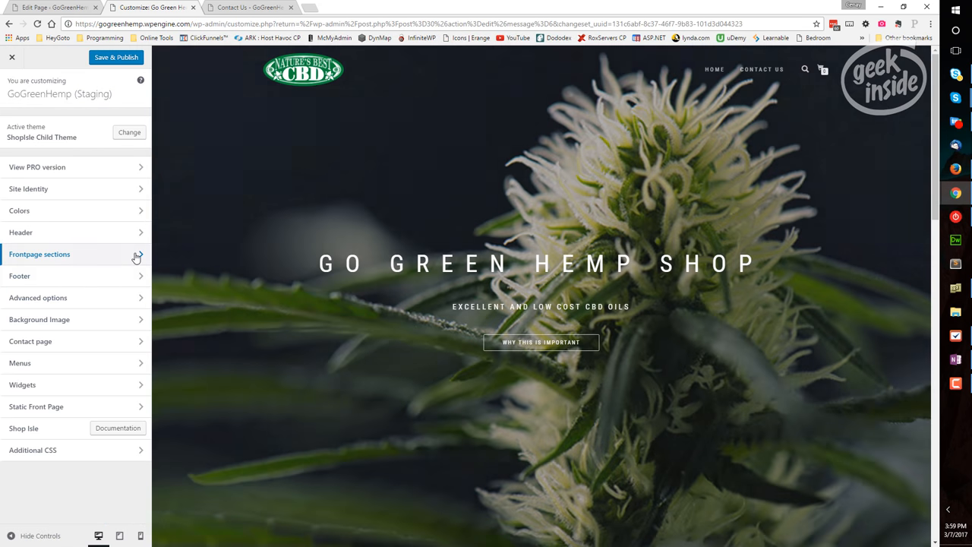
- Clear the Products section shortcode and select the CBD Oils product category
left_click(40, 254)
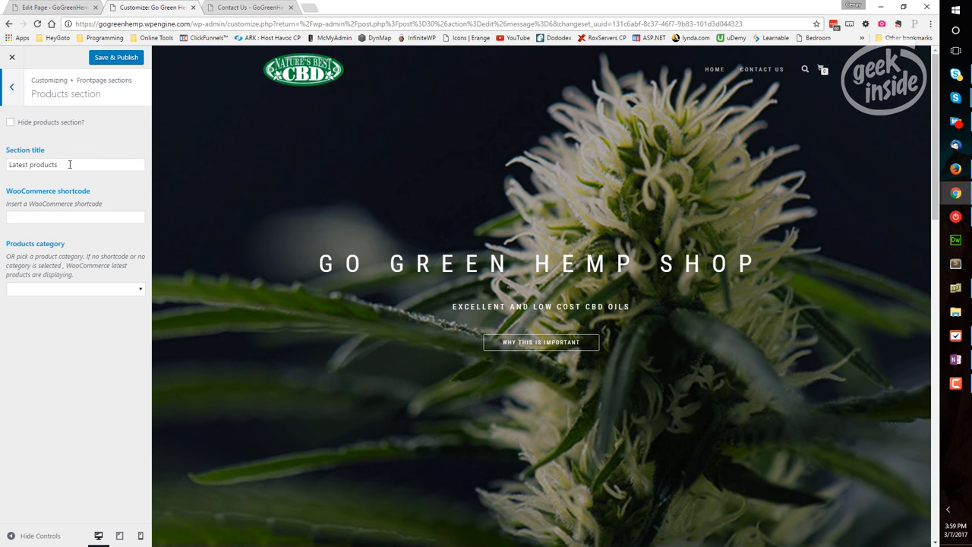
triple_click(75, 165)
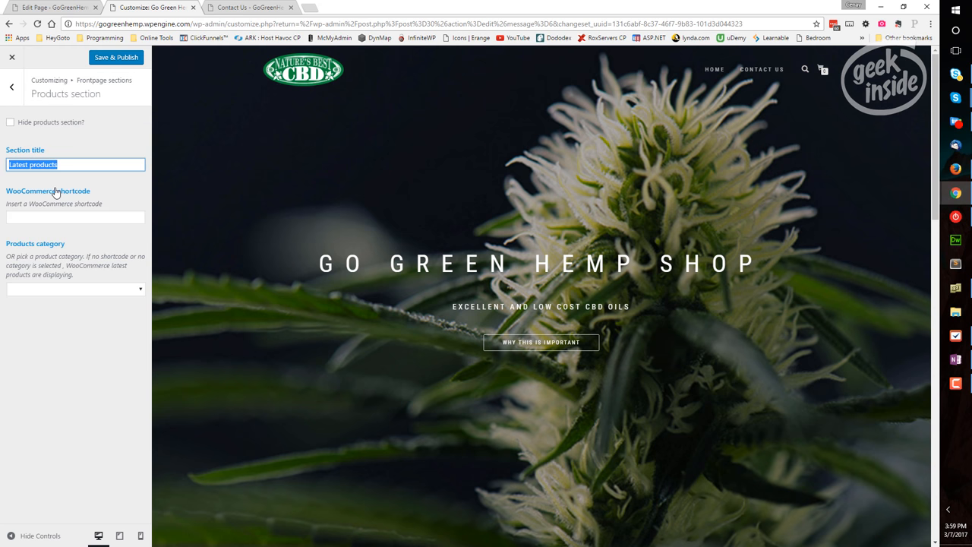
left_click(75, 217)
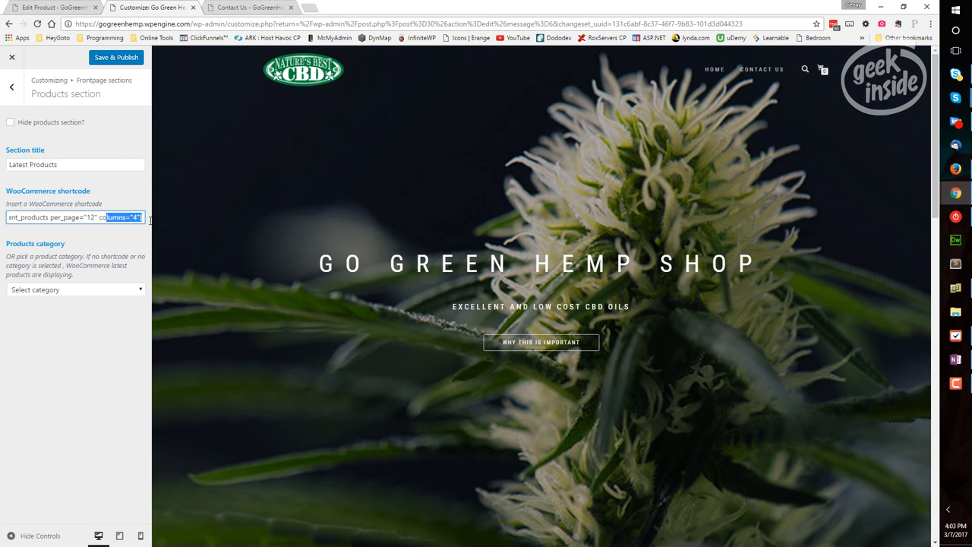
mouse_move(68, 288)
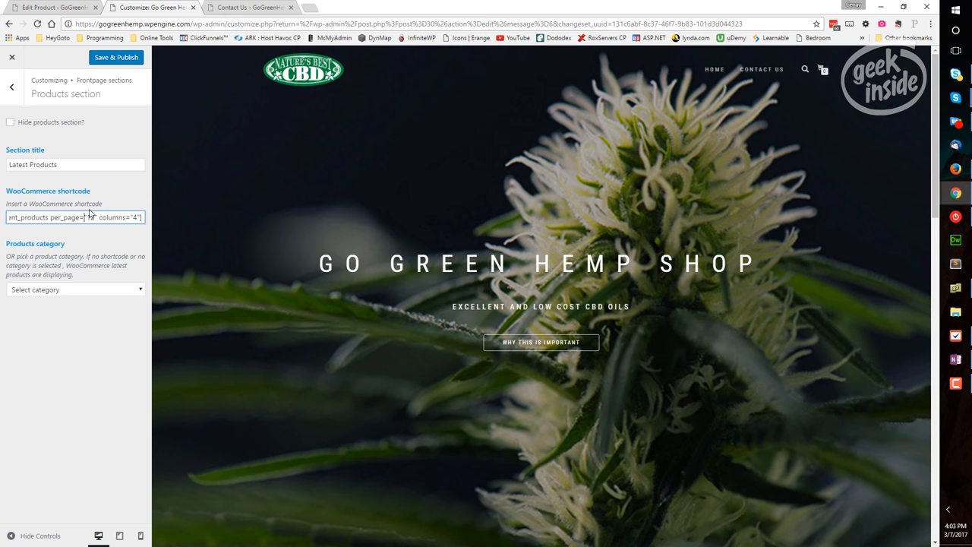
triple_click(74, 218)
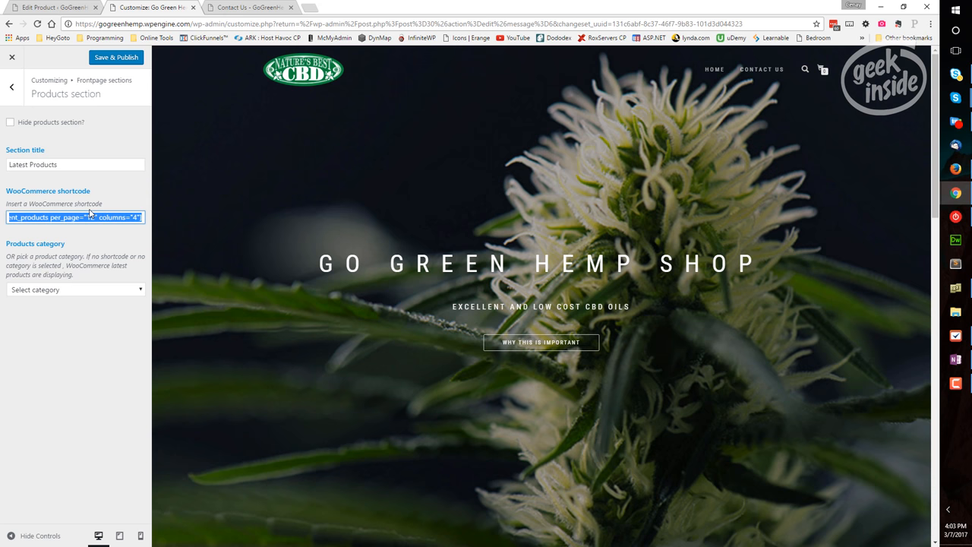
left_click(75, 289)
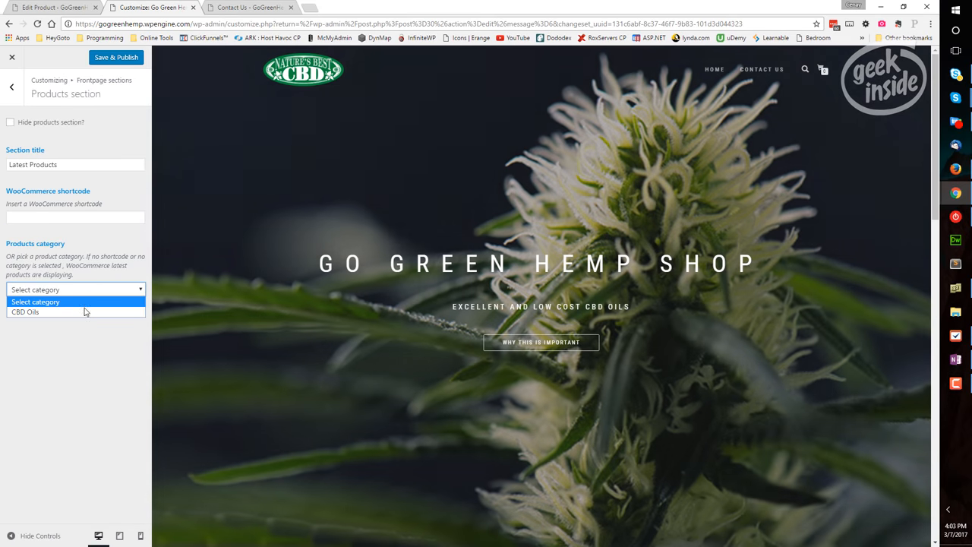
left_click(25, 312)
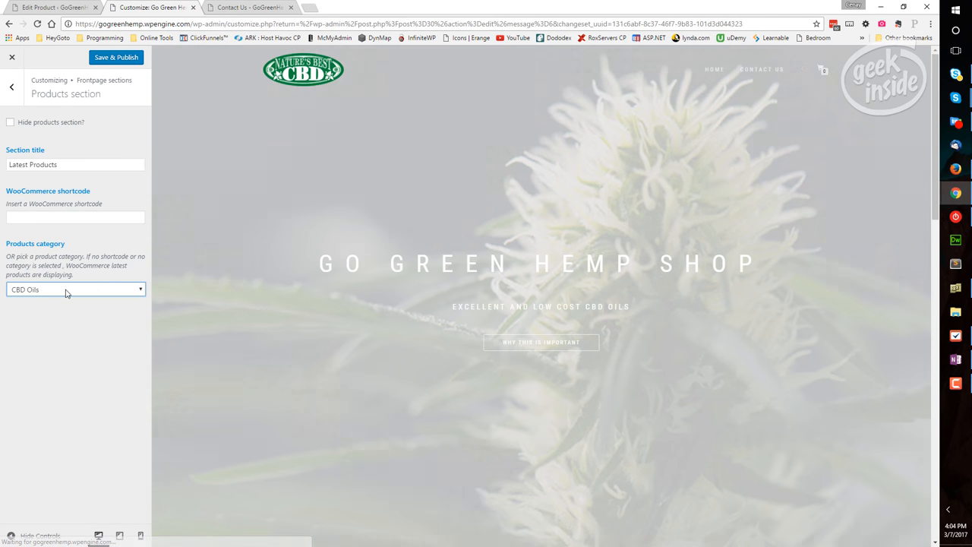
- Retitle the front-page Products section 'CBD Oils'
scroll("down", 3)
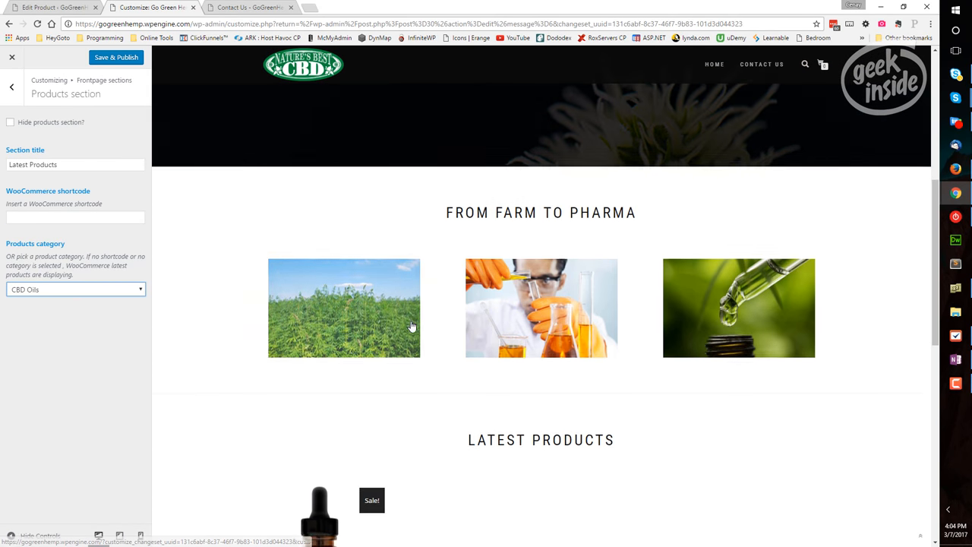
scroll("down", 3)
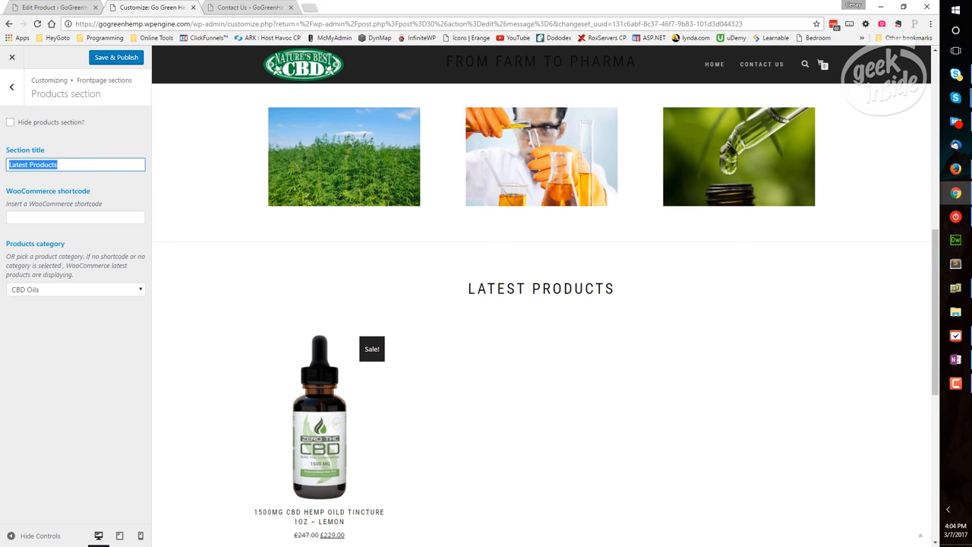
type("CBD PO")
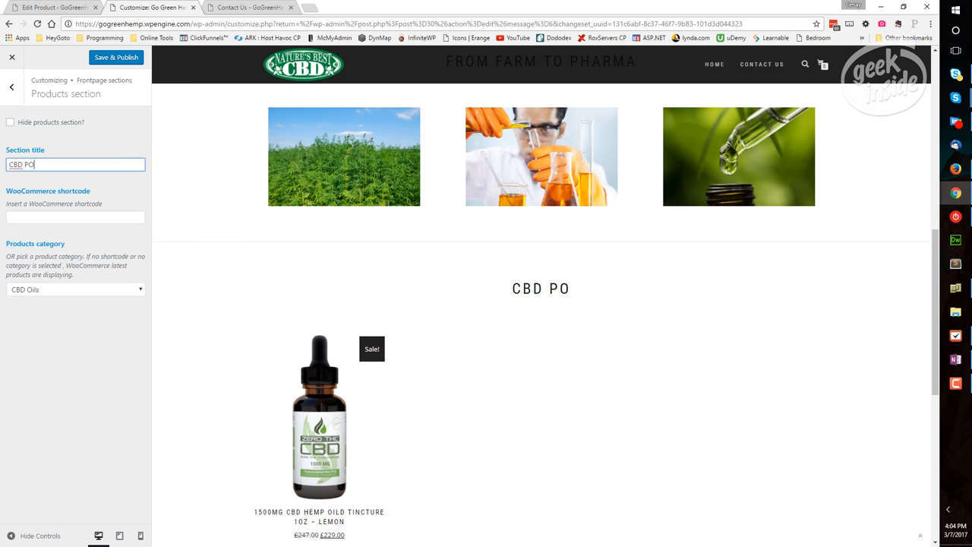
type("ils")
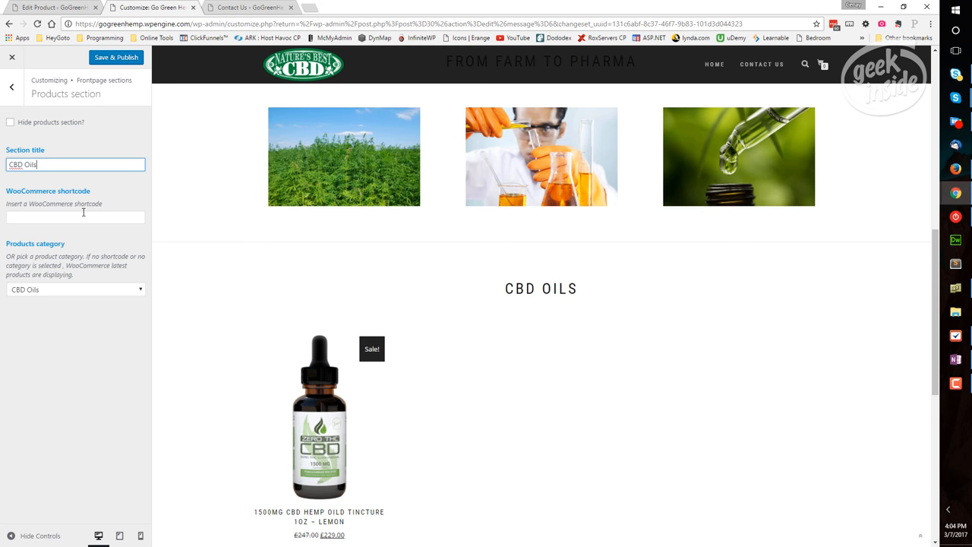
left_click(11, 86)
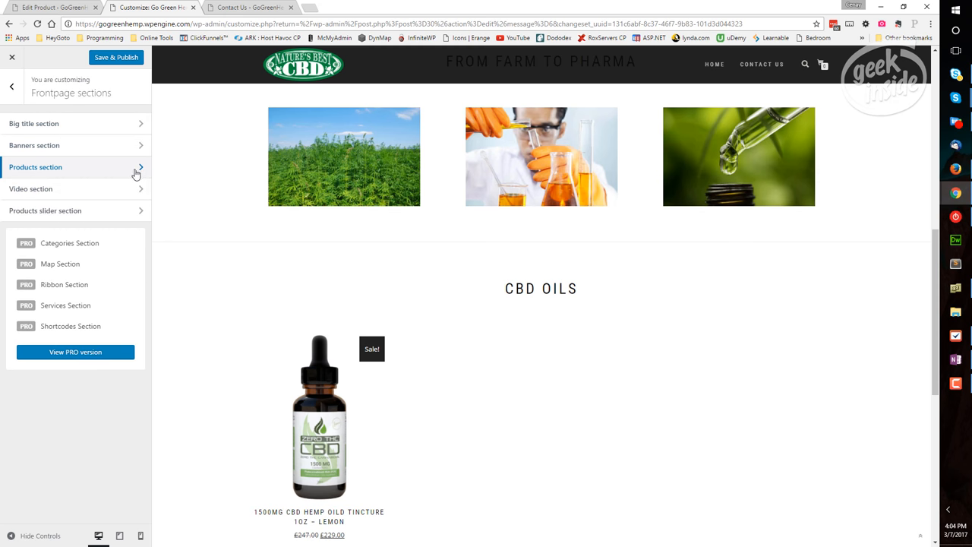
- Give the Video section the 'Organic, Non-GMO, Full Spectrum PCR' headline and a YouTube link
left_click(31, 188)
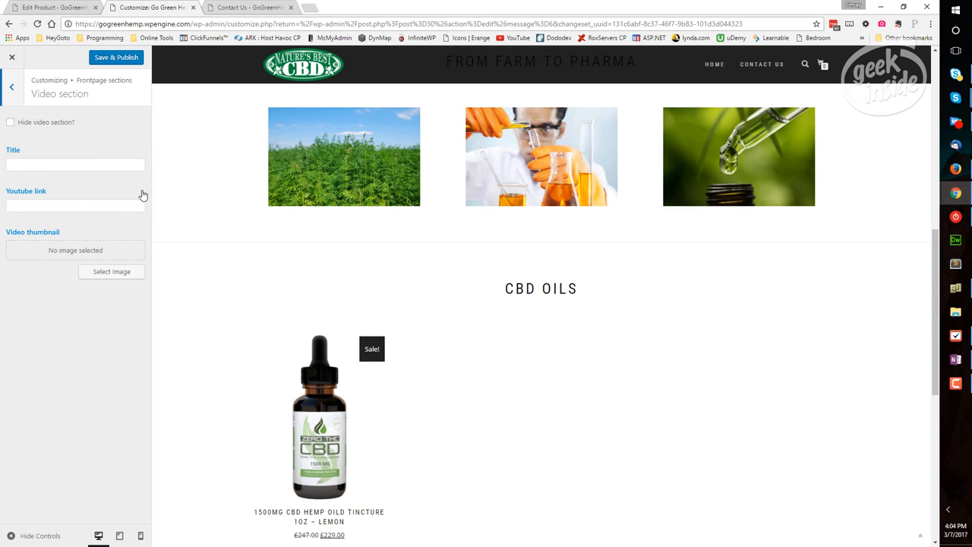
mouse_move(120, 162)
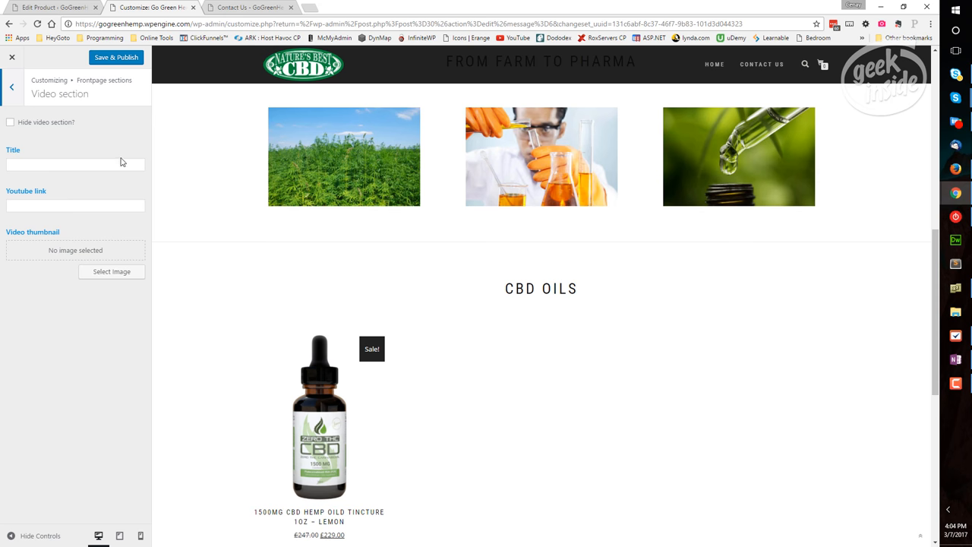
left_click(75, 164)
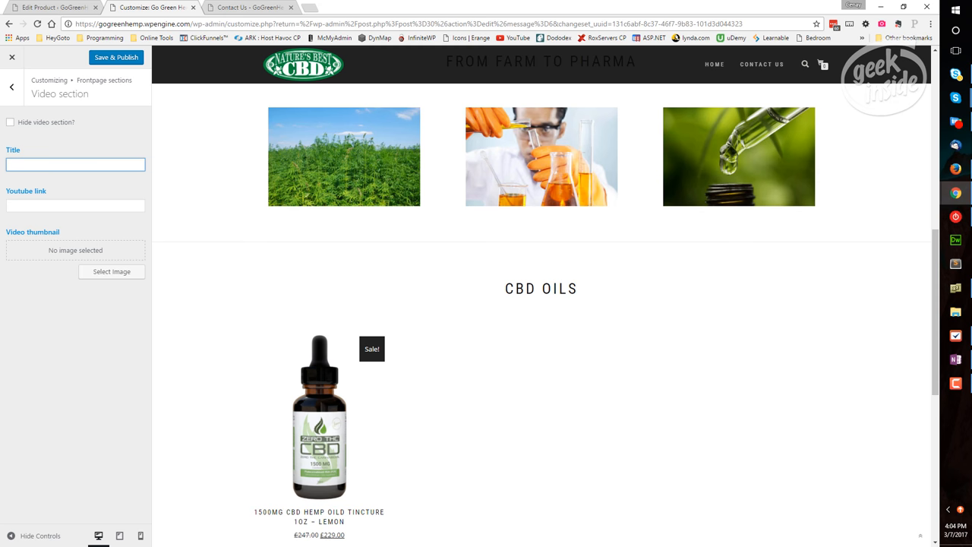
left_click(75, 165)
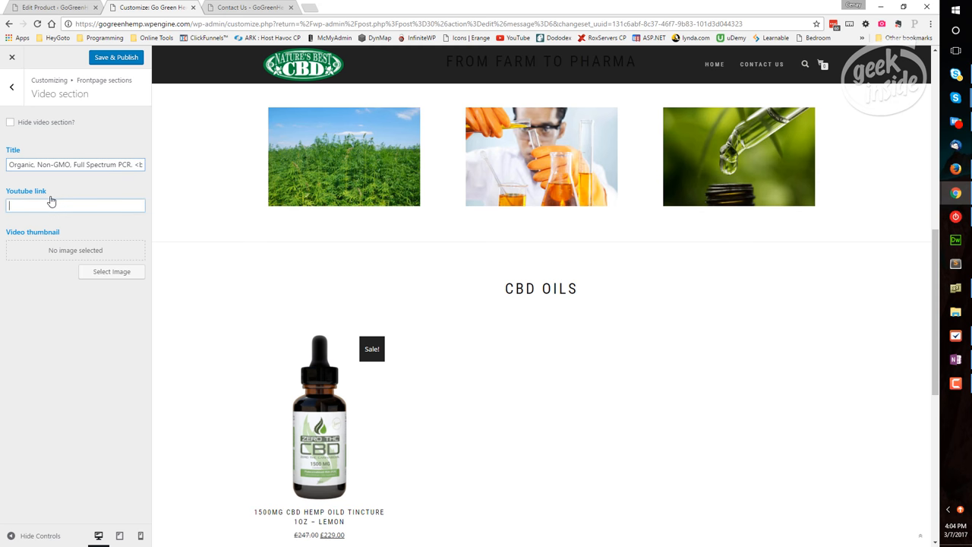
scroll("down", 3)
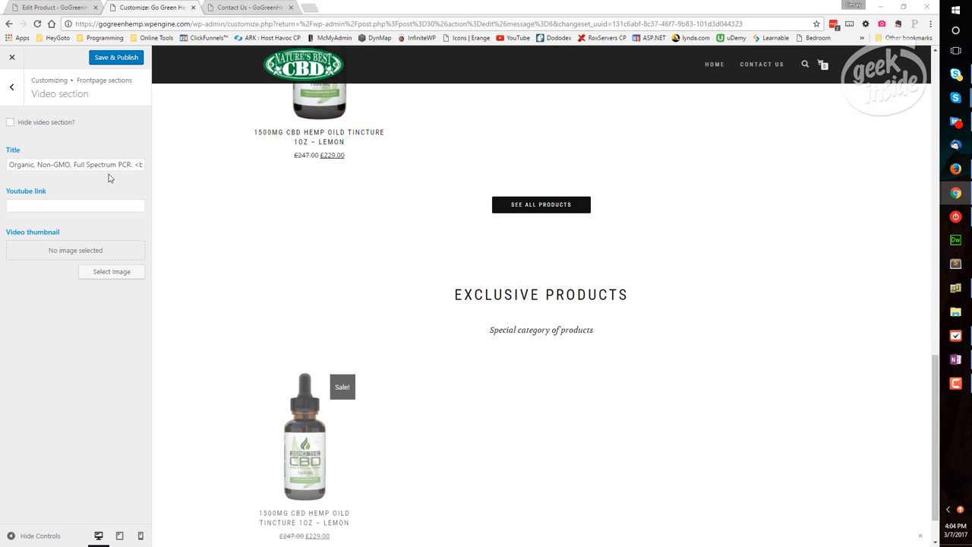
type("https://www.youtube.com/watch?v=oN5gz")
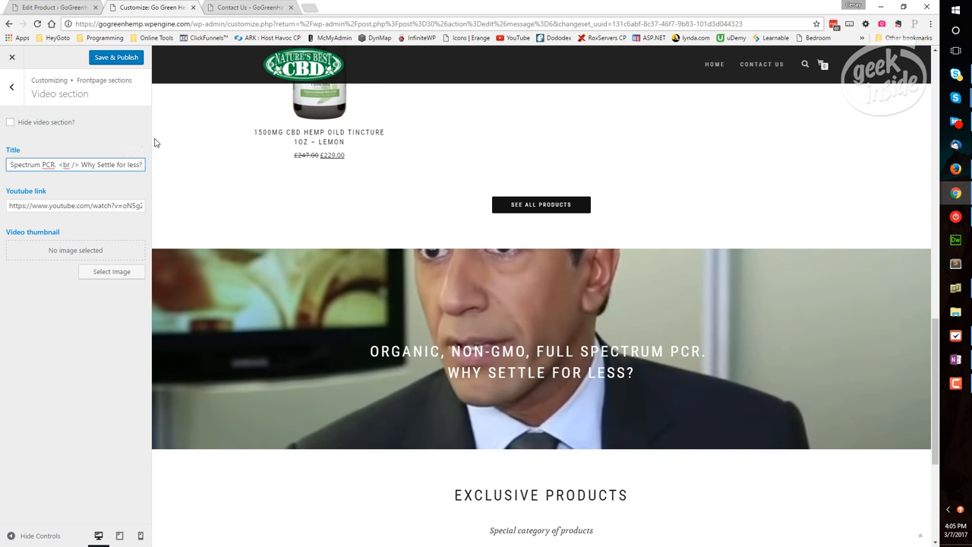
type("<br/>Organic, Non-GMO, Full Spectrum P")
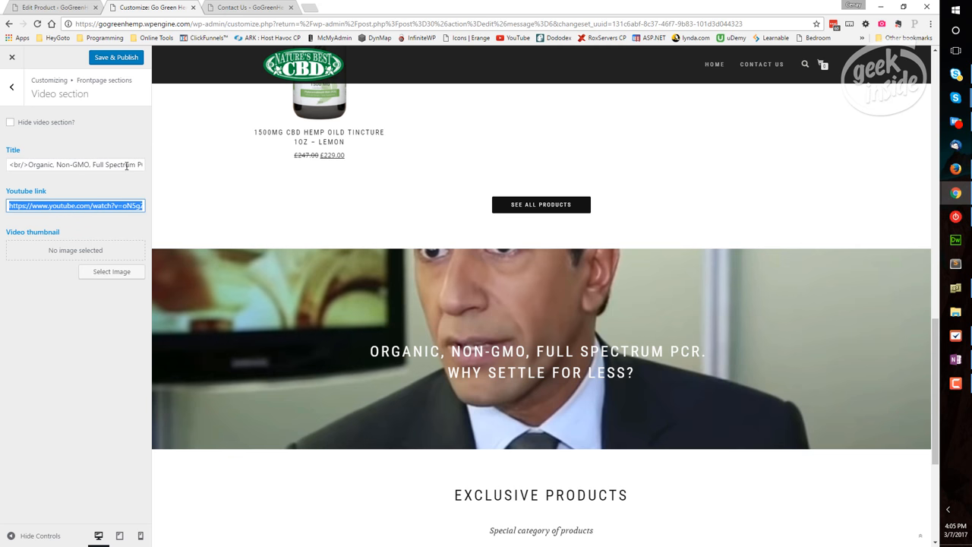
mouse_move(492, 342)
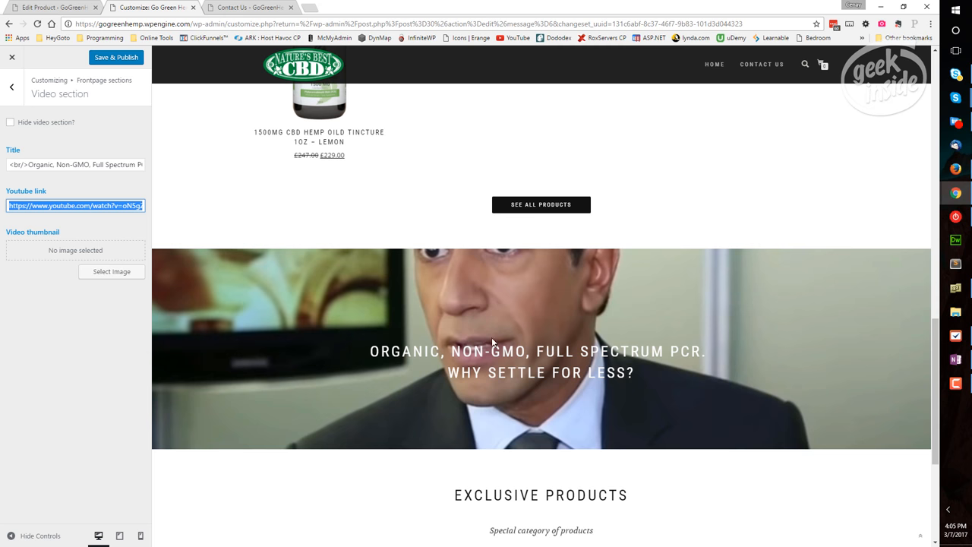
mouse_move(112, 272)
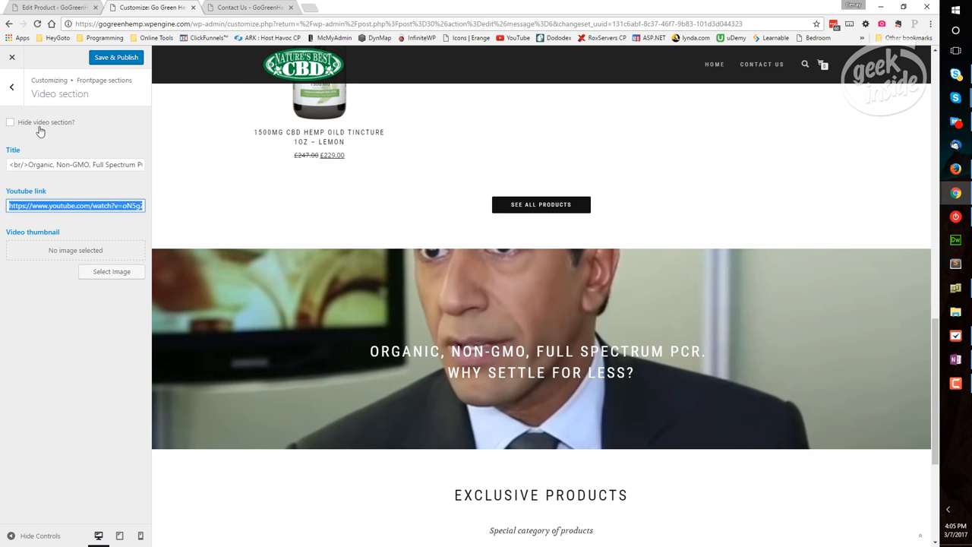
left_click(11, 86)
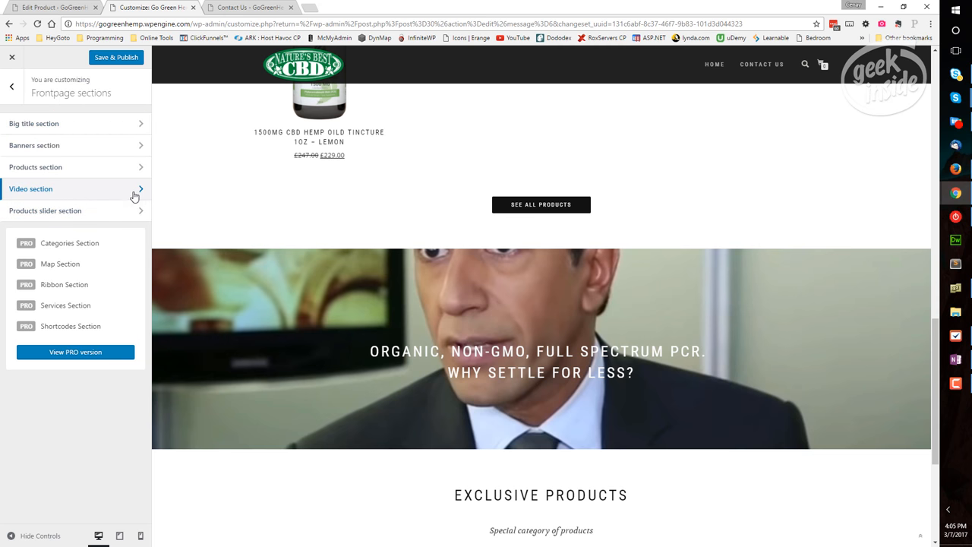
mouse_move(141, 214)
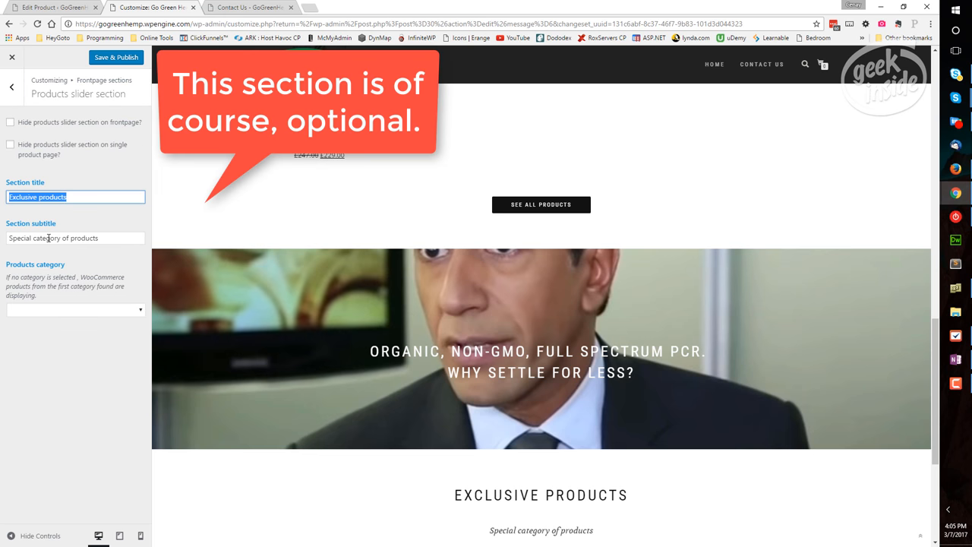
- Tick both 'Hide products slider section' boxes for front page and single product pages
left_click(83, 197)
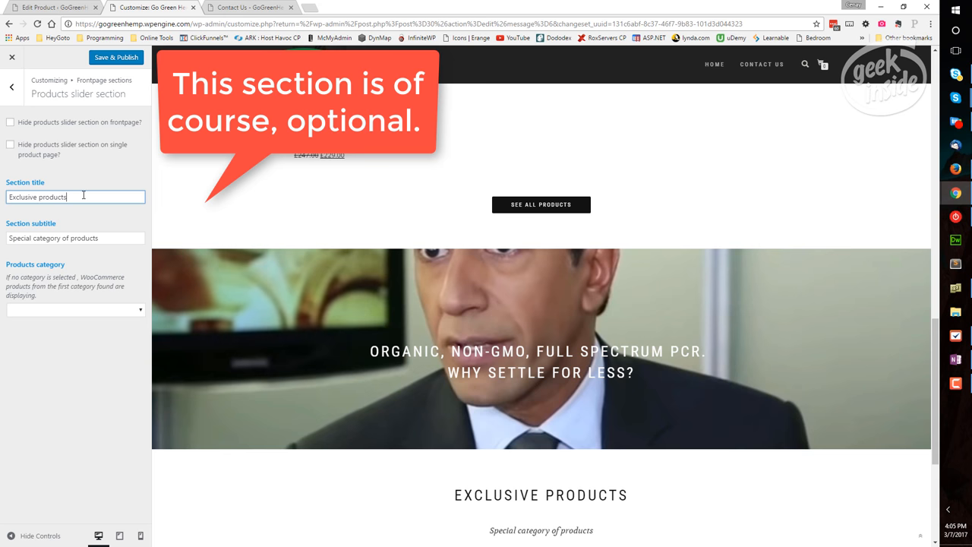
left_click(75, 238)
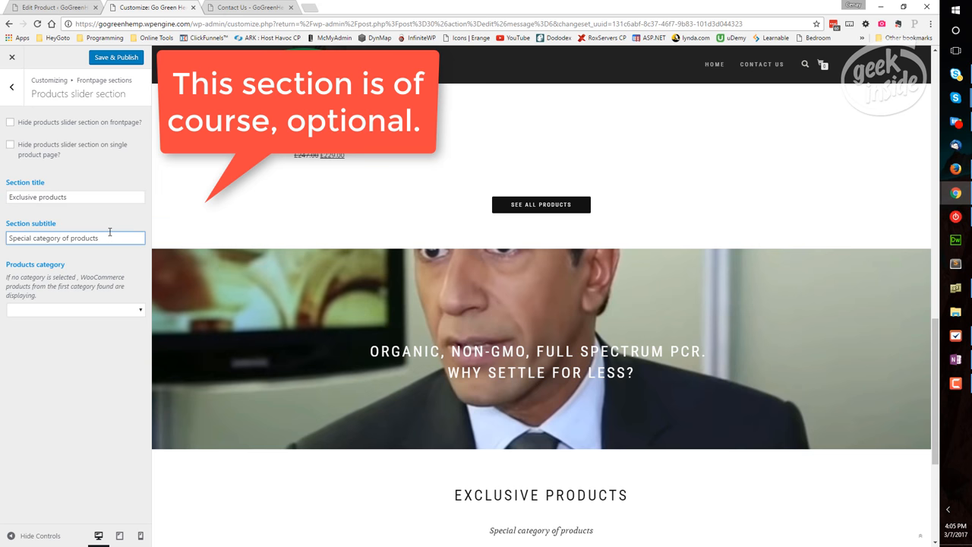
left_click(75, 310)
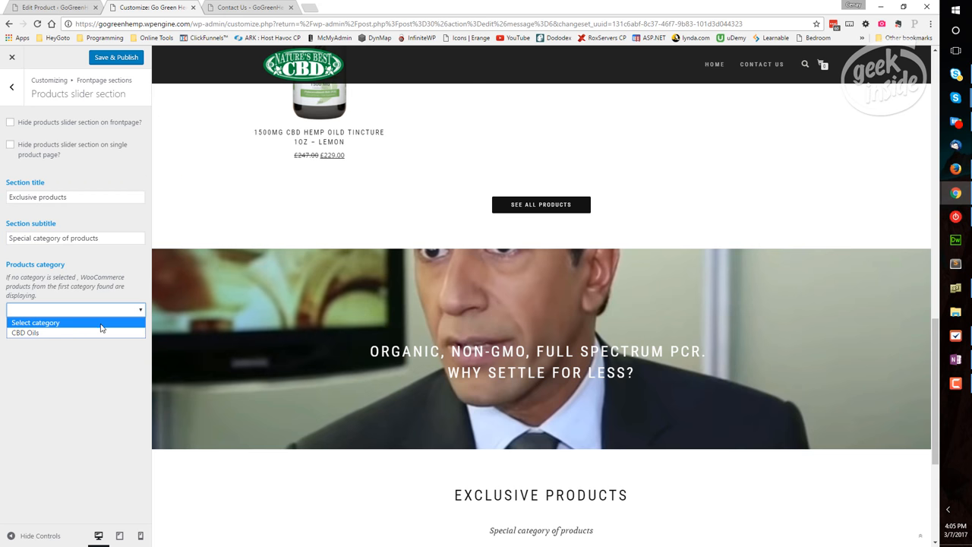
left_click(75, 309)
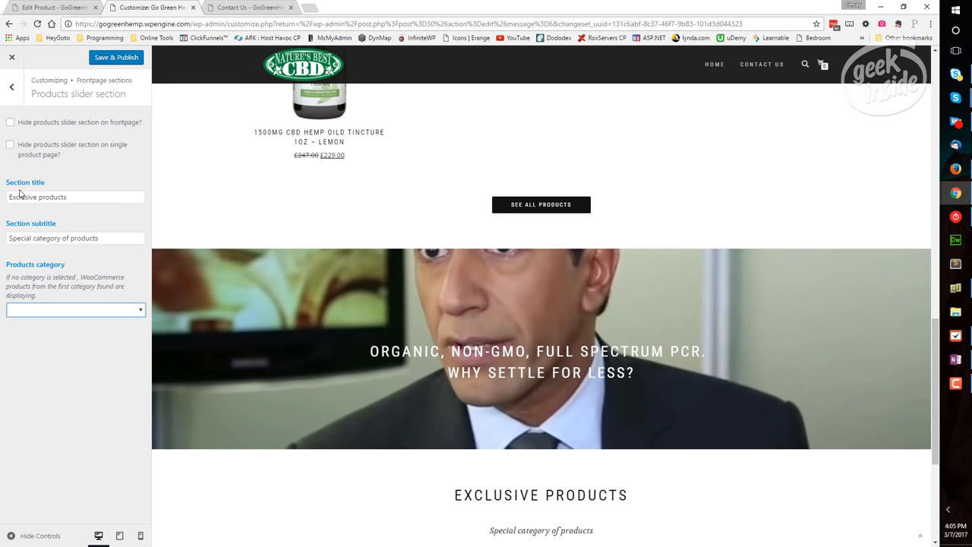
mouse_move(63, 151)
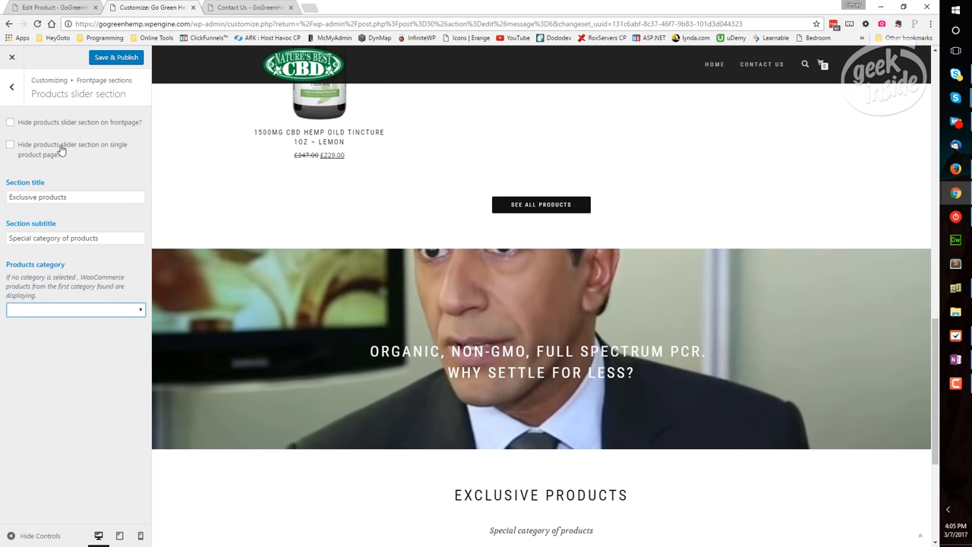
mouse_move(74, 152)
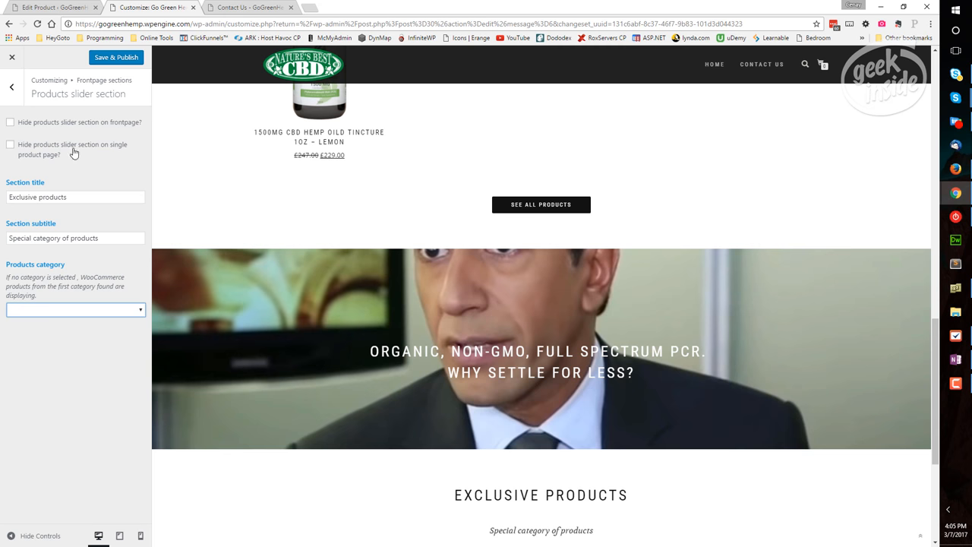
left_click(10, 145)
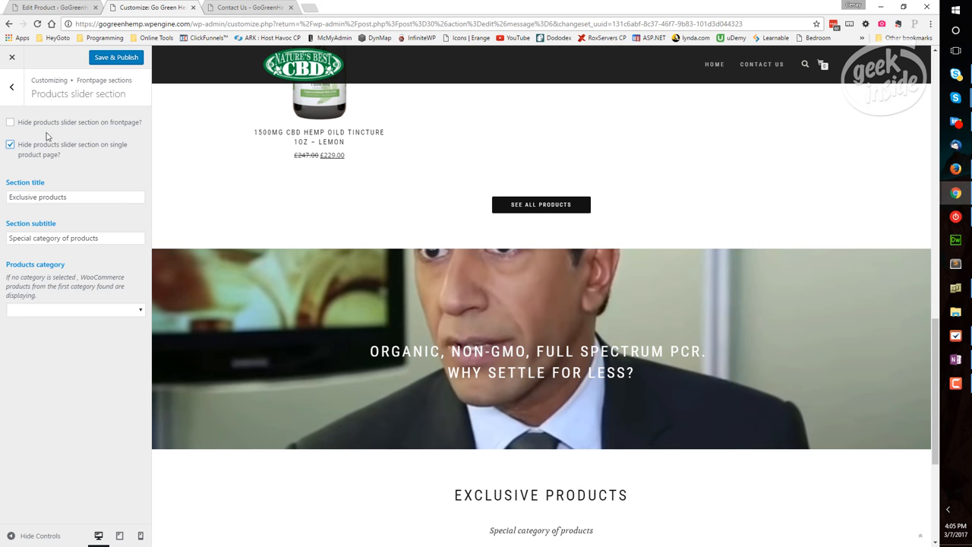
left_click(10, 122)
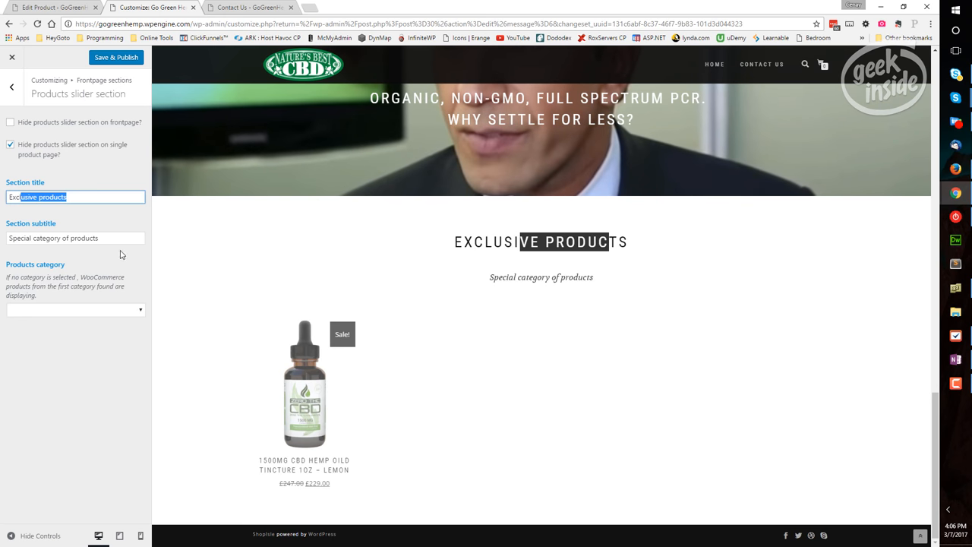
left_click(10, 122)
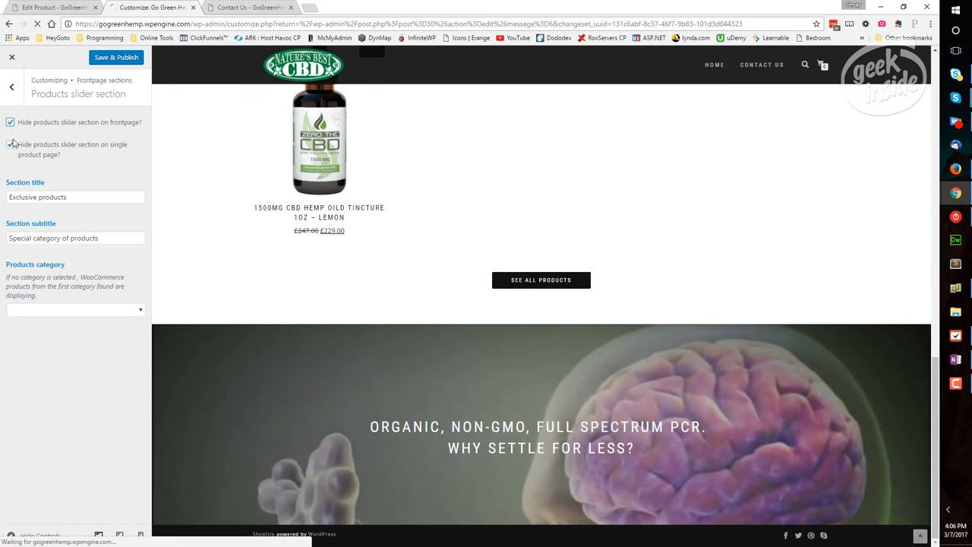
left_click(12, 86)
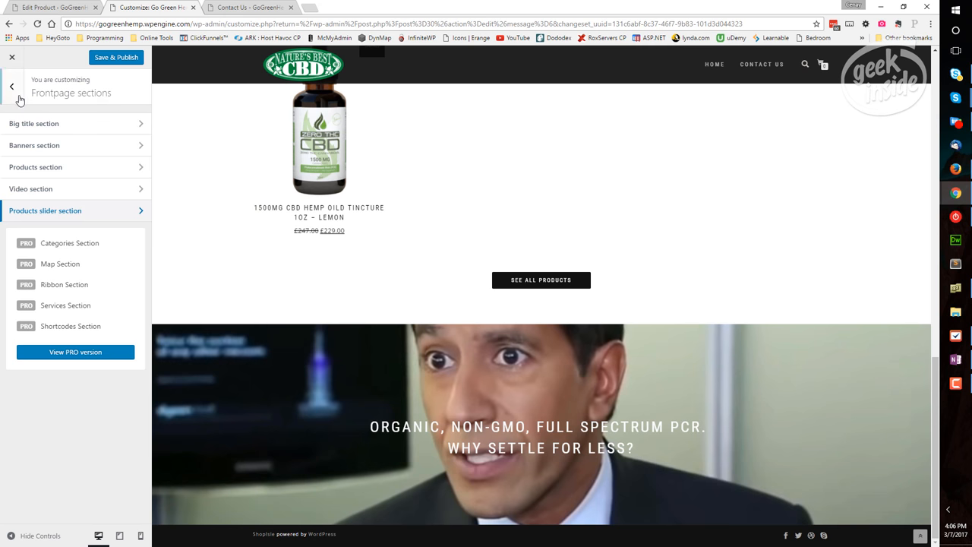
- Set the footer copyright to 'Copyright 2017 &copy; GoGreenHemp.com' and save
left_click(12, 86)
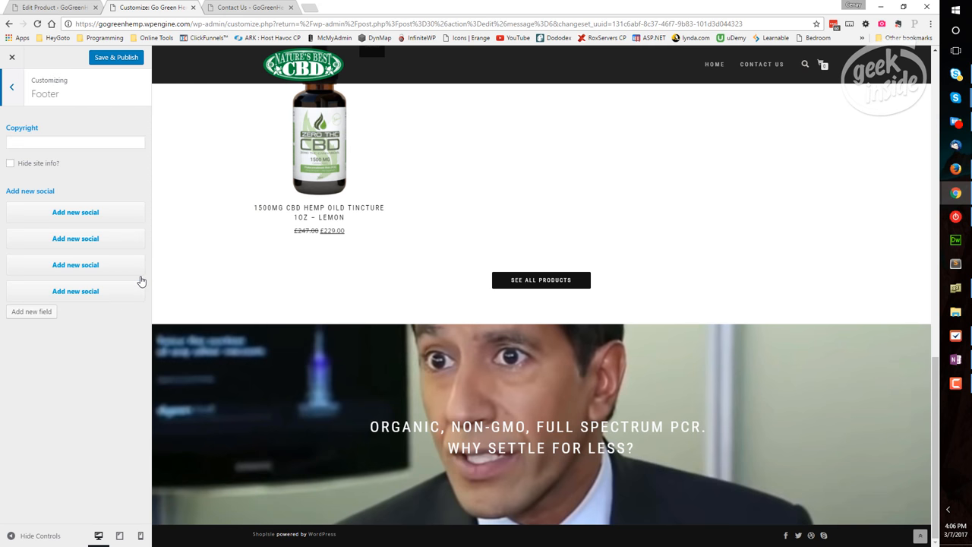
mouse_move(296, 338)
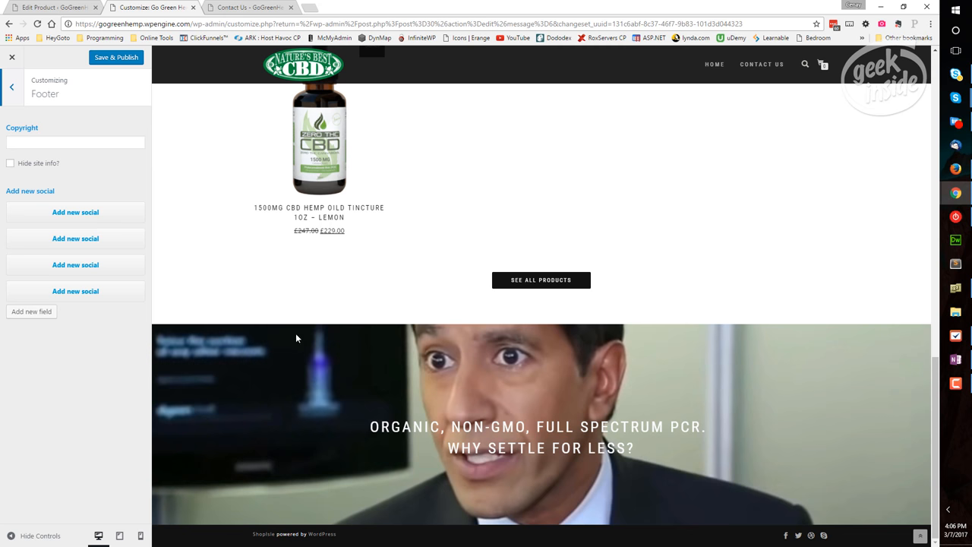
mouse_move(681, 265)
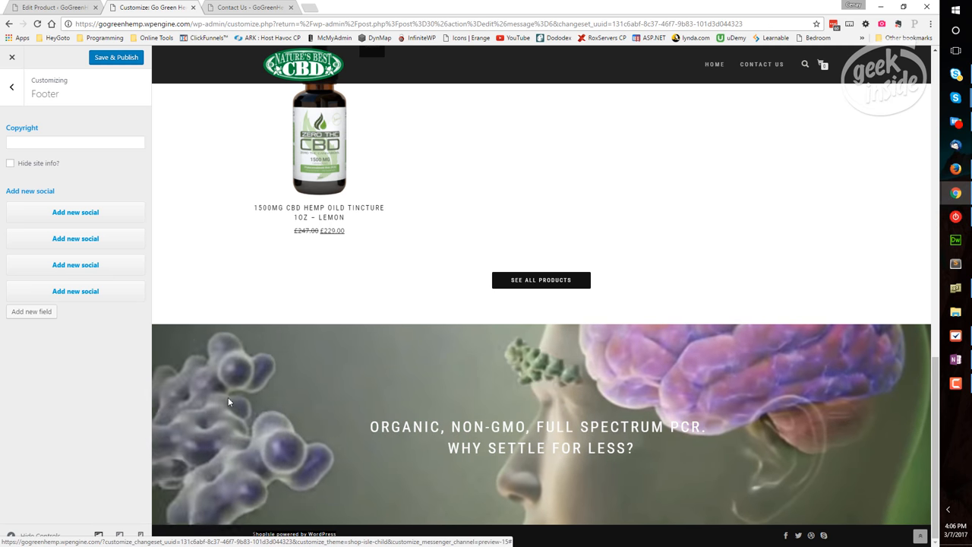
left_click(75, 142)
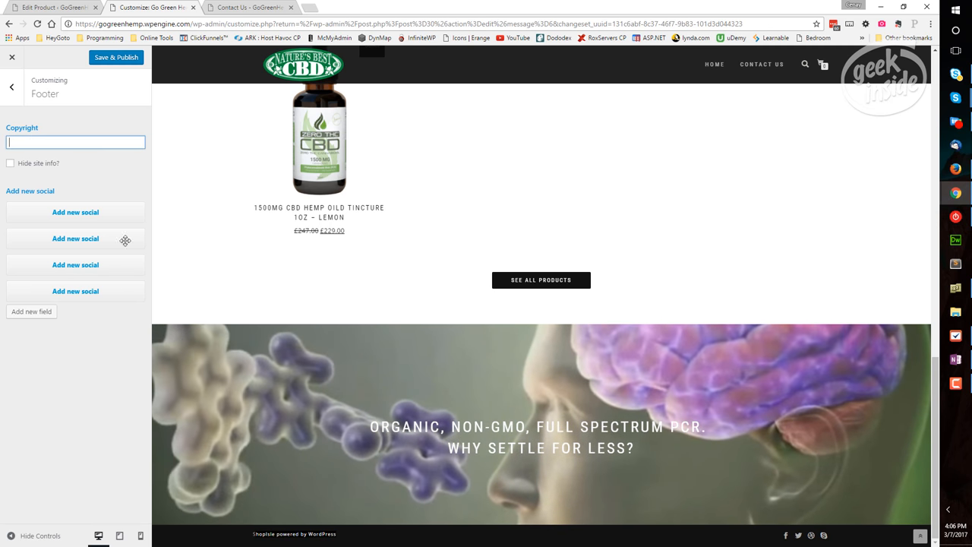
mouse_move(308, 533)
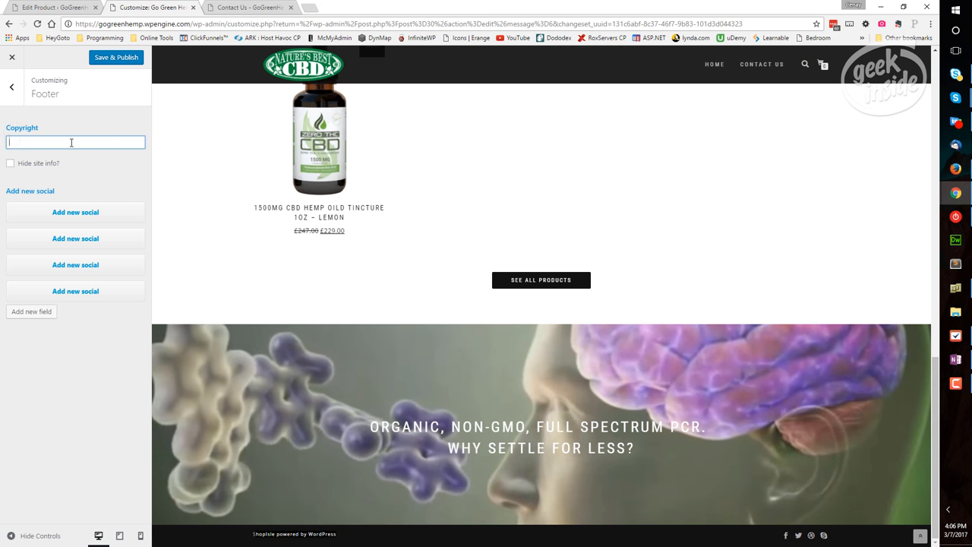
type("Copyright")
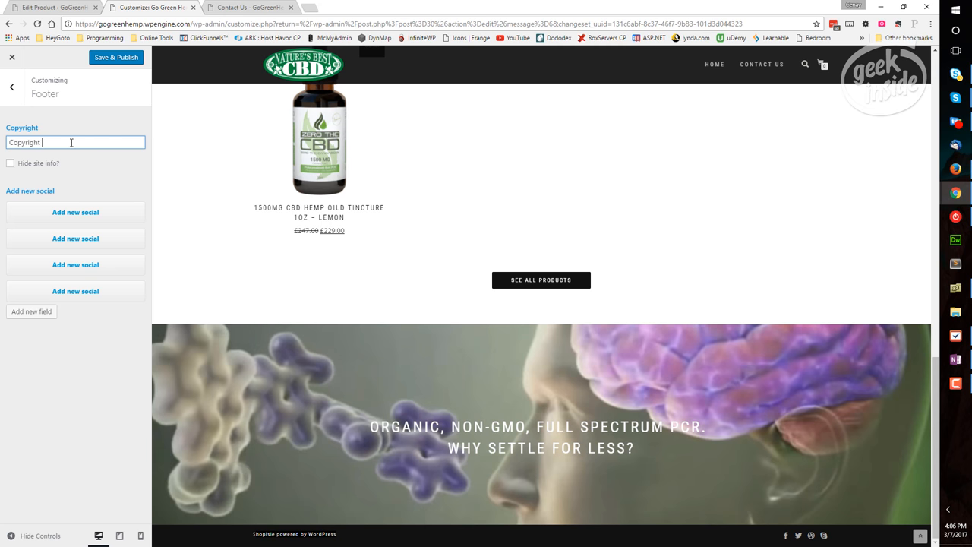
type("2017")
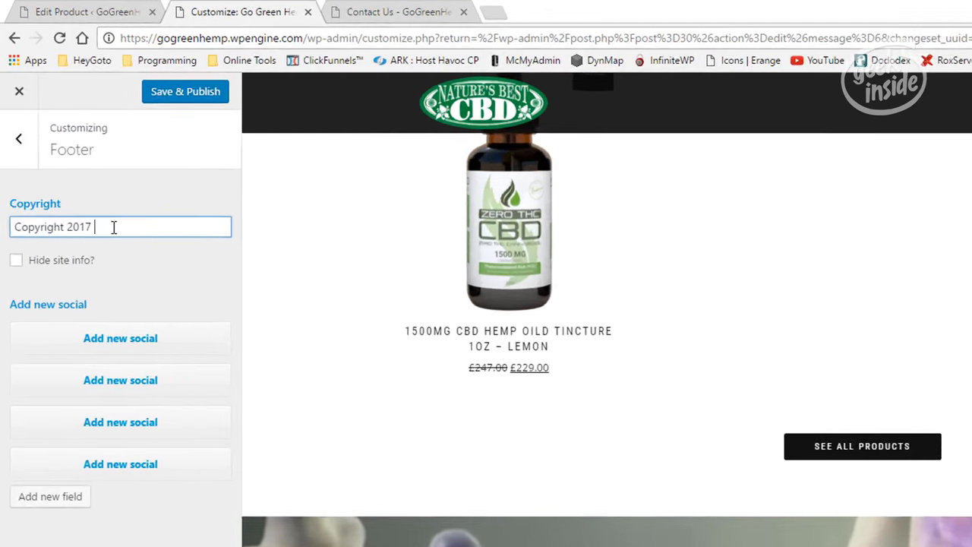
type("&copy")
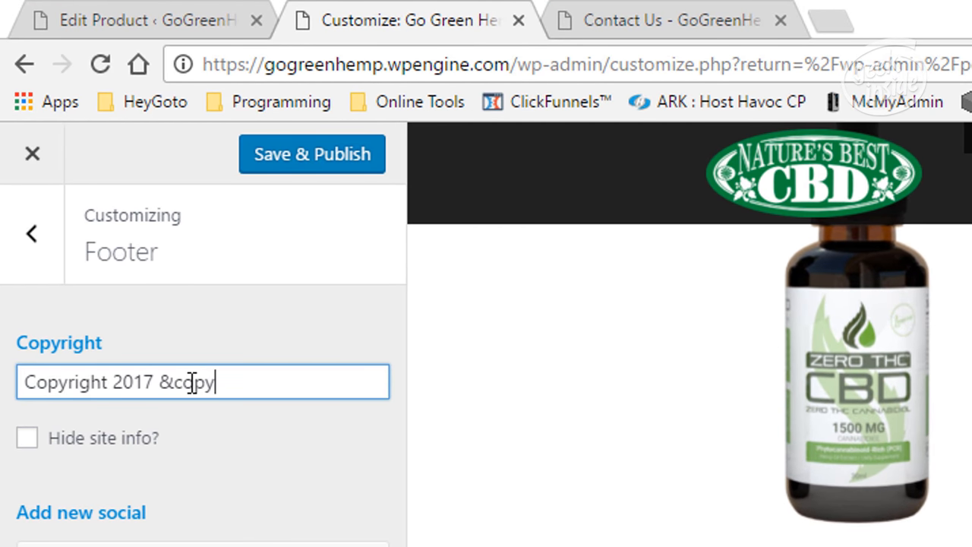
type(";")
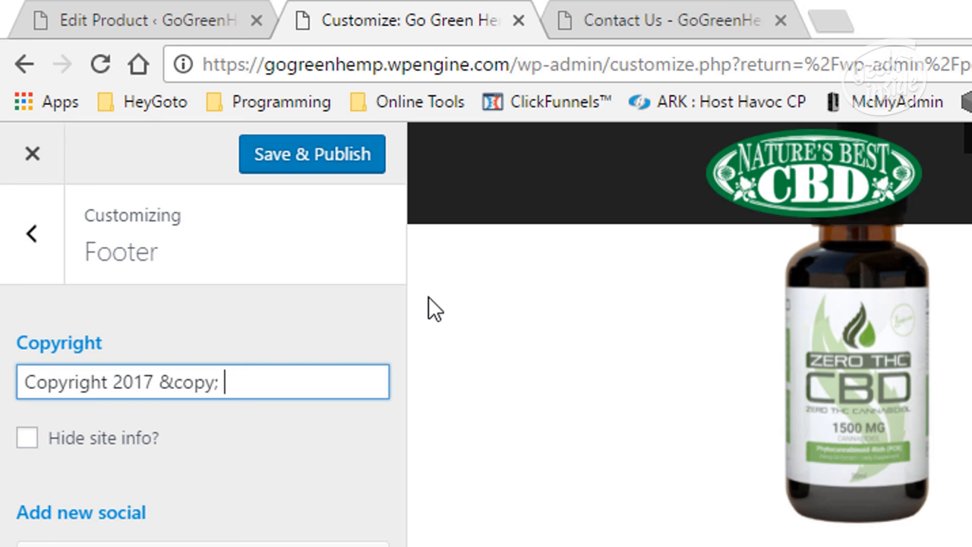
type("GoGreenHemp.com")
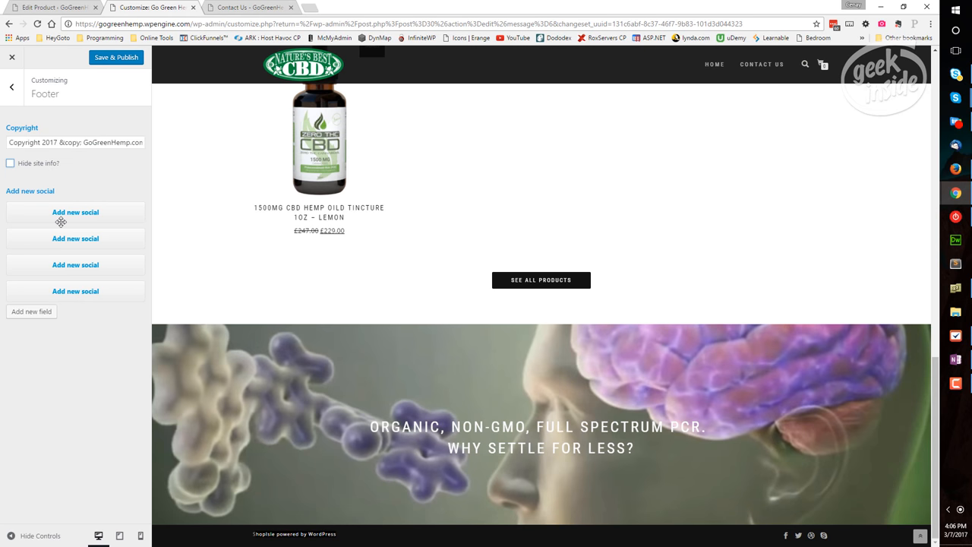
left_click(115, 57)
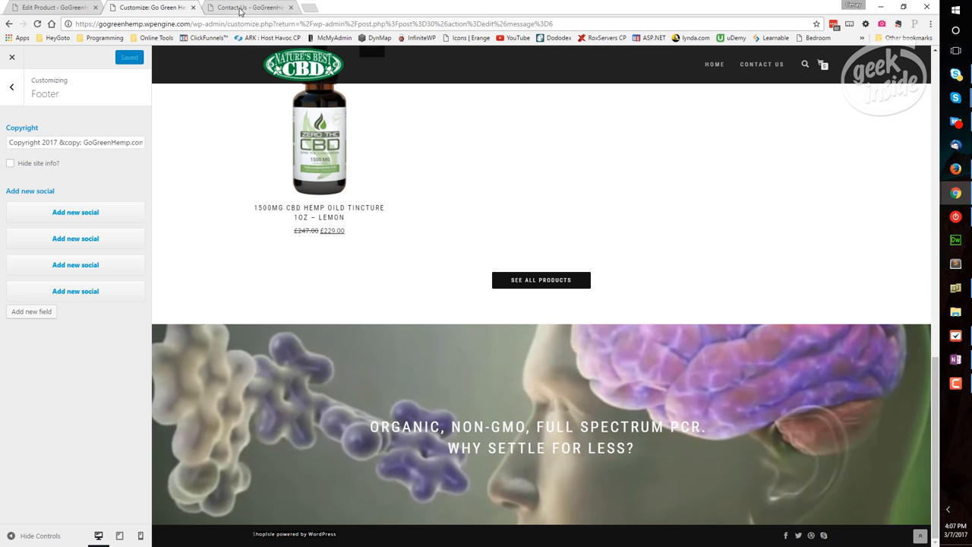
- Switch to the Contact Us browser tab to view the front-end contact page
left_click(247, 7)
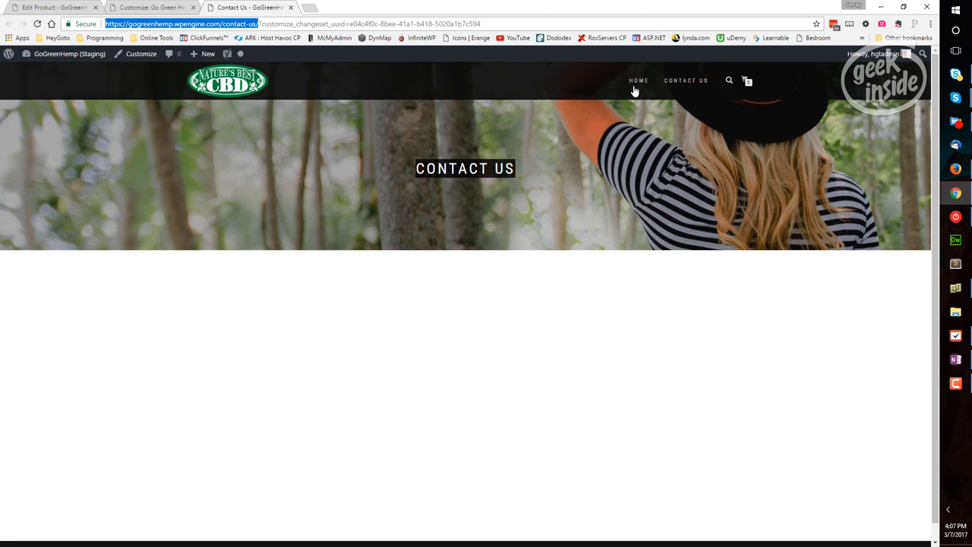
left_click(639, 81)
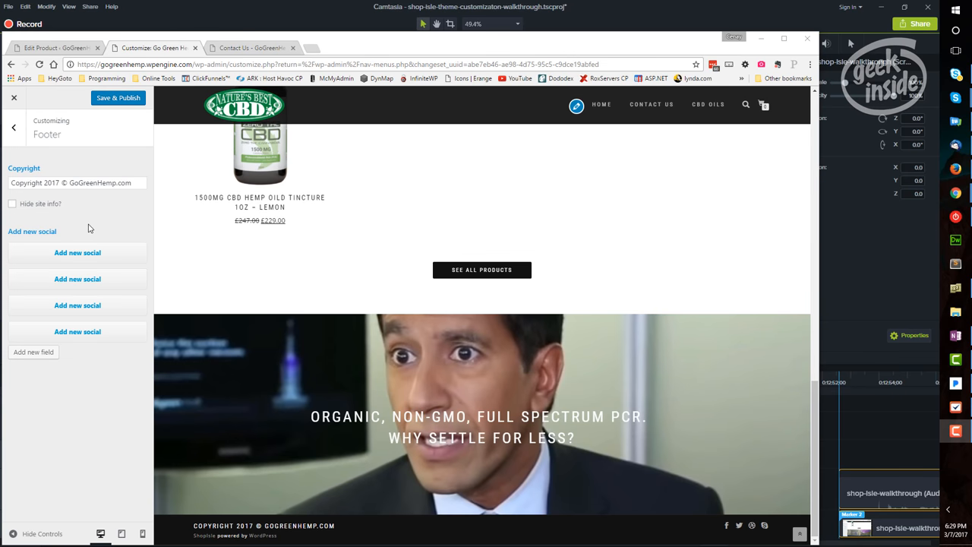
mouse_move(707, 539)
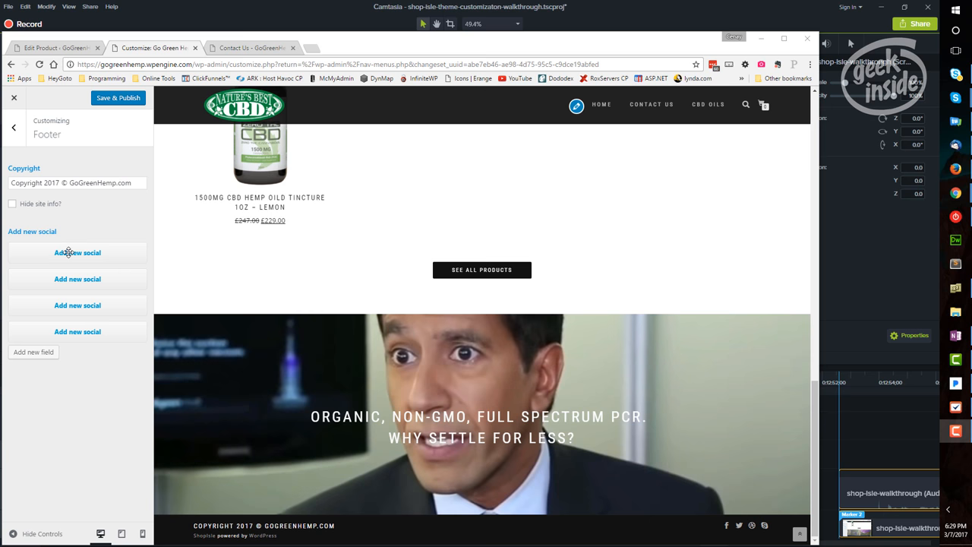
- Check the Facebook link's address, then delete the Dribbble social link from the footer
left_click(77, 252)
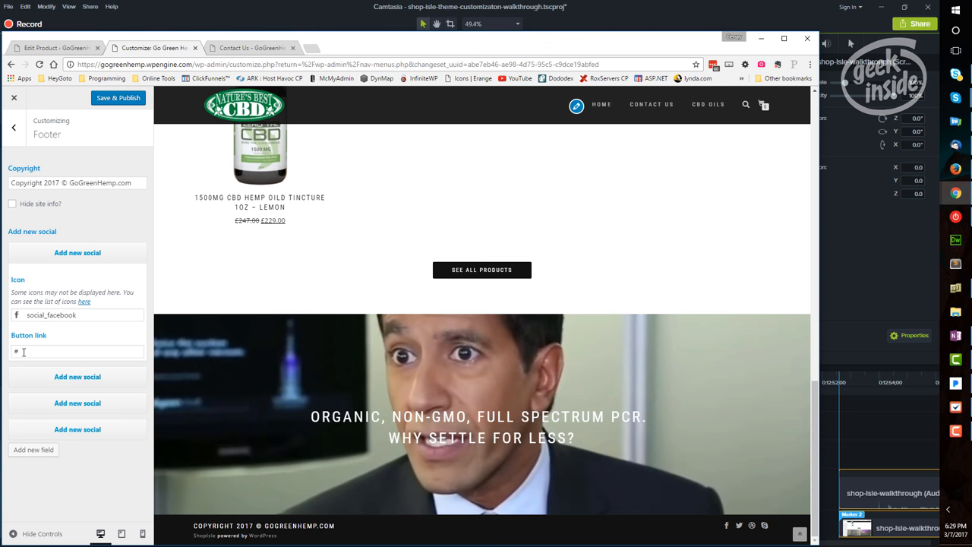
left_click(76, 351)
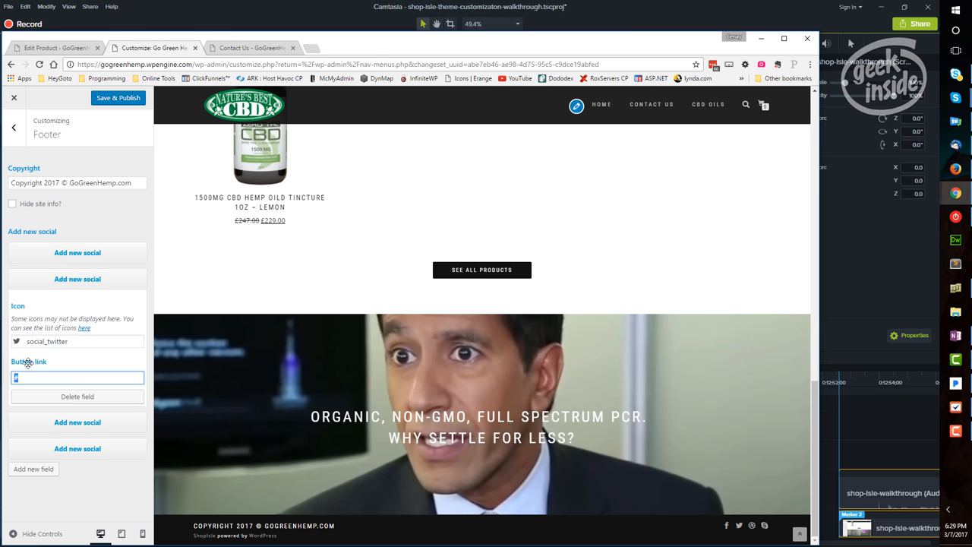
mouse_move(77, 396)
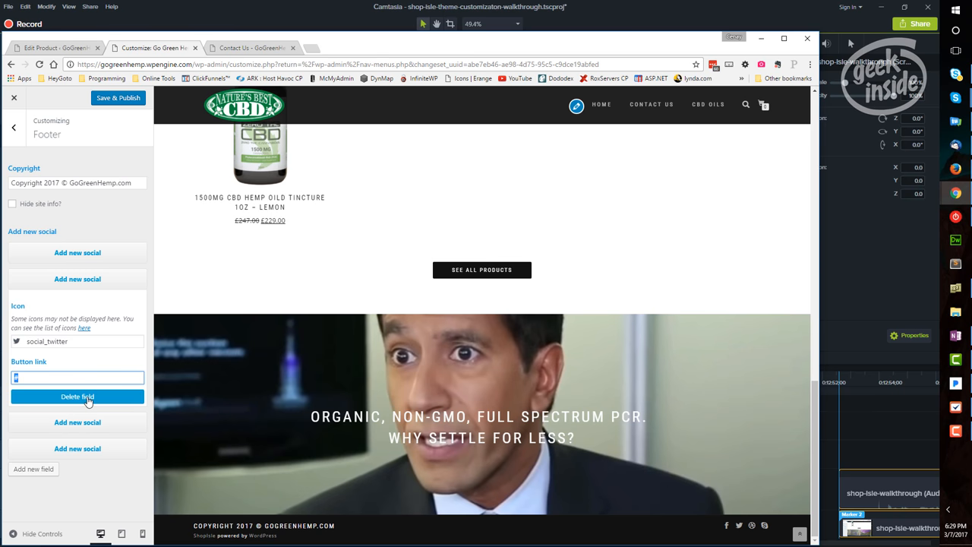
left_click(77, 396)
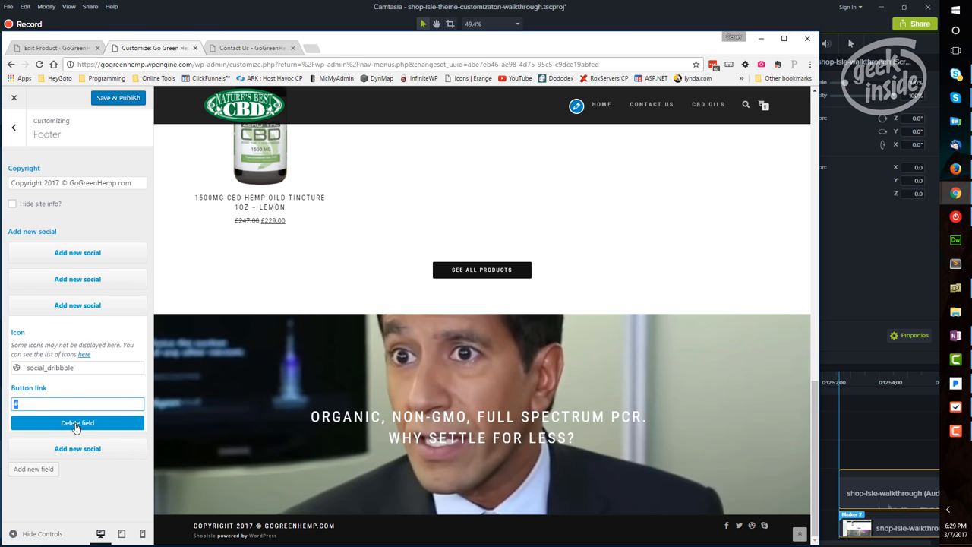
left_click(77, 423)
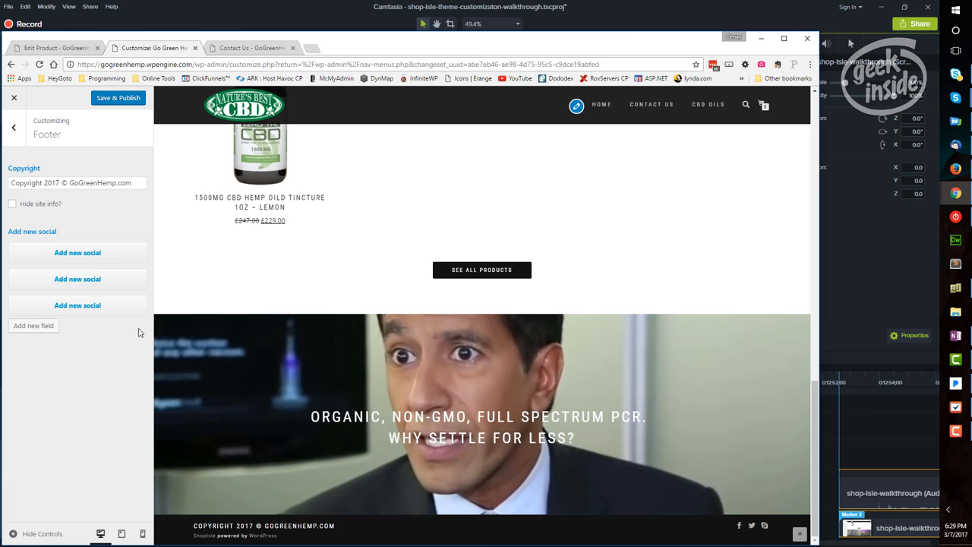
- Open the Skype link's icon picker, browse it and filter icons by 'social'
left_click(77, 305)
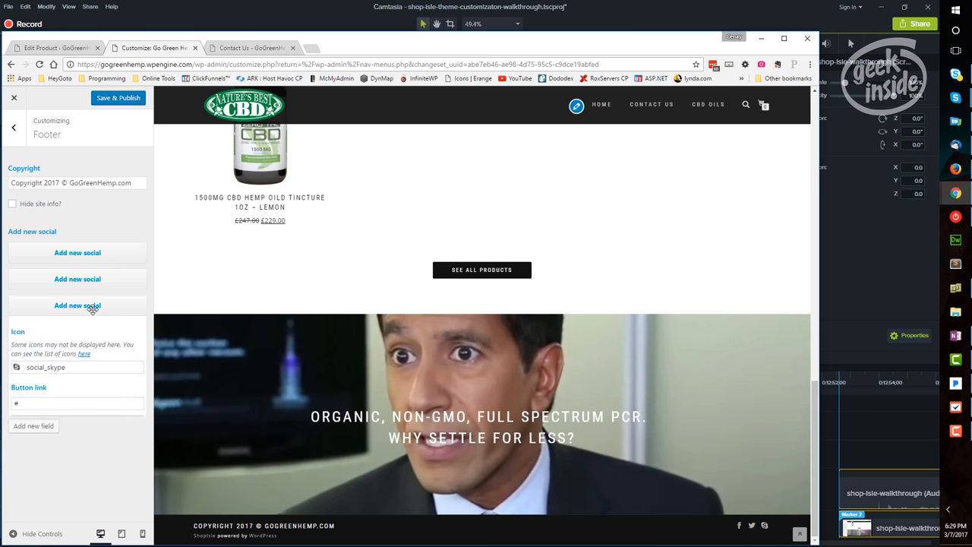
left_click(46, 367)
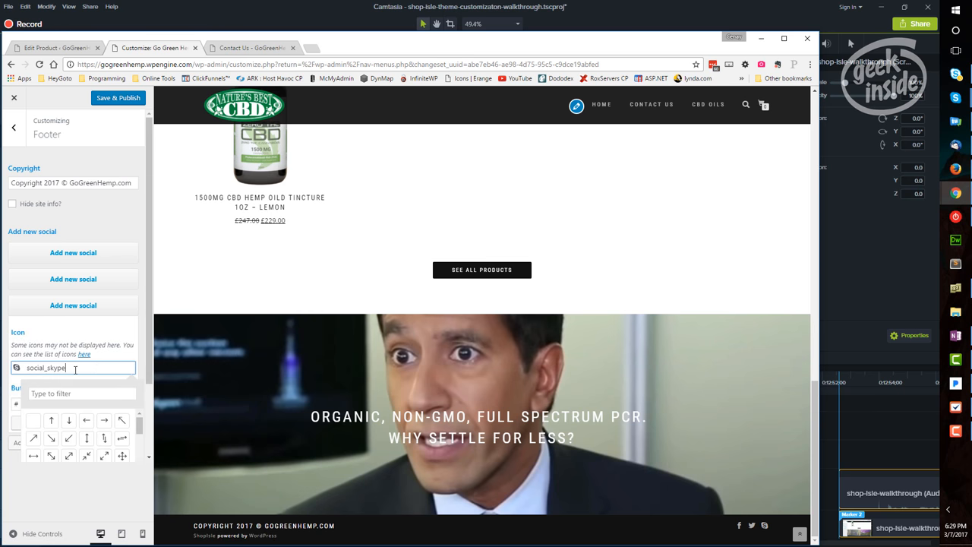
scroll("down", 3)
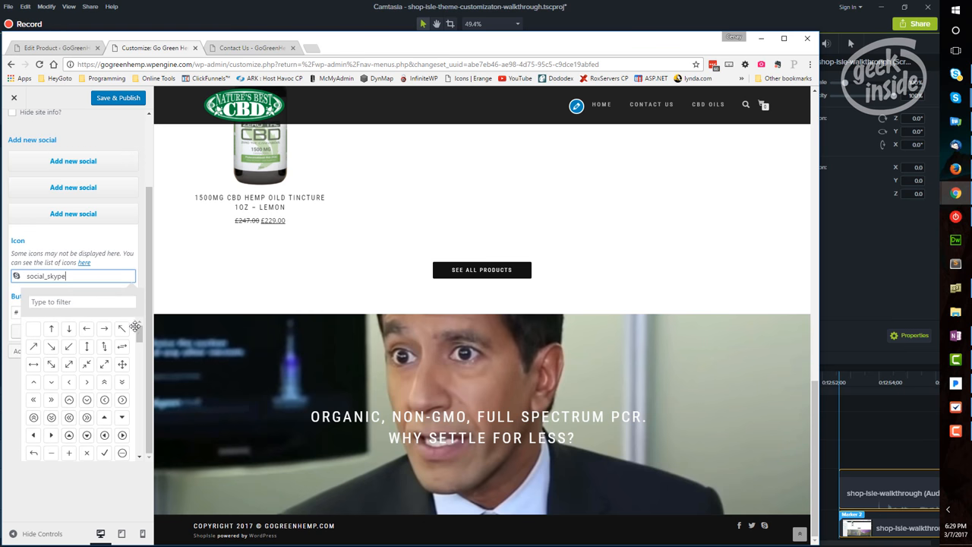
scroll("down", 3)
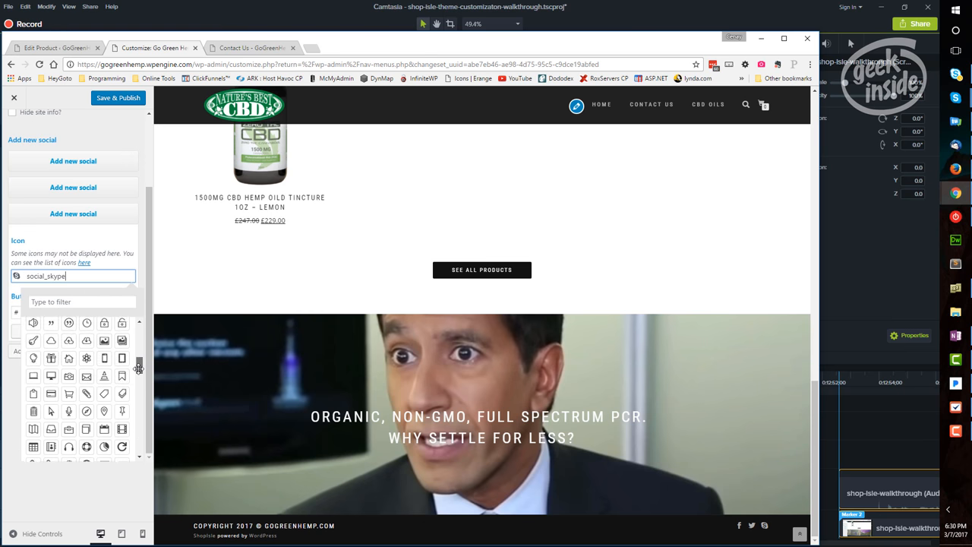
scroll("down", 3)
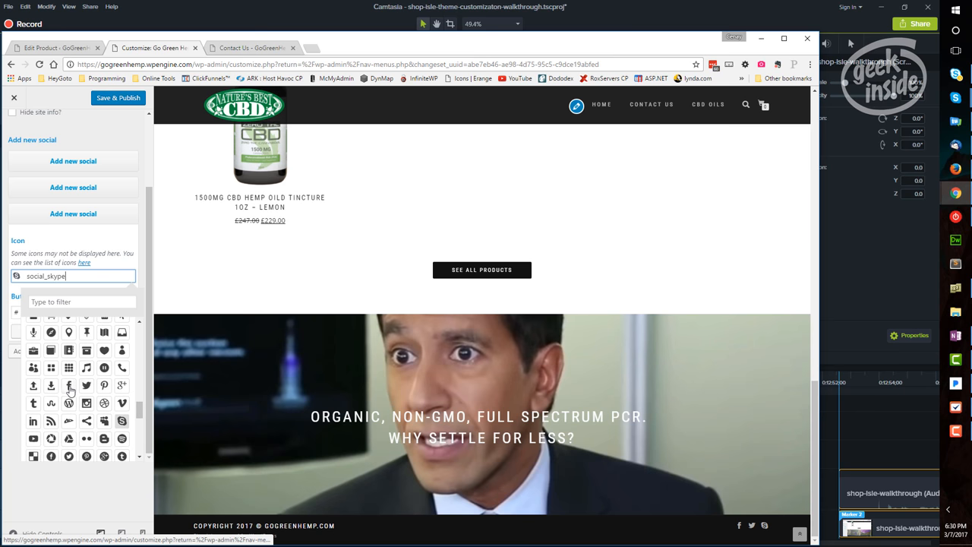
mouse_move(104, 392)
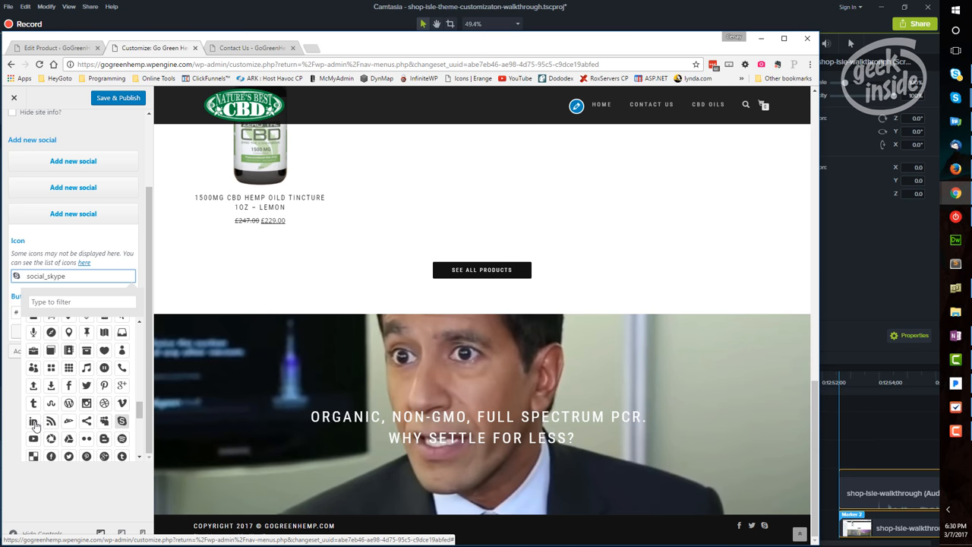
mouse_move(105, 424)
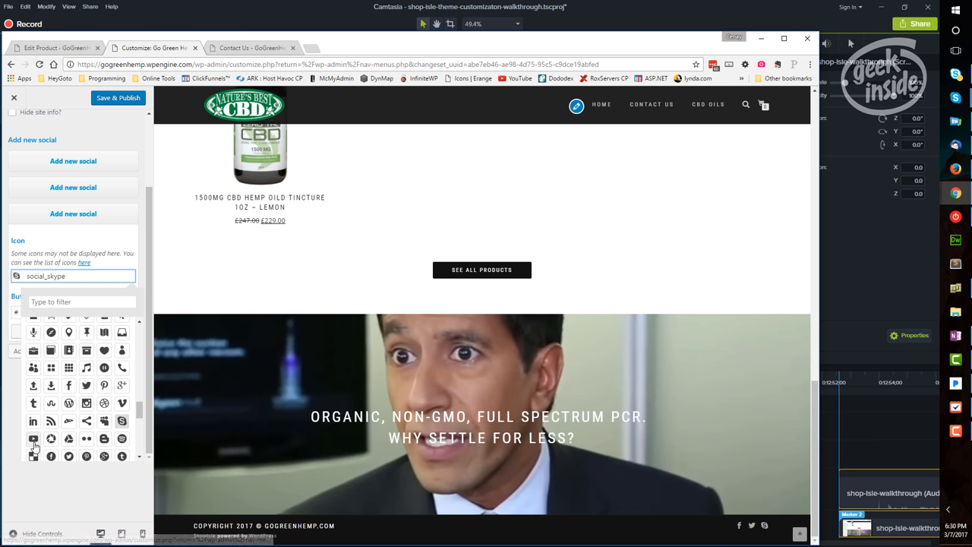
mouse_move(51, 439)
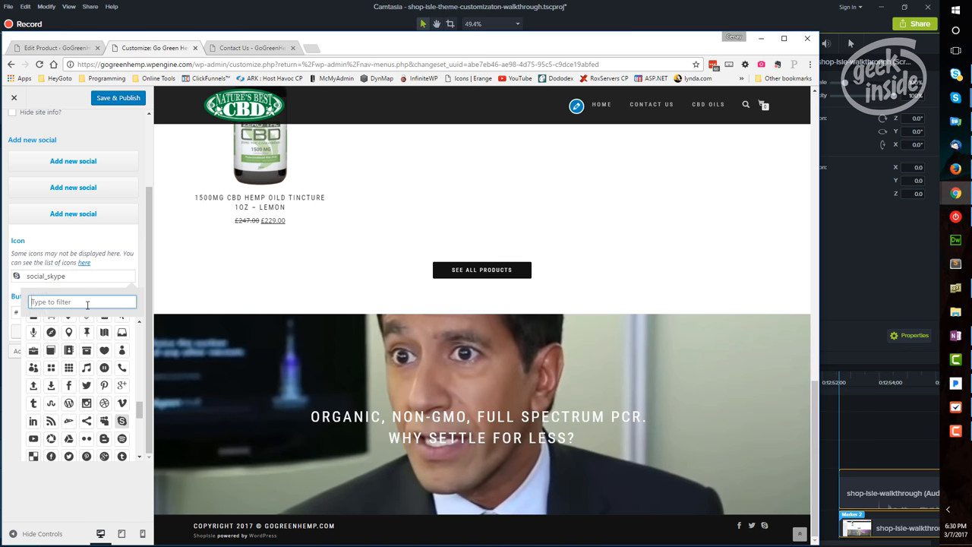
type("social")
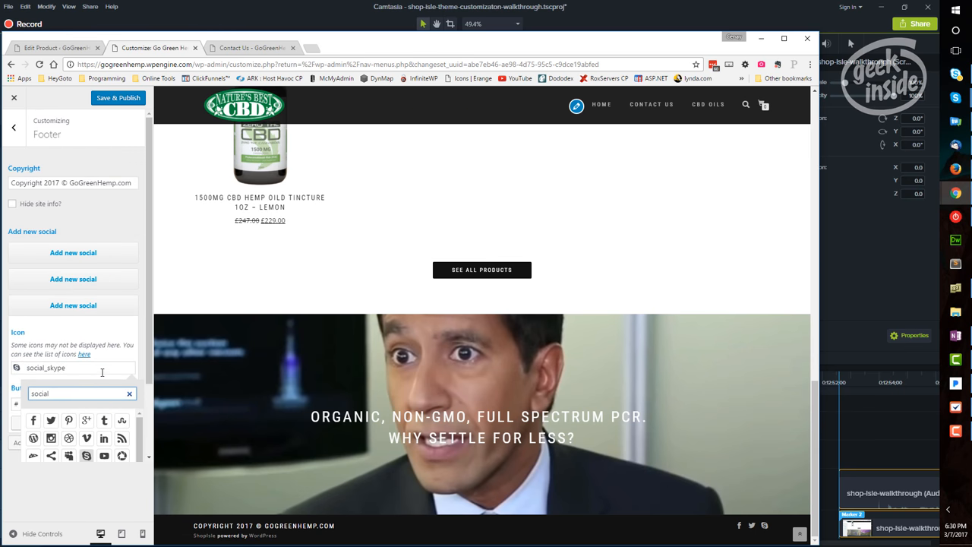
left_click(118, 97)
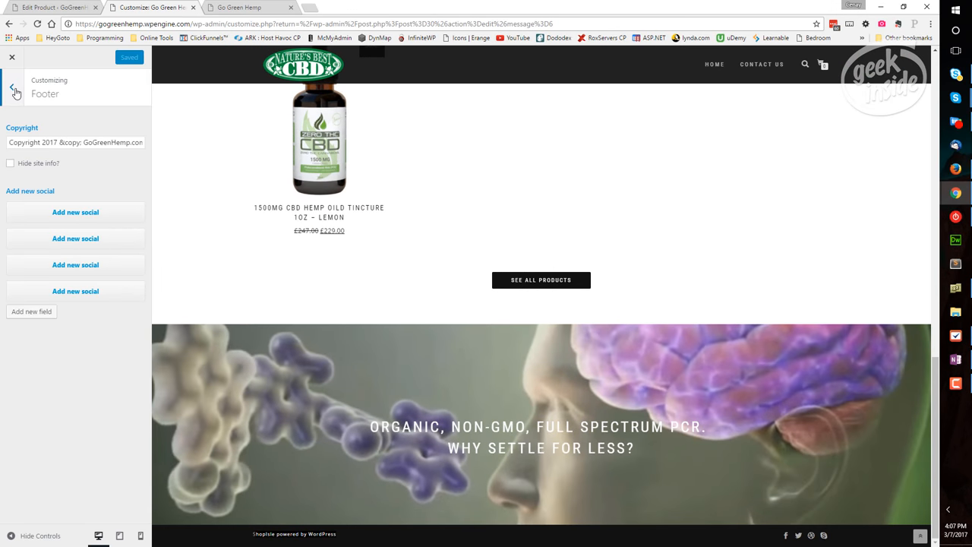
- Back out through the Footer, Advanced options and Background Image panels to the Customizer root
left_click(14, 88)
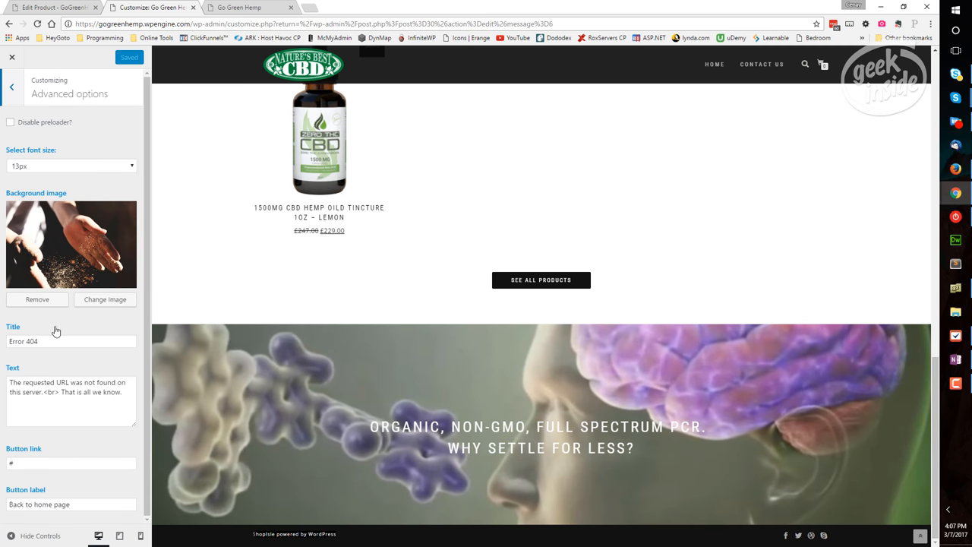
mouse_move(20, 96)
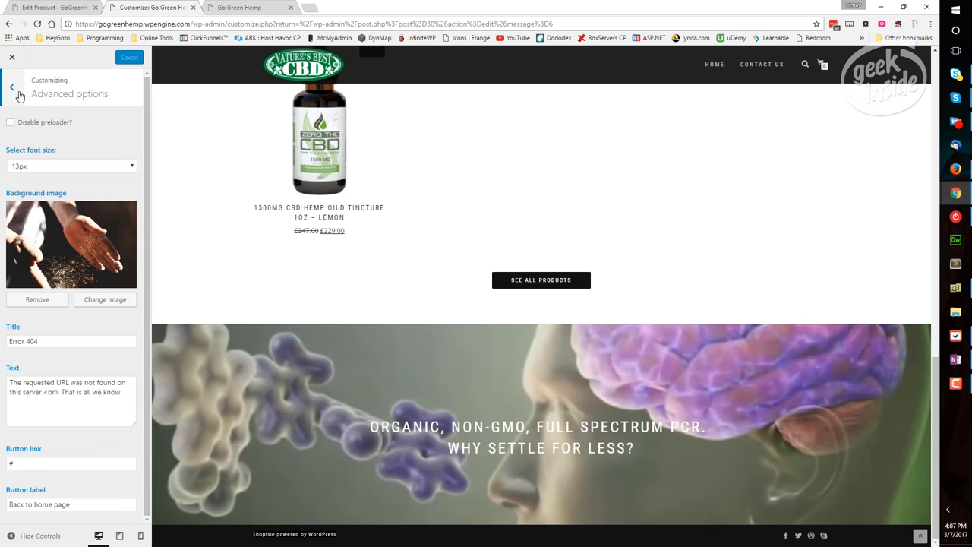
left_click(12, 87)
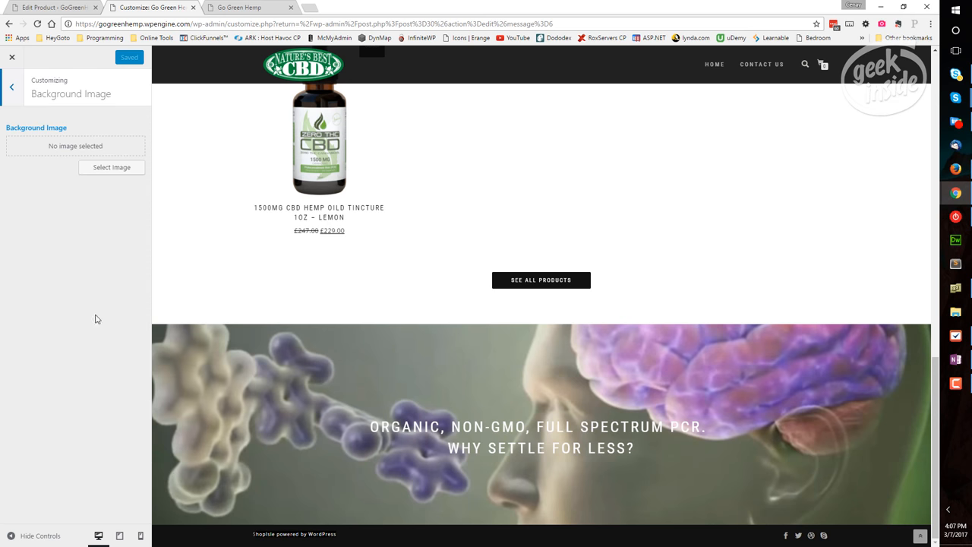
mouse_move(55, 148)
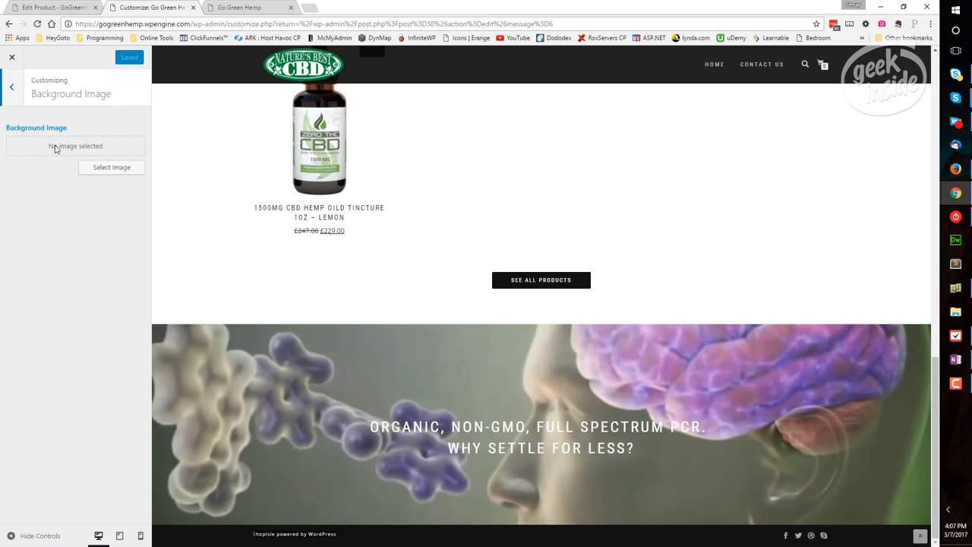
left_click(12, 86)
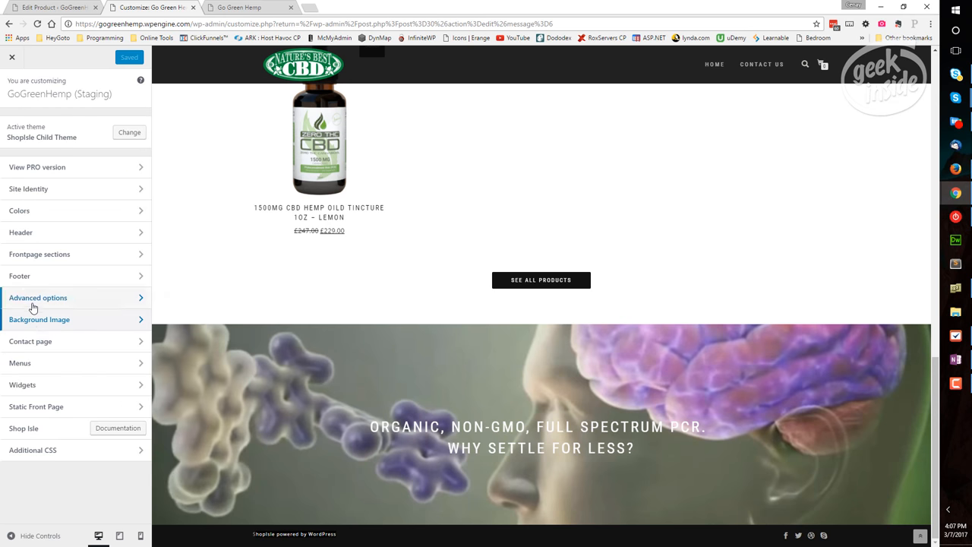
- View the Contact page section, then launch Customize from the live Contact Us page
left_click(30, 341)
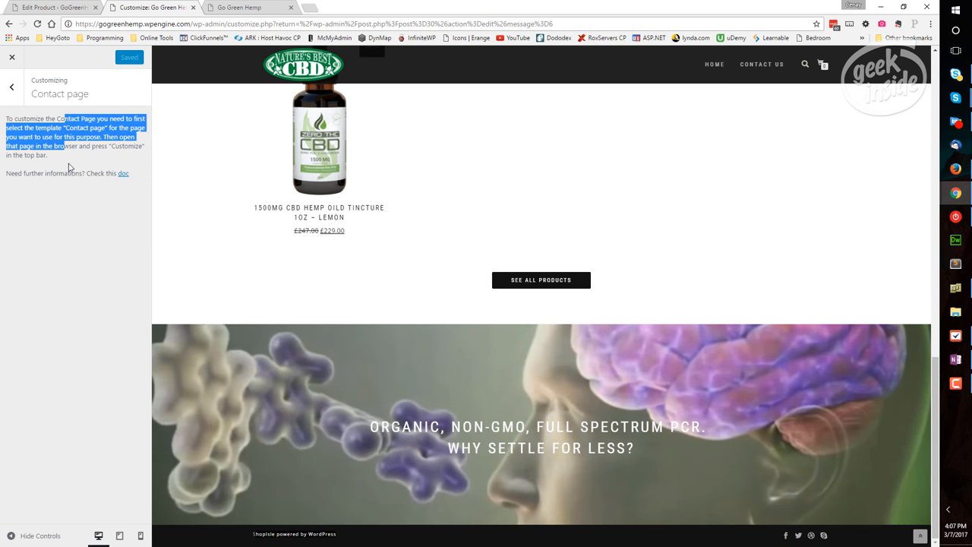
mouse_move(781, 82)
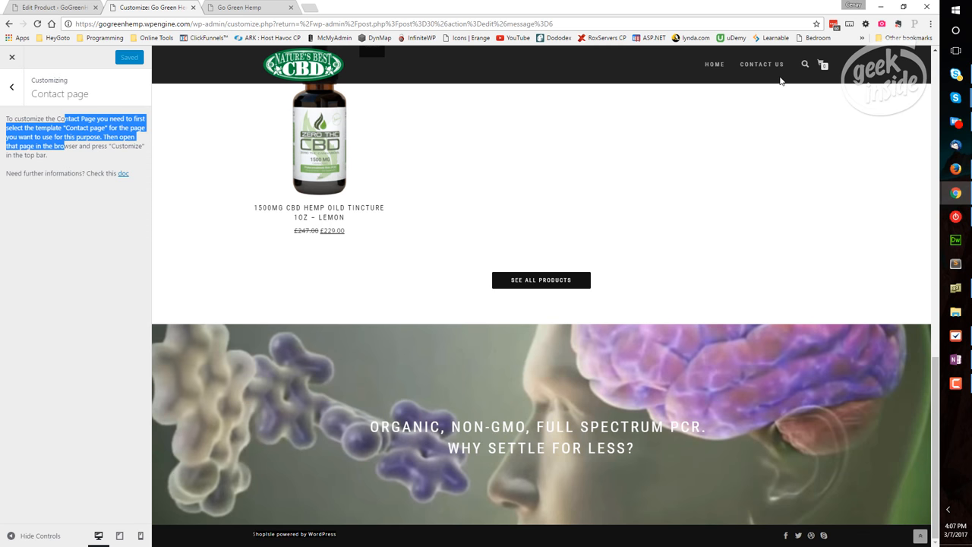
left_click(12, 57)
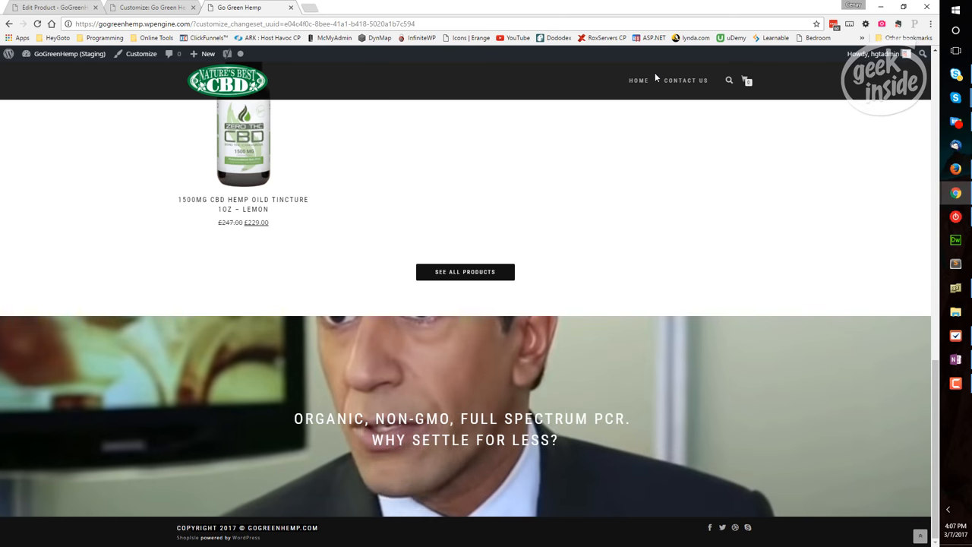
left_click(686, 80)
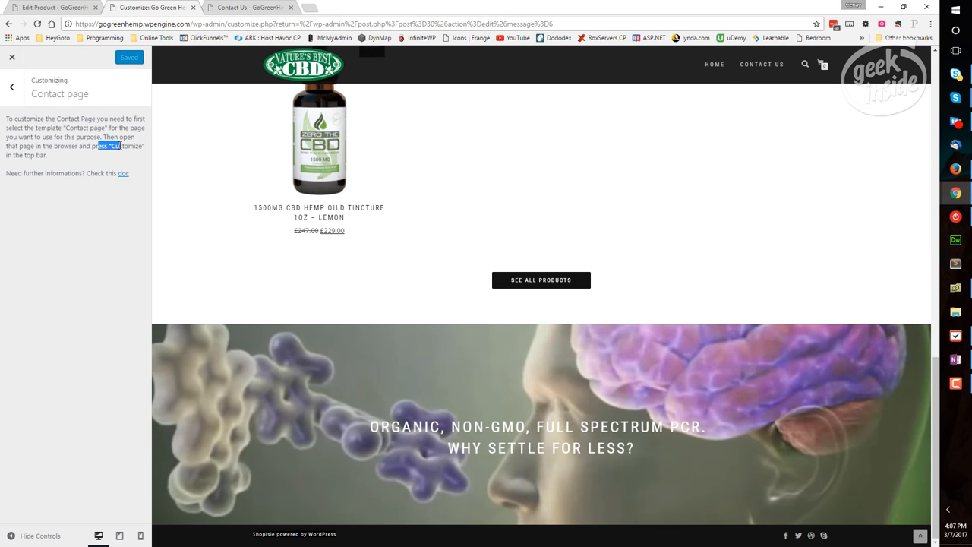
left_click(248, 7)
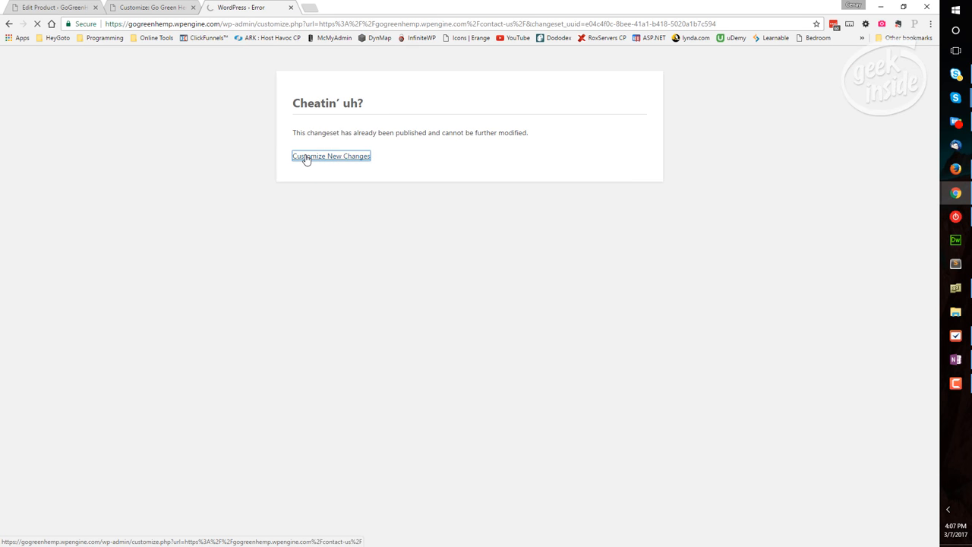
- Start a fresh customization session and inspect the Contact page's Map shortcode field
left_click(331, 156)
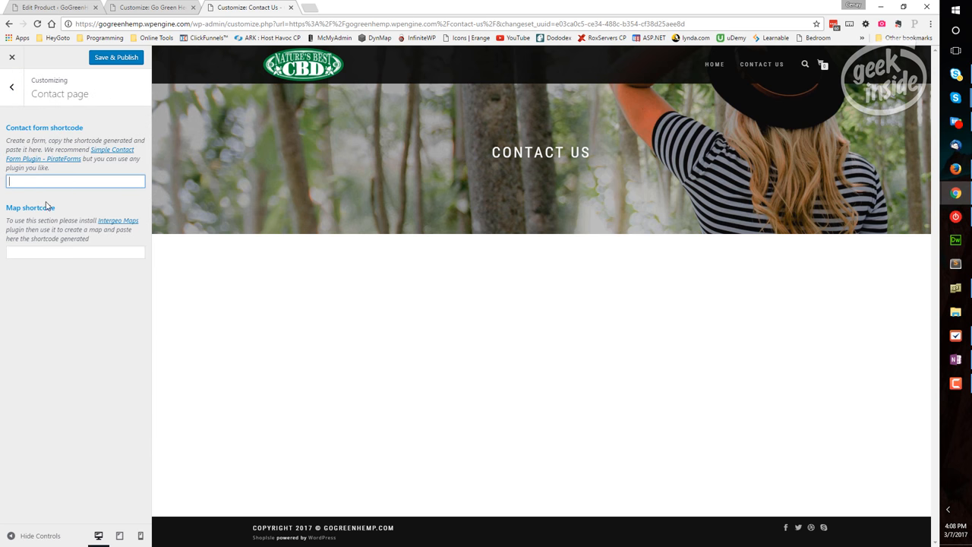
left_click(76, 252)
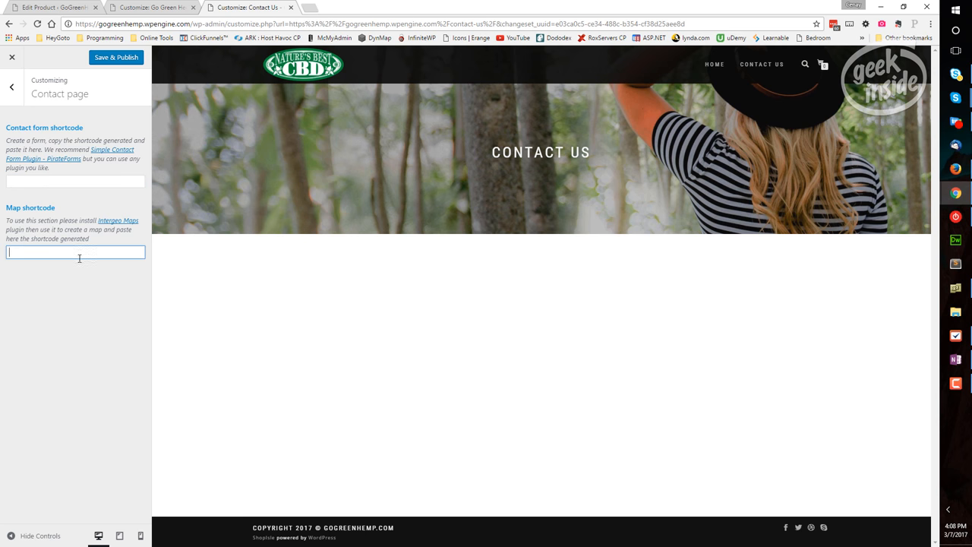
mouse_move(115, 174)
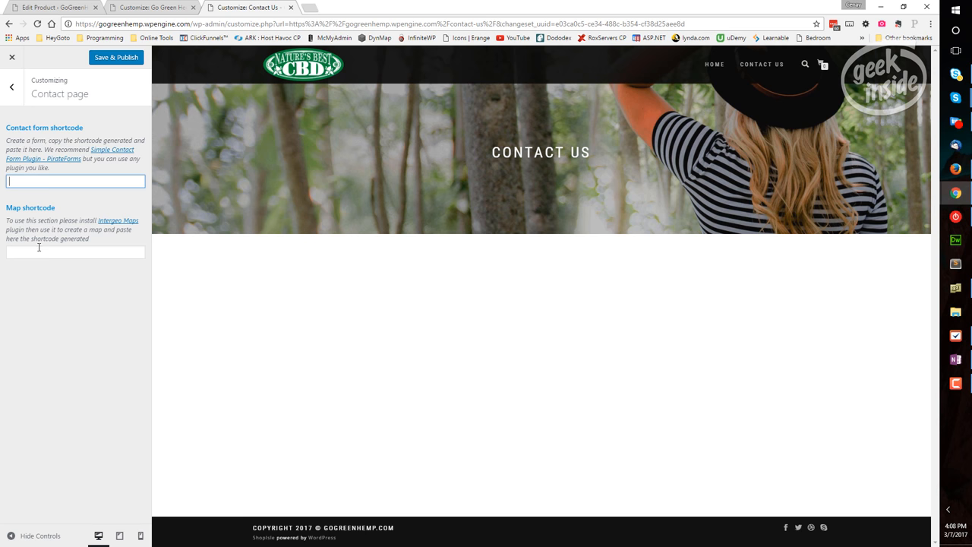
left_click(75, 252)
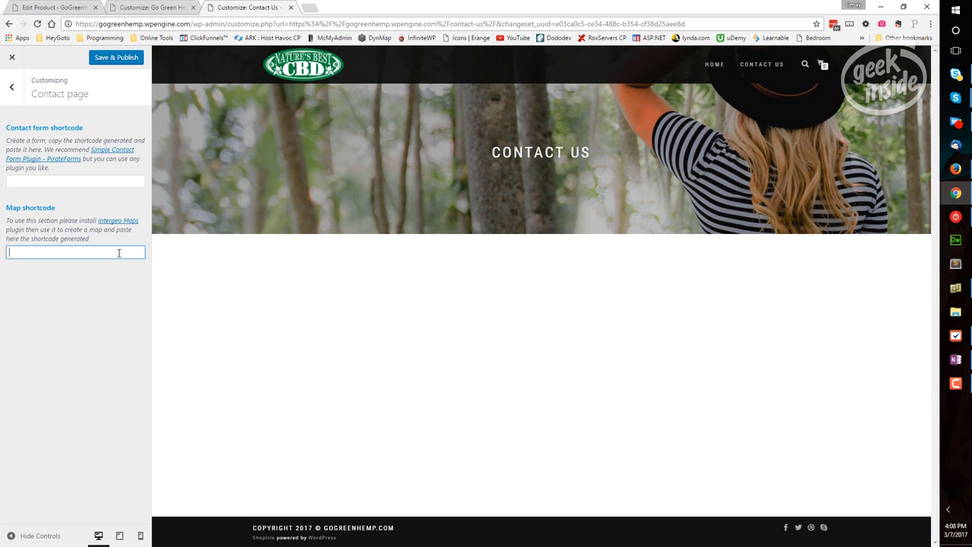
left_click(11, 86)
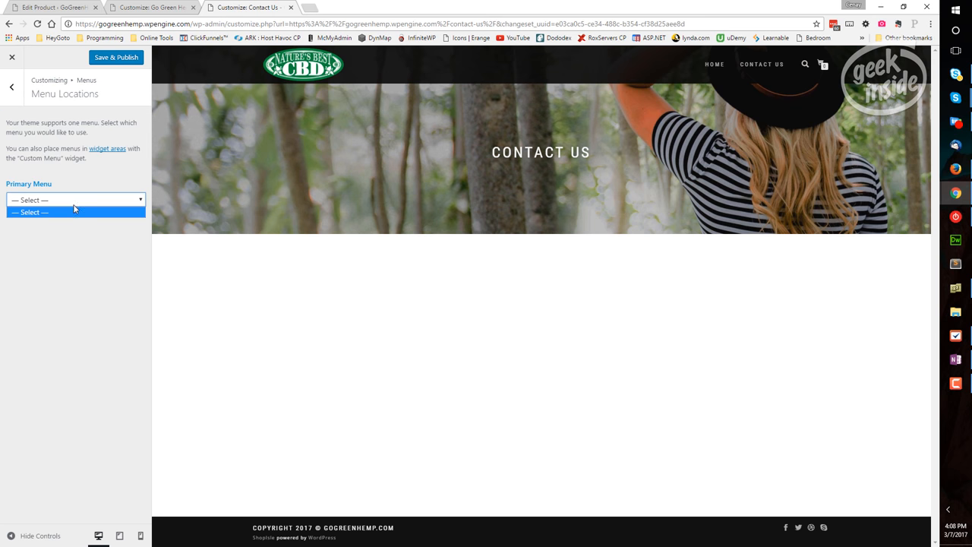
- Add a menu named 'Main Navigation' from the Customizer's Menus panel
left_click(75, 212)
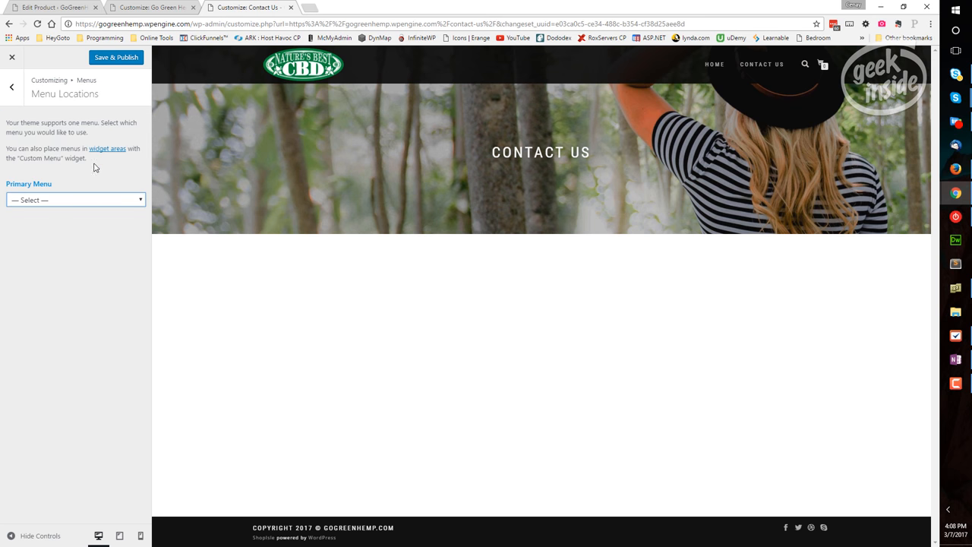
left_click(11, 86)
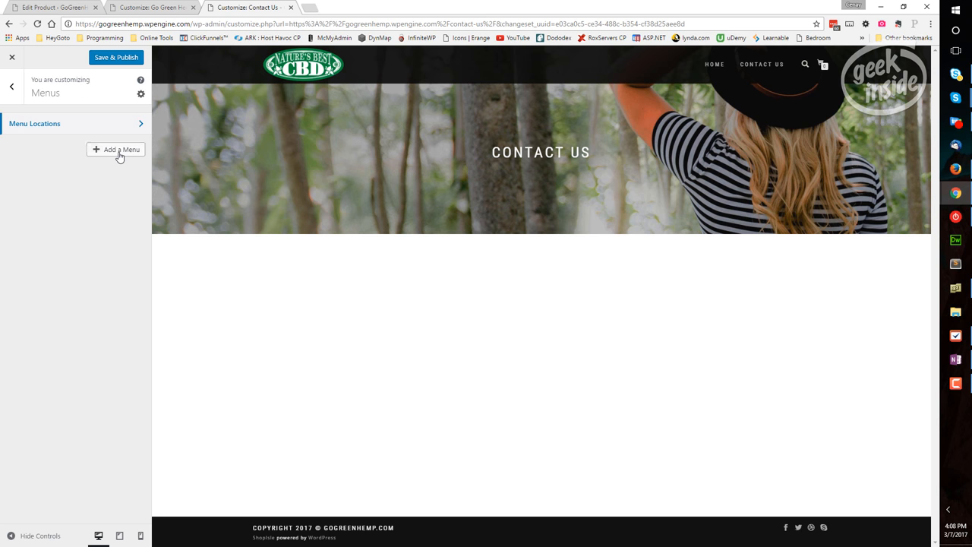
left_click(121, 149)
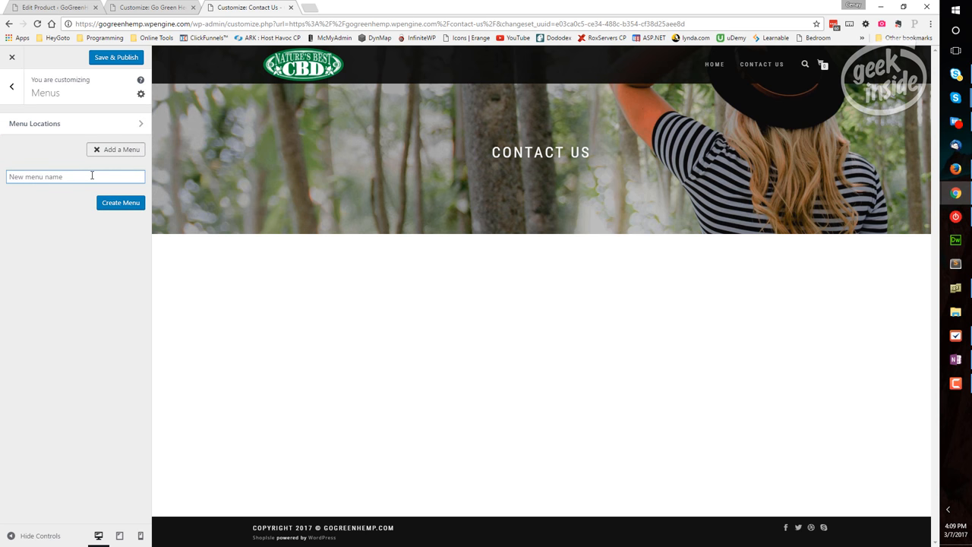
type("Navigation")
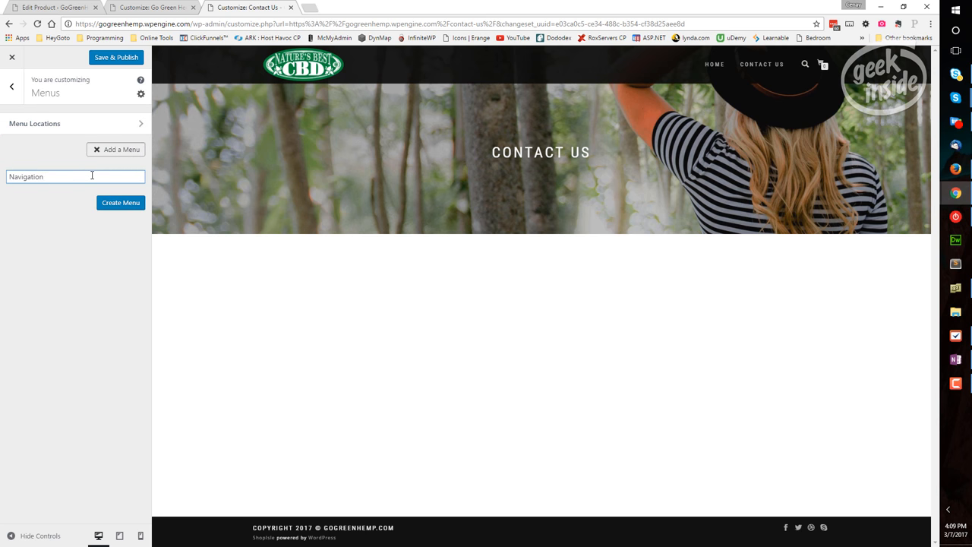
type("Main Navigation")
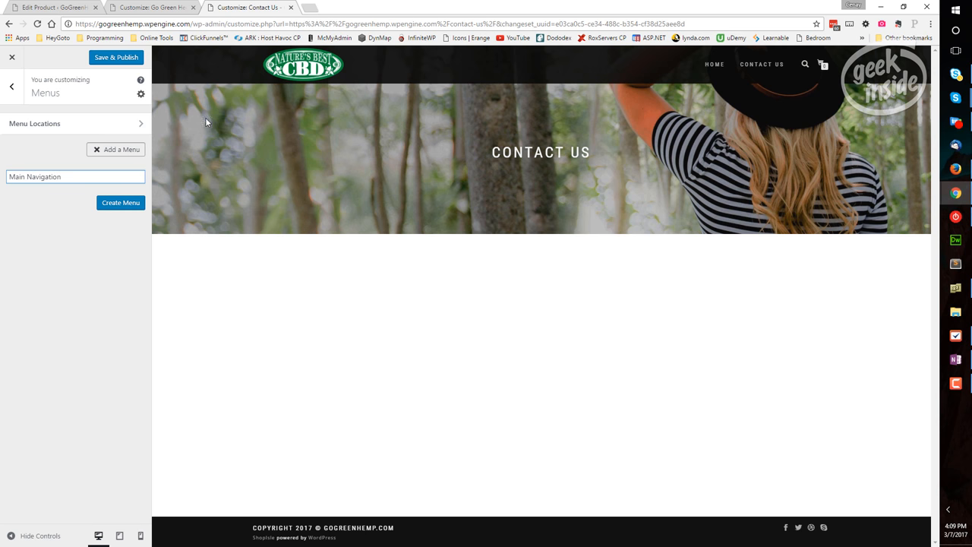
left_click(120, 202)
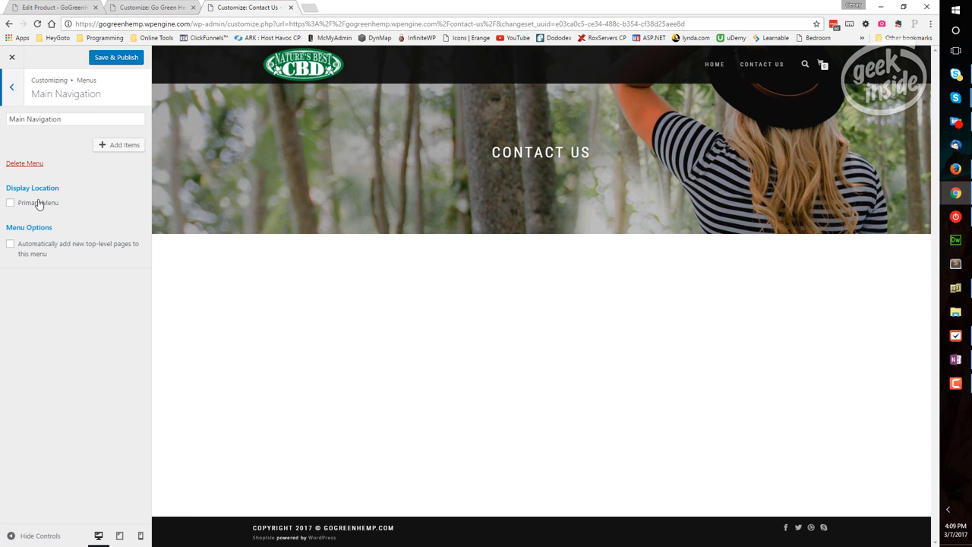
- Tick Primary Menu, add Home, Contact Us and the CBD Oils category, then Save & Publish
left_click(11, 202)
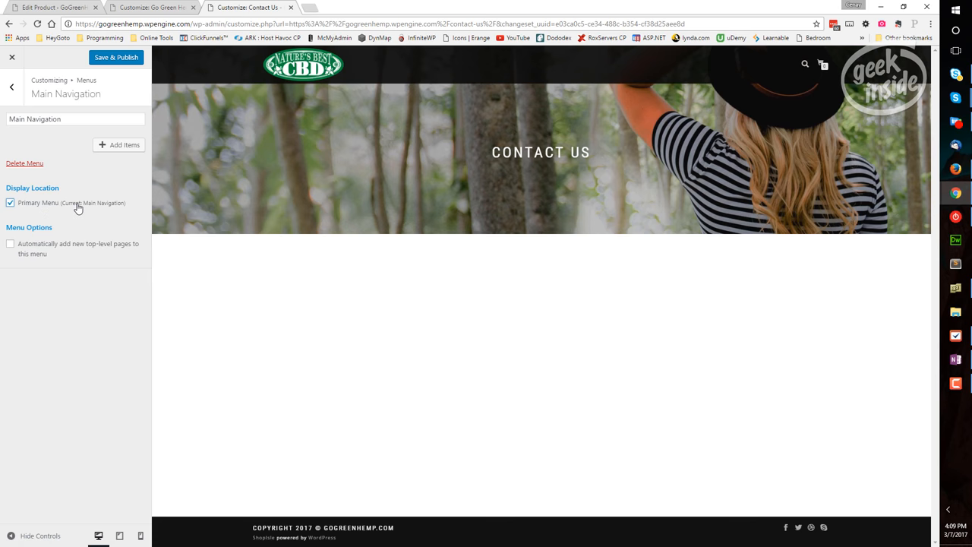
mouse_move(63, 233)
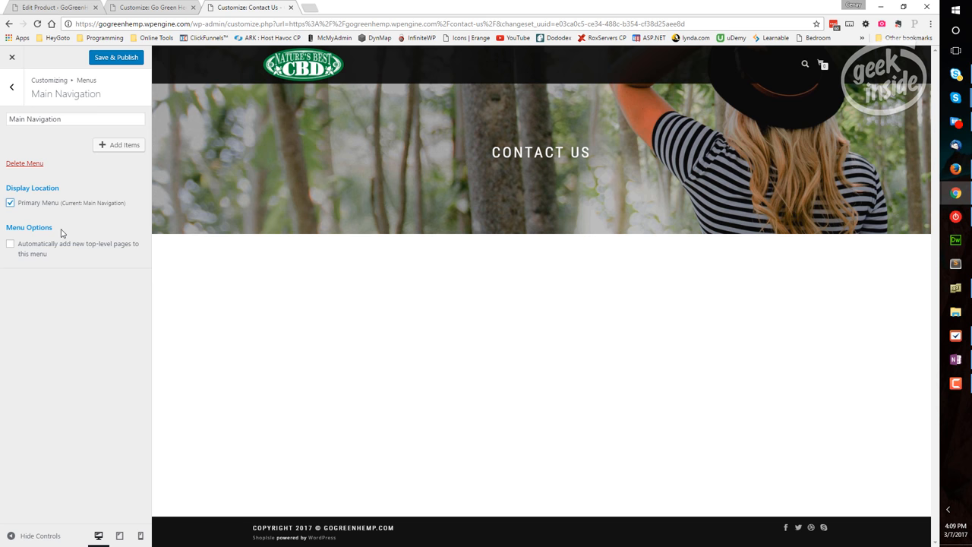
left_click(118, 145)
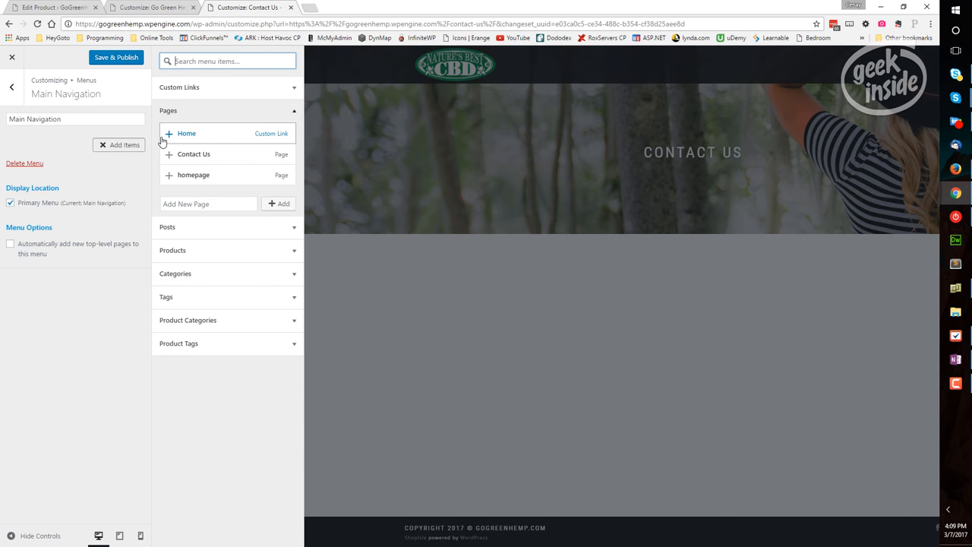
left_click(186, 133)
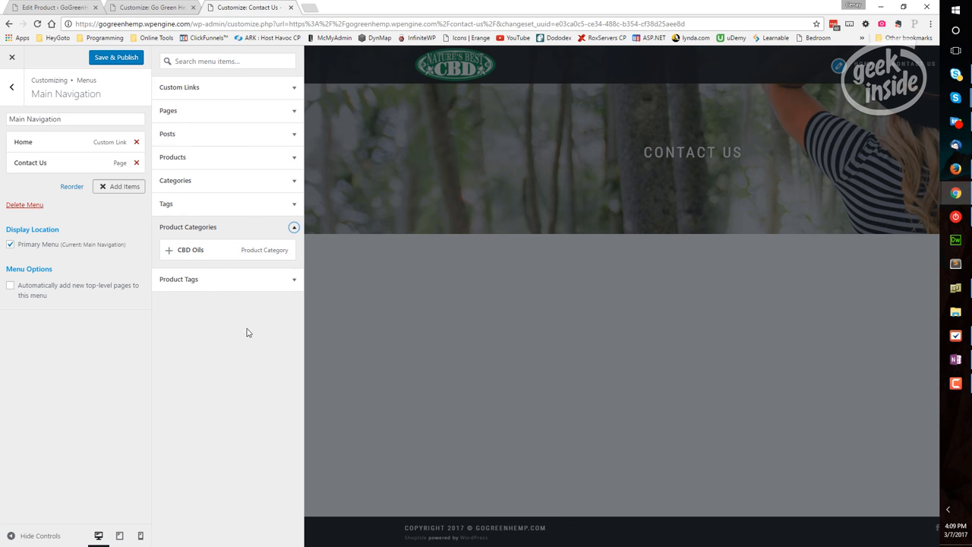
left_click(169, 249)
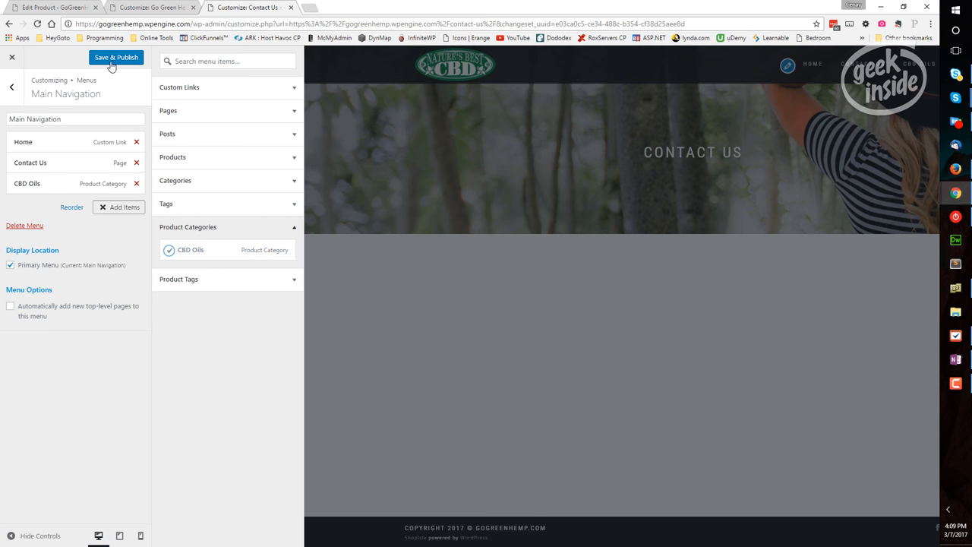
left_click(116, 57)
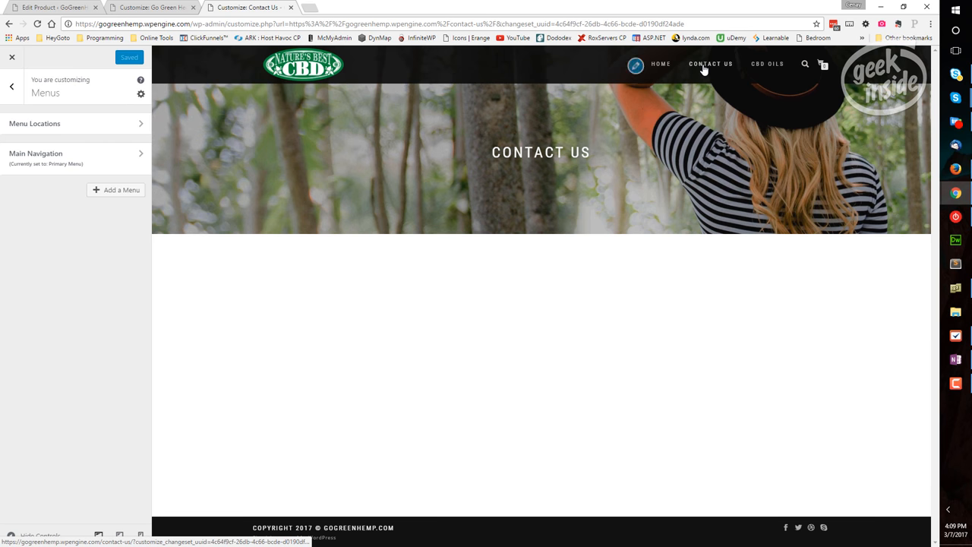
mouse_move(768, 64)
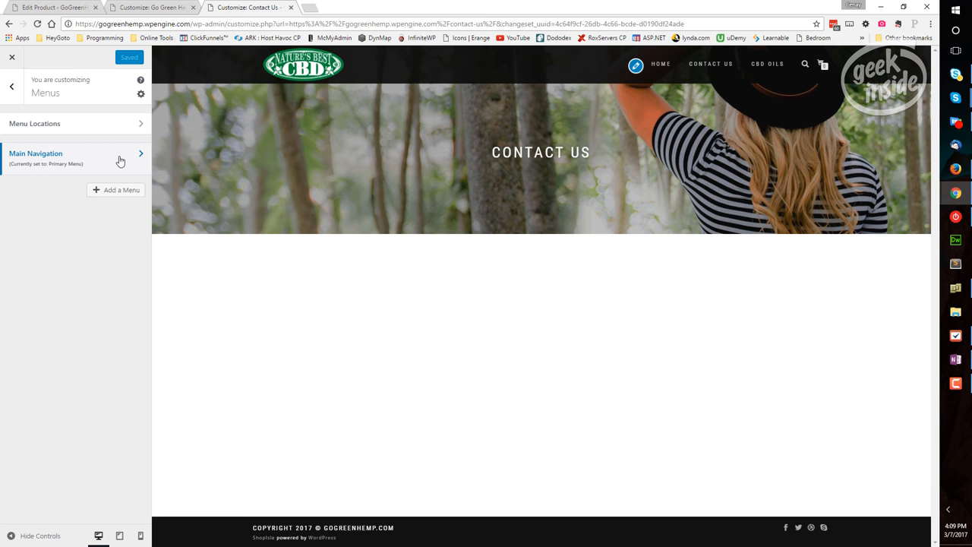
mouse_move(74, 151)
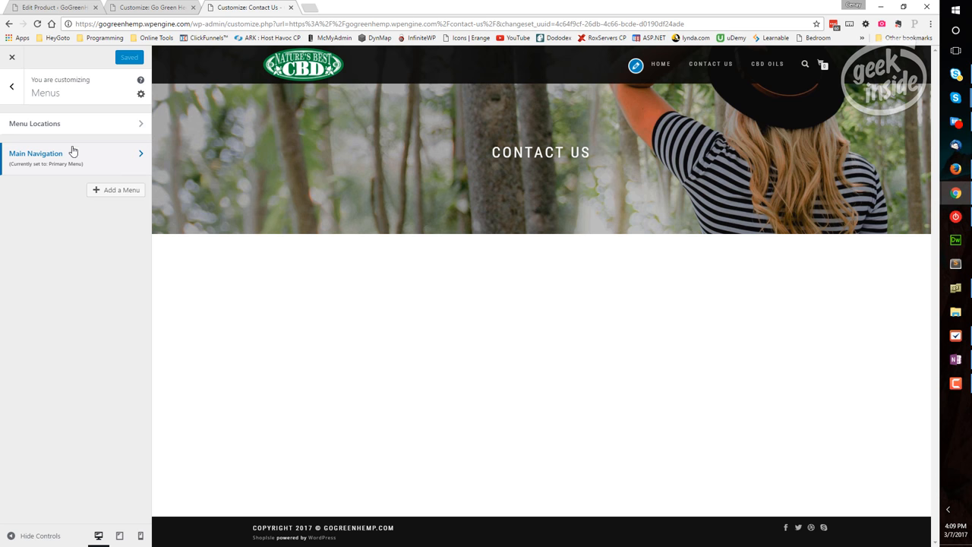
left_click(11, 86)
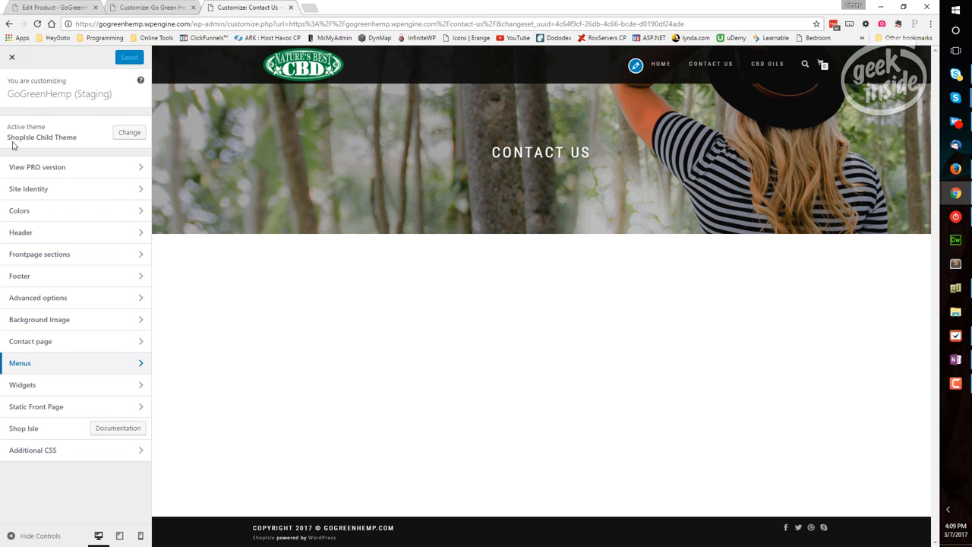
left_click(31, 341)
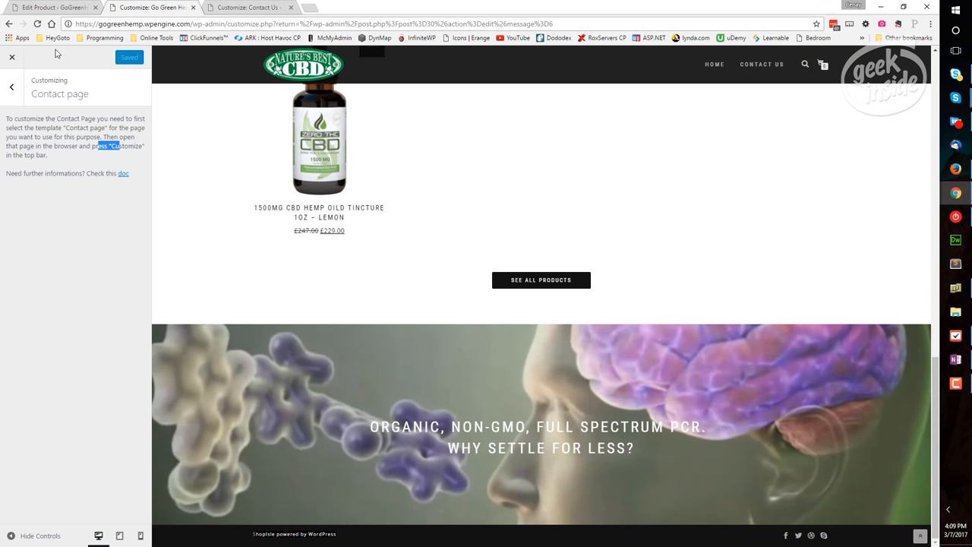
- Leave the Customizer for Appearance > Themes and open the Appearance > Menus admin page
left_click(12, 87)
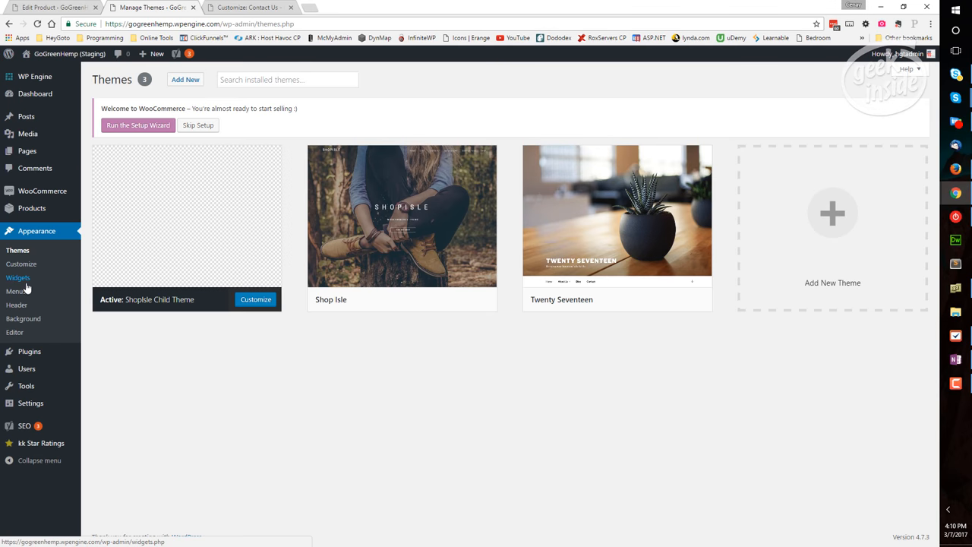
left_click(16, 291)
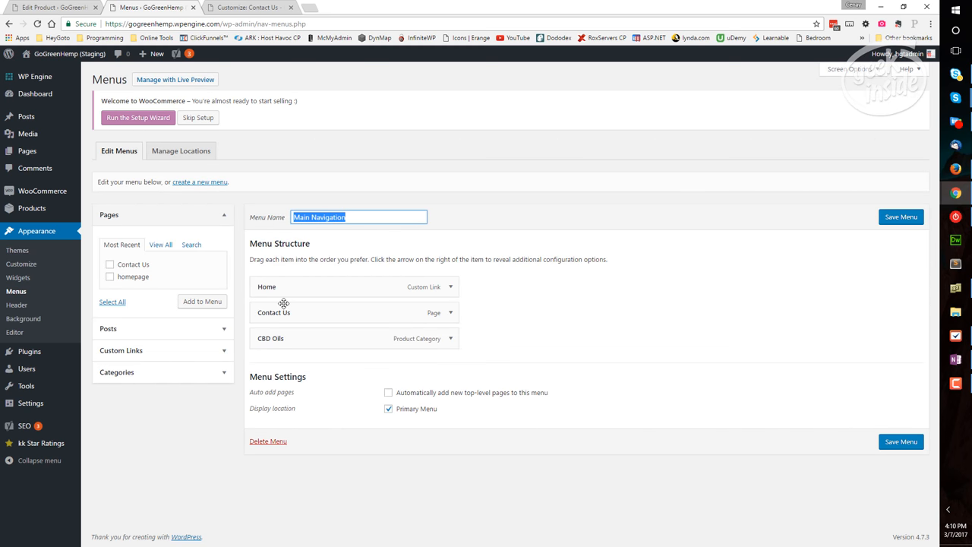
mouse_move(438, 405)
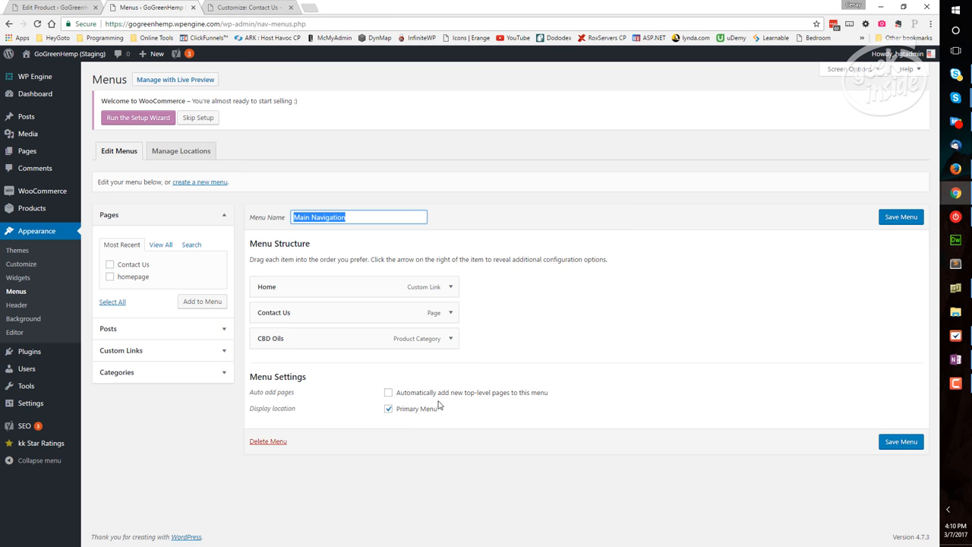
mouse_move(463, 398)
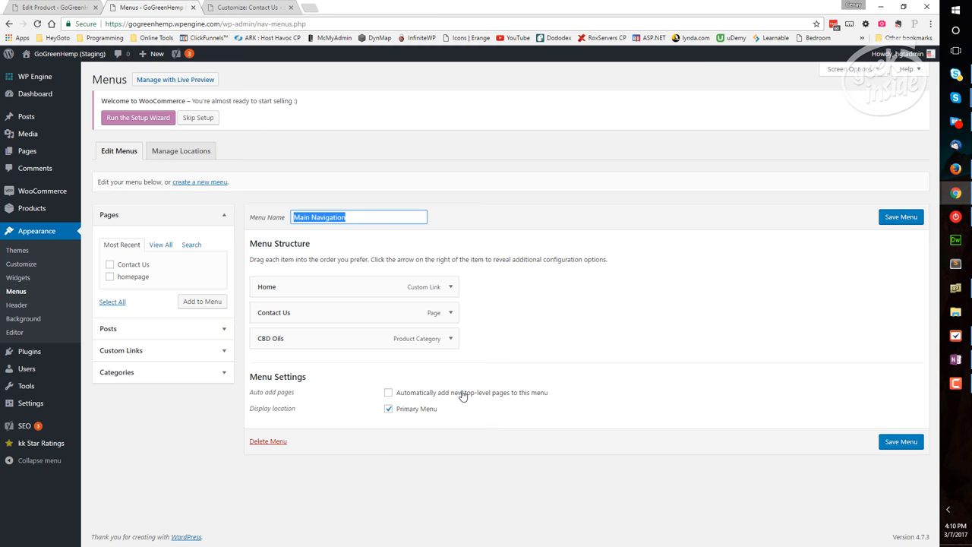
mouse_move(410, 401)
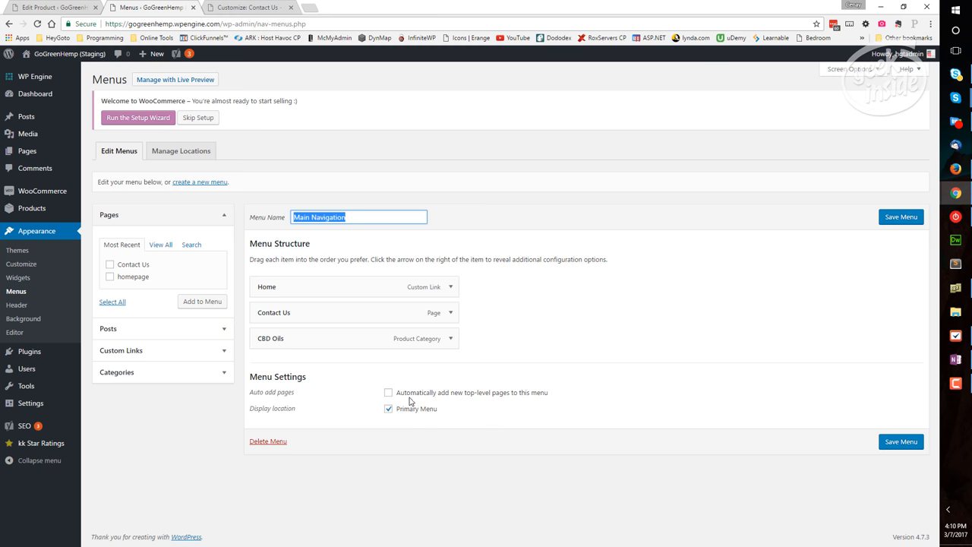
mouse_move(407, 413)
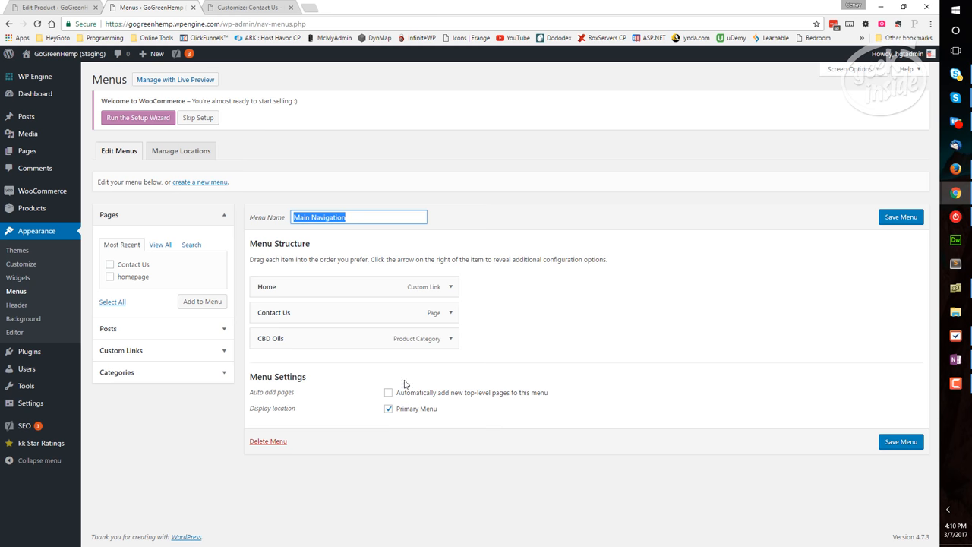
mouse_move(405, 417)
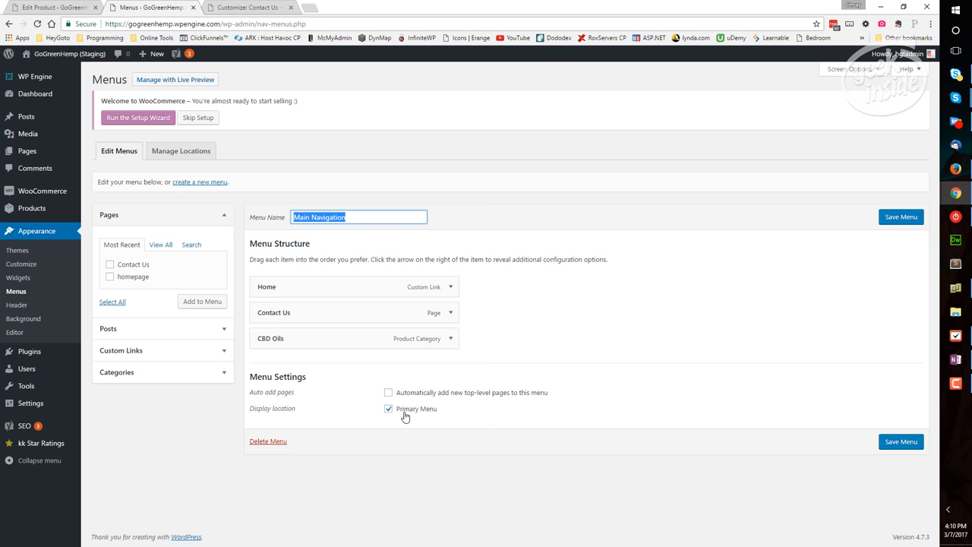
mouse_move(134, 277)
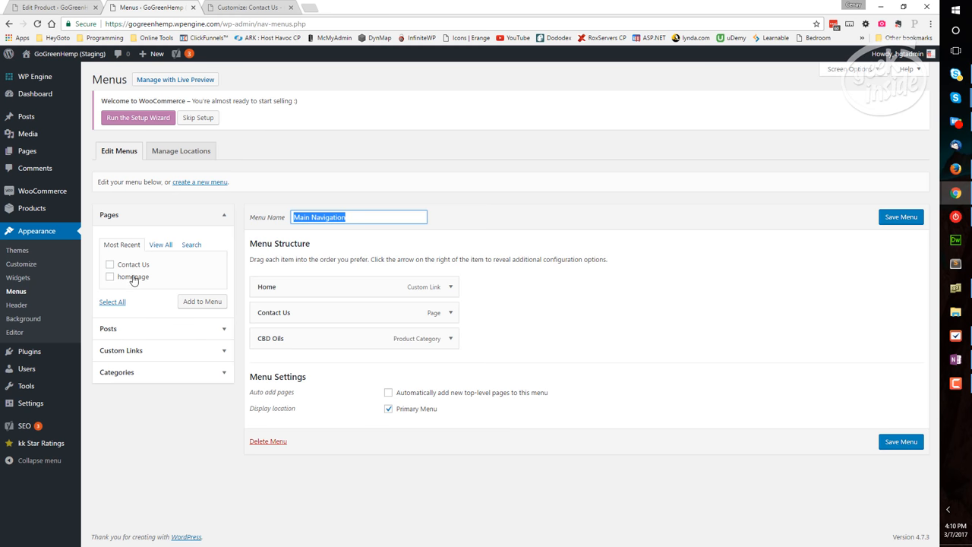
mouse_move(136, 272)
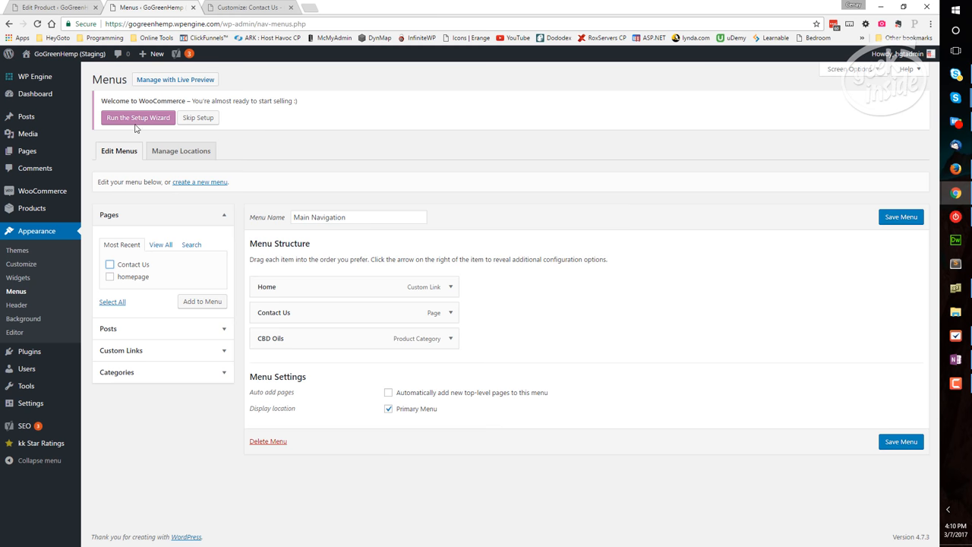
- Return the Contact Us Customizer to its main panel, then switch back to the Menus tab
left_click(174, 79)
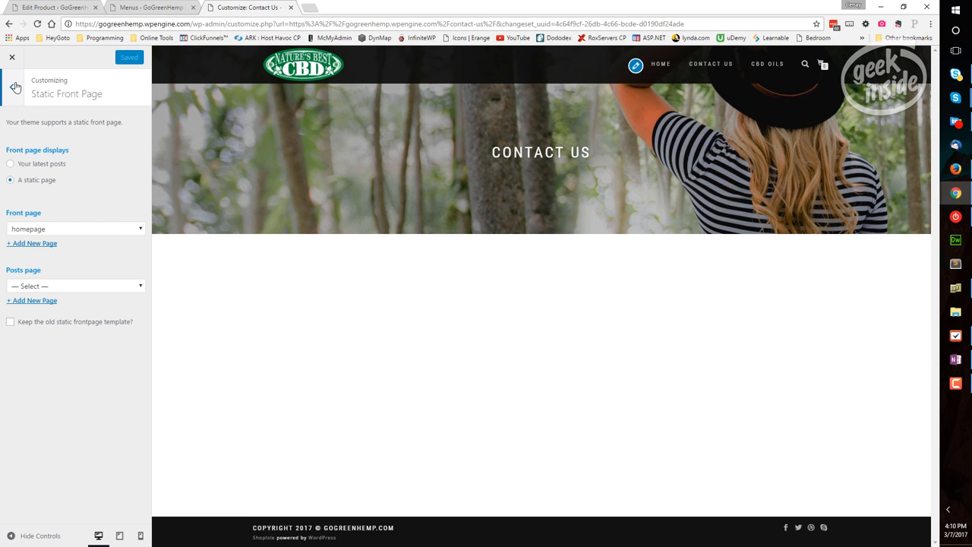
left_click(14, 86)
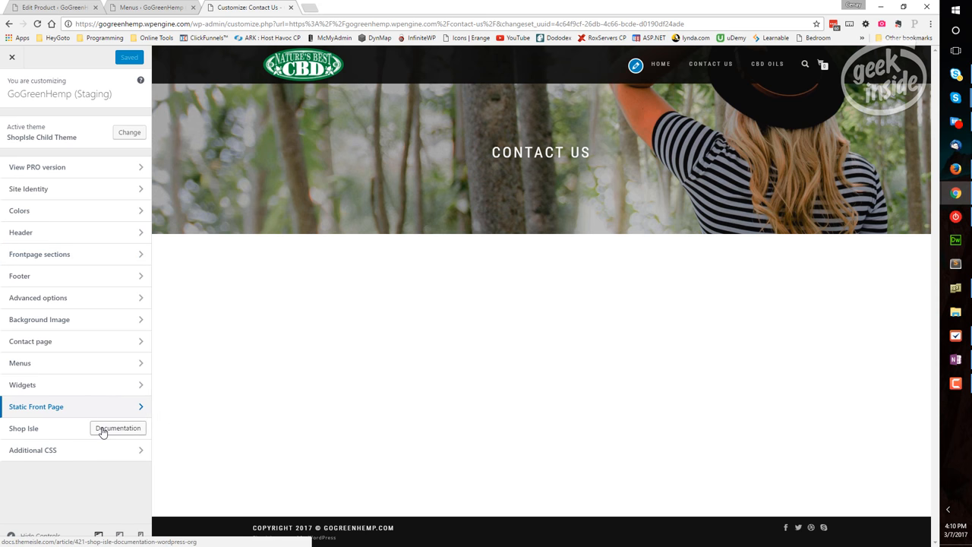
mouse_move(85, 385)
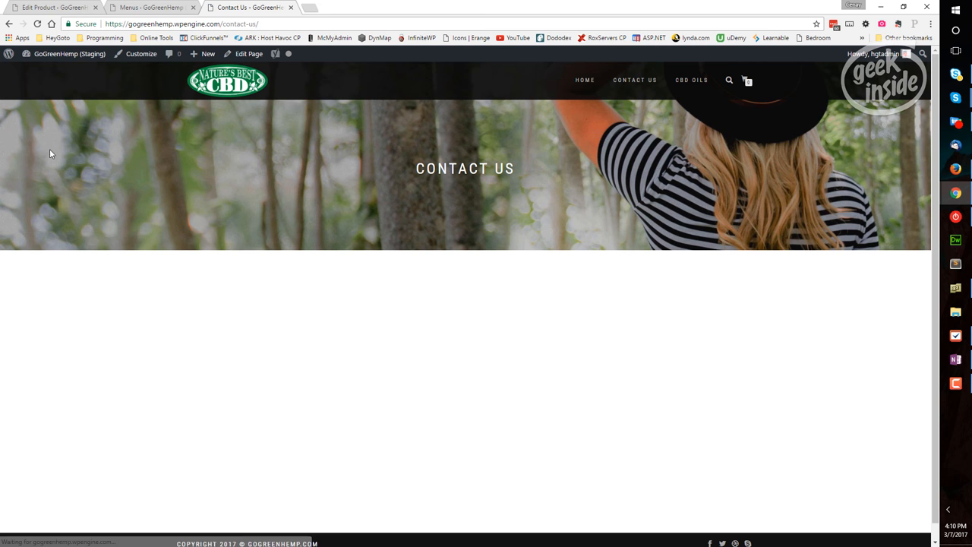
left_click(149, 6)
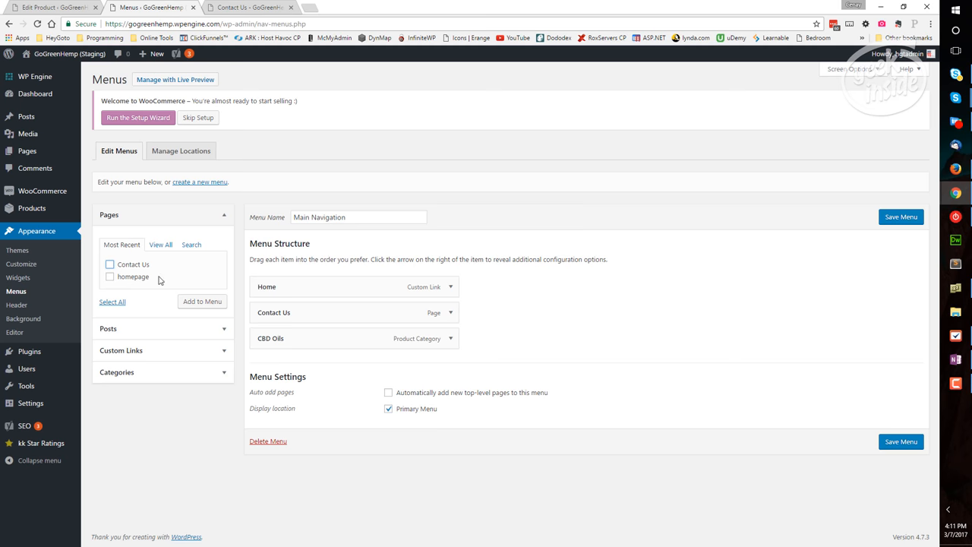
mouse_move(22, 318)
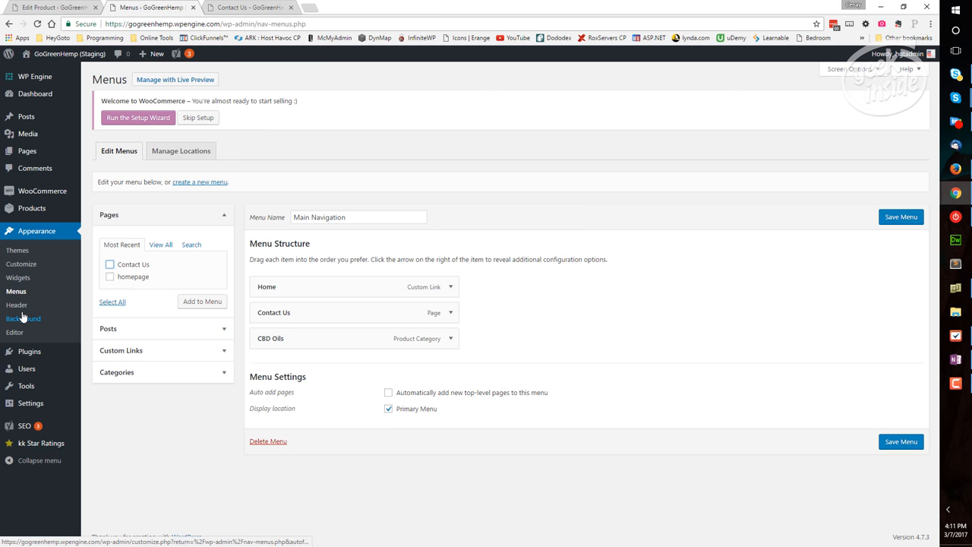